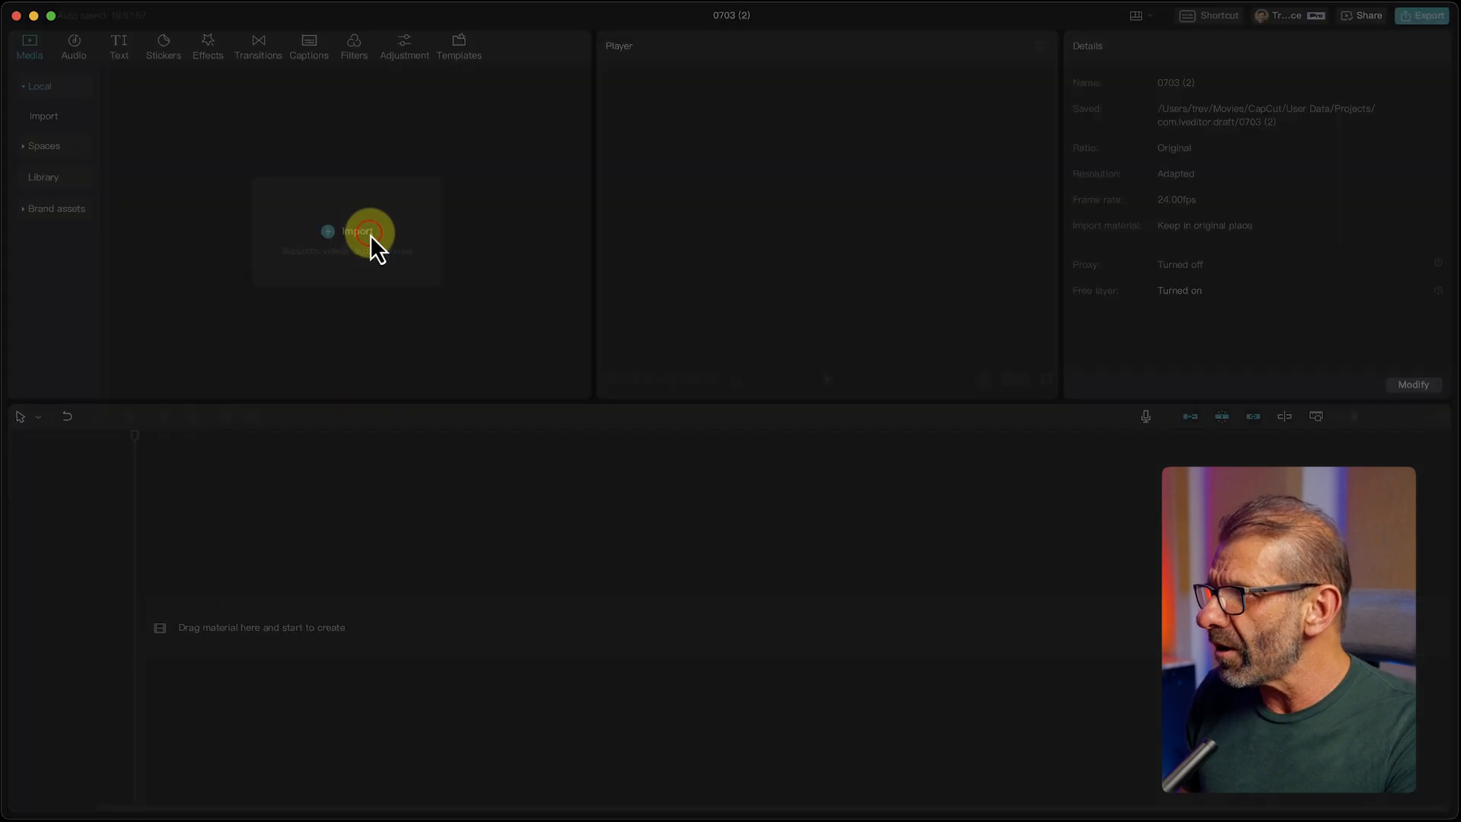
Import all twelve festival clips from the Footage folder into the media library
click(357, 231)
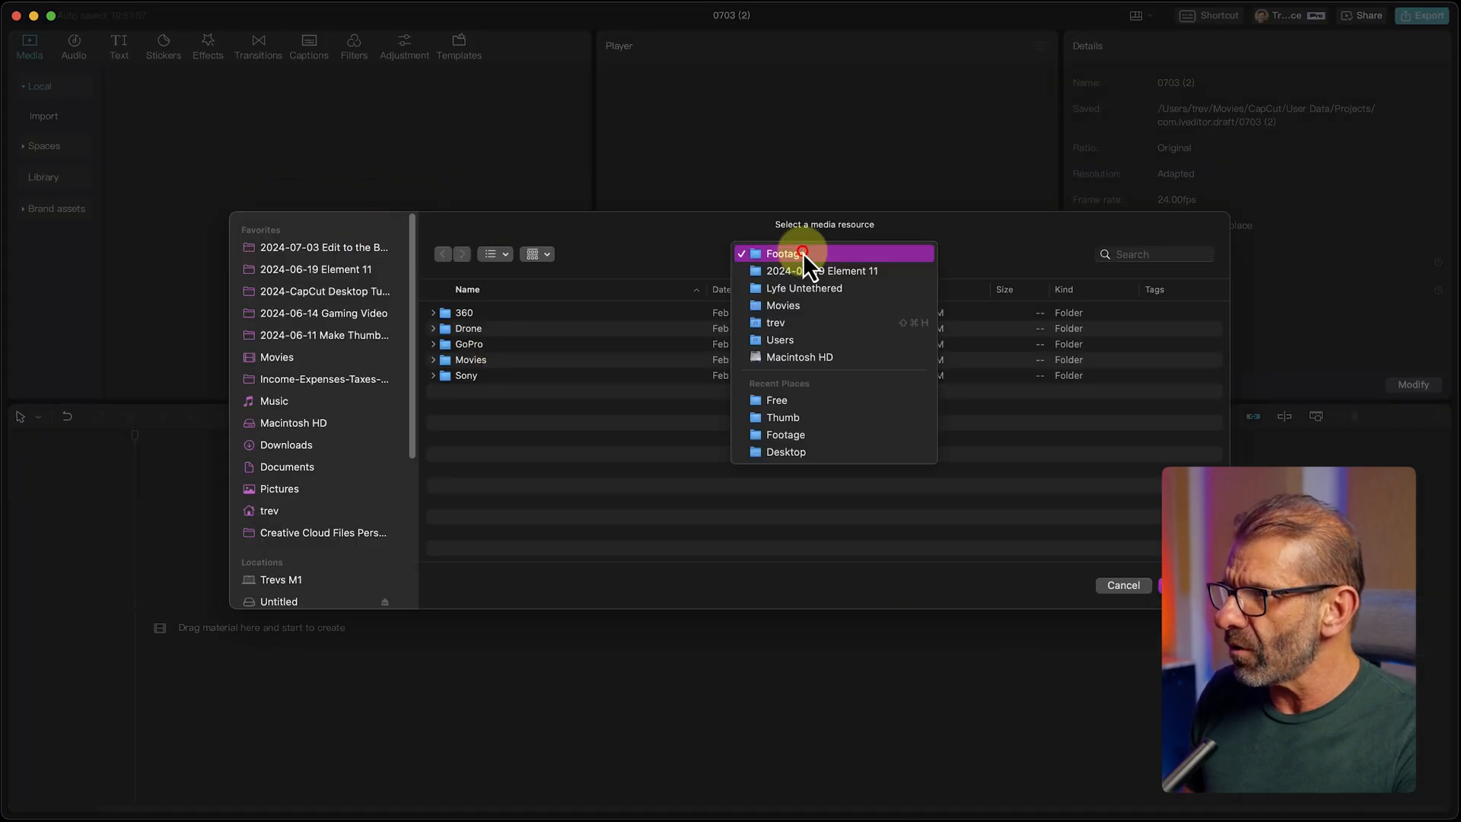
click(783, 253)
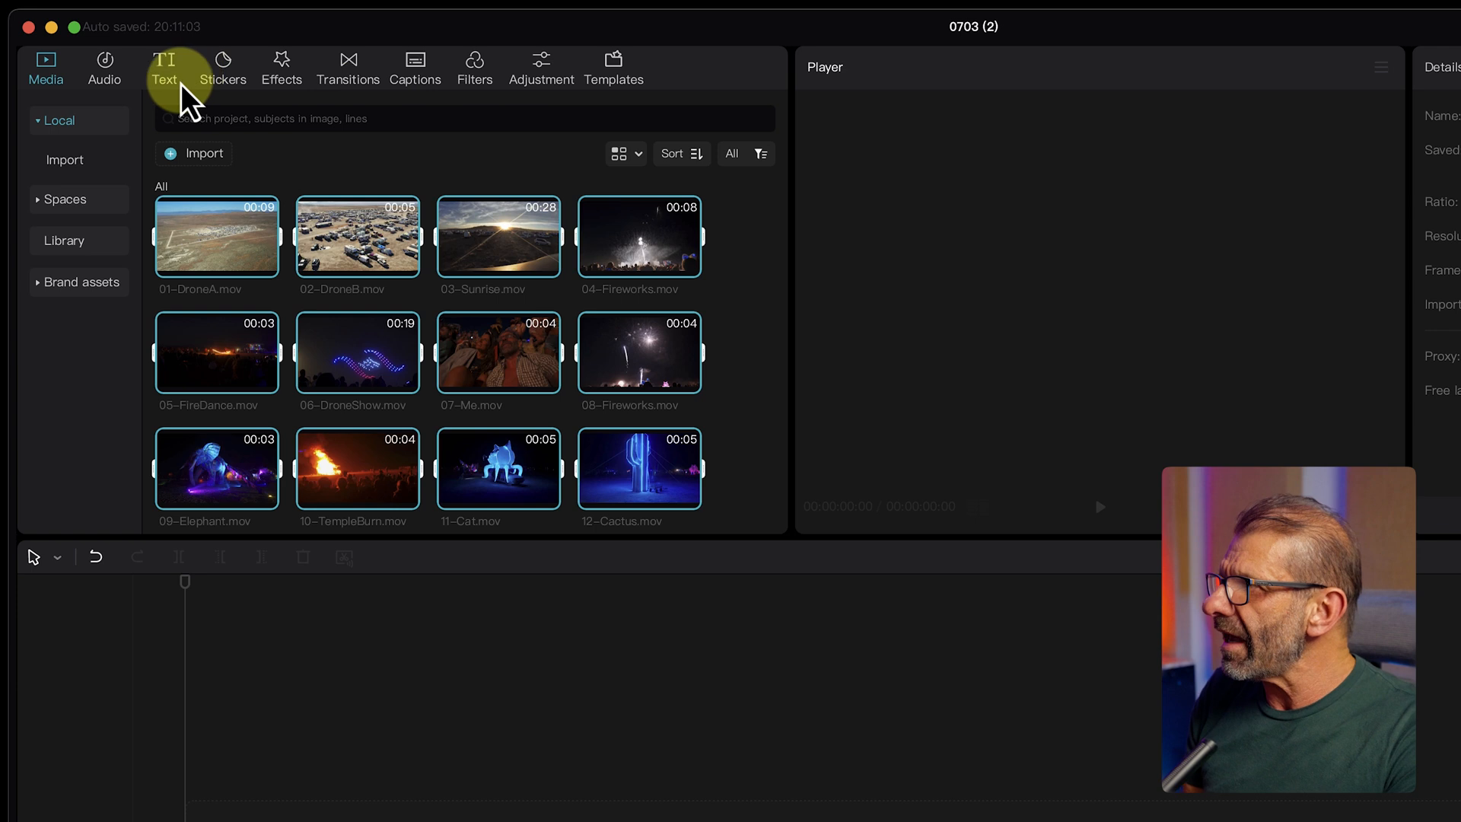
Search the audio library for 'edm' and add the first EDM track to the timeline
click(104, 67)
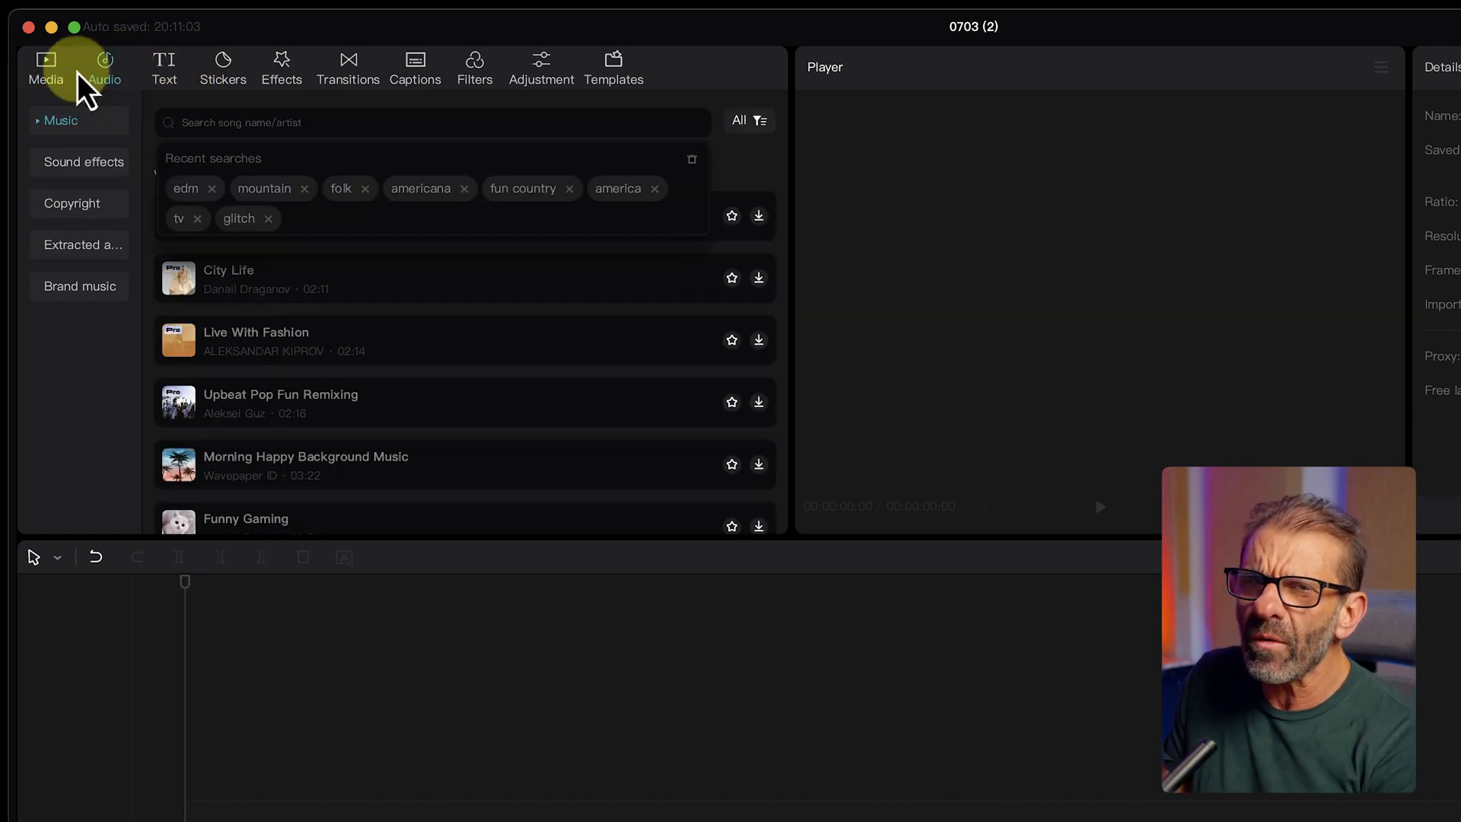
text(edm)
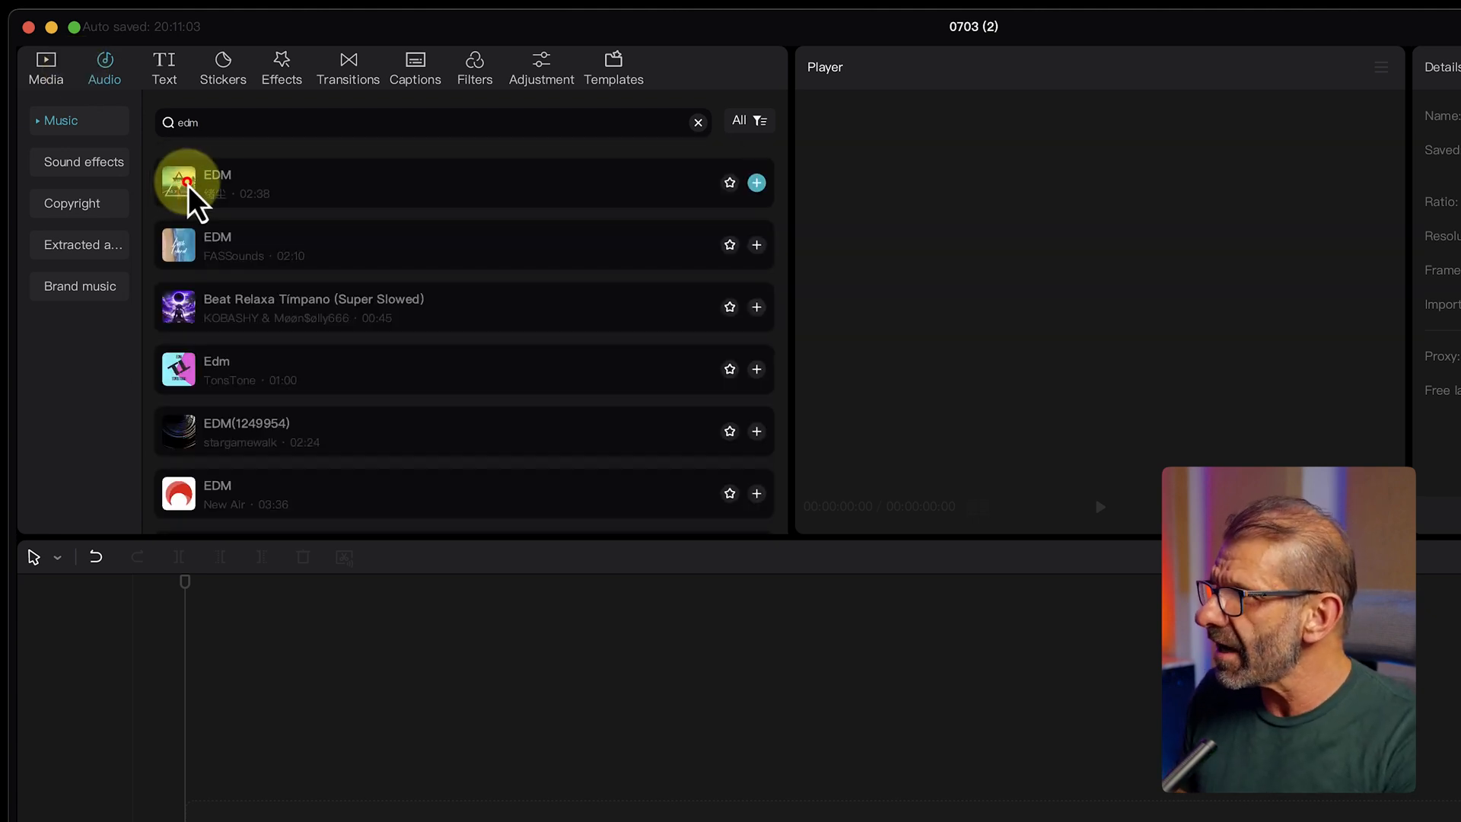
click(186, 183)
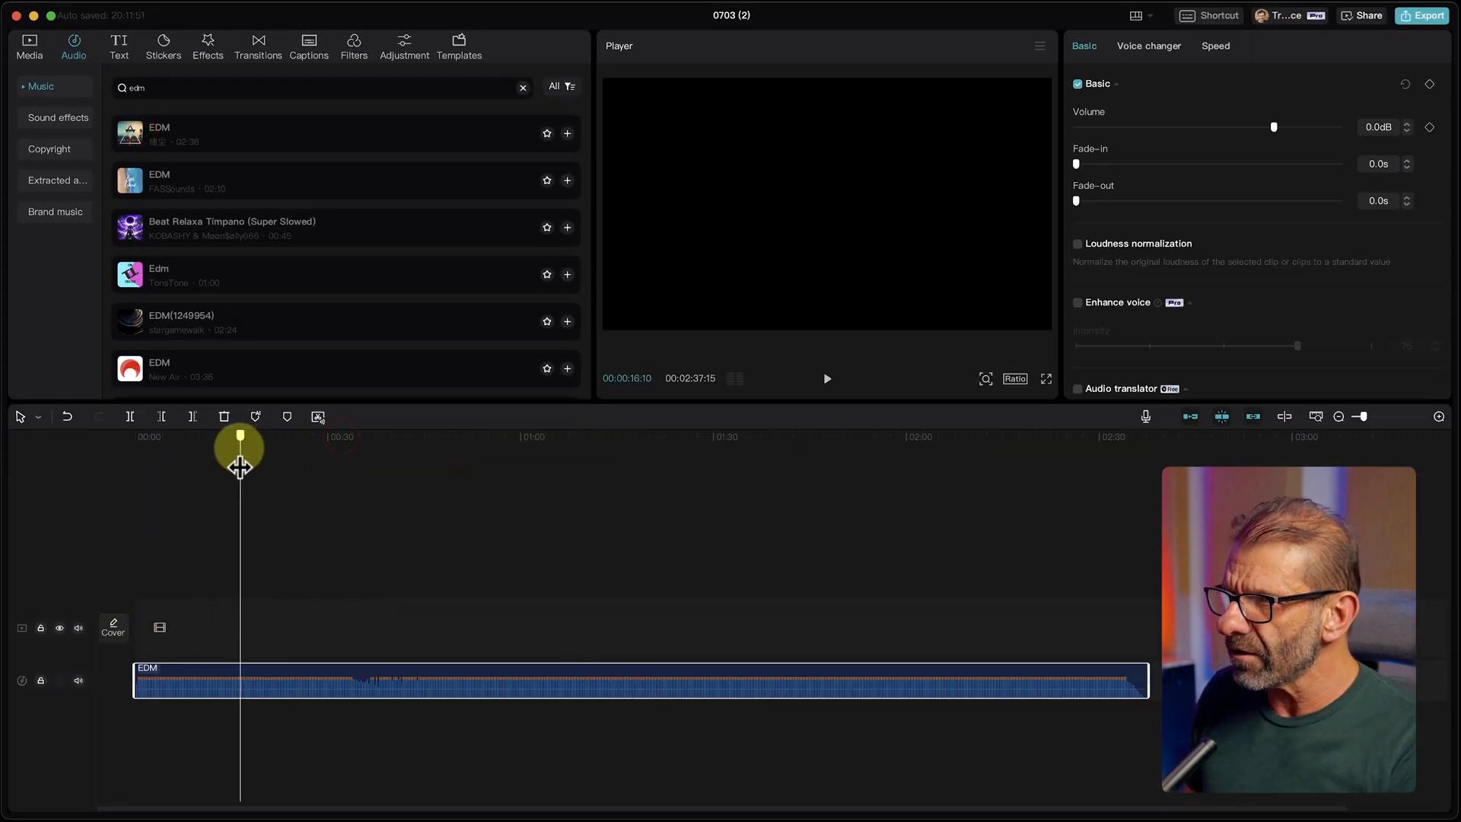
Scrub the EDM track to locate the cut point around 9:23
drag(241, 447, 186, 446)
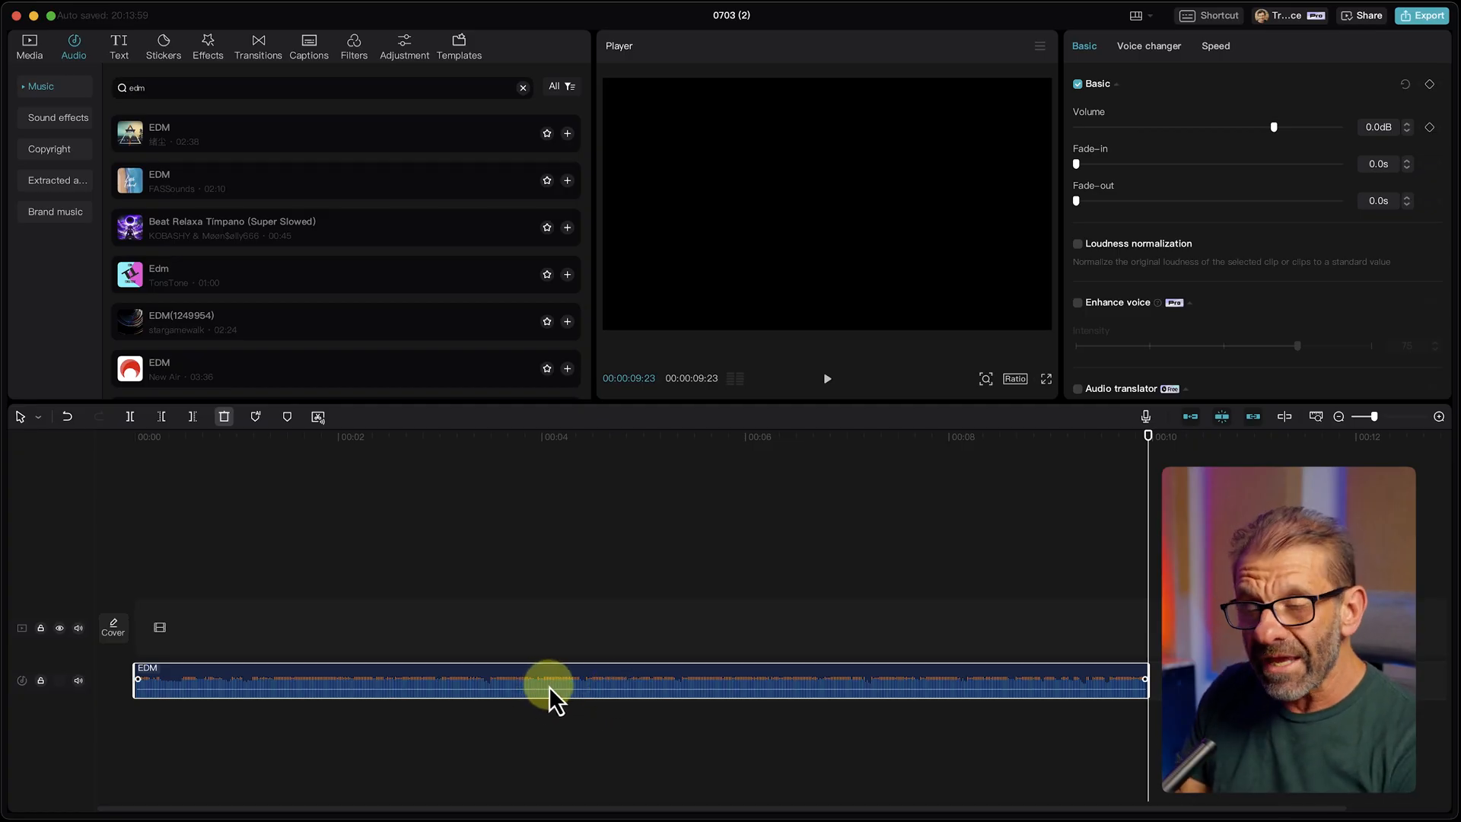
mouse_move(456, 672)
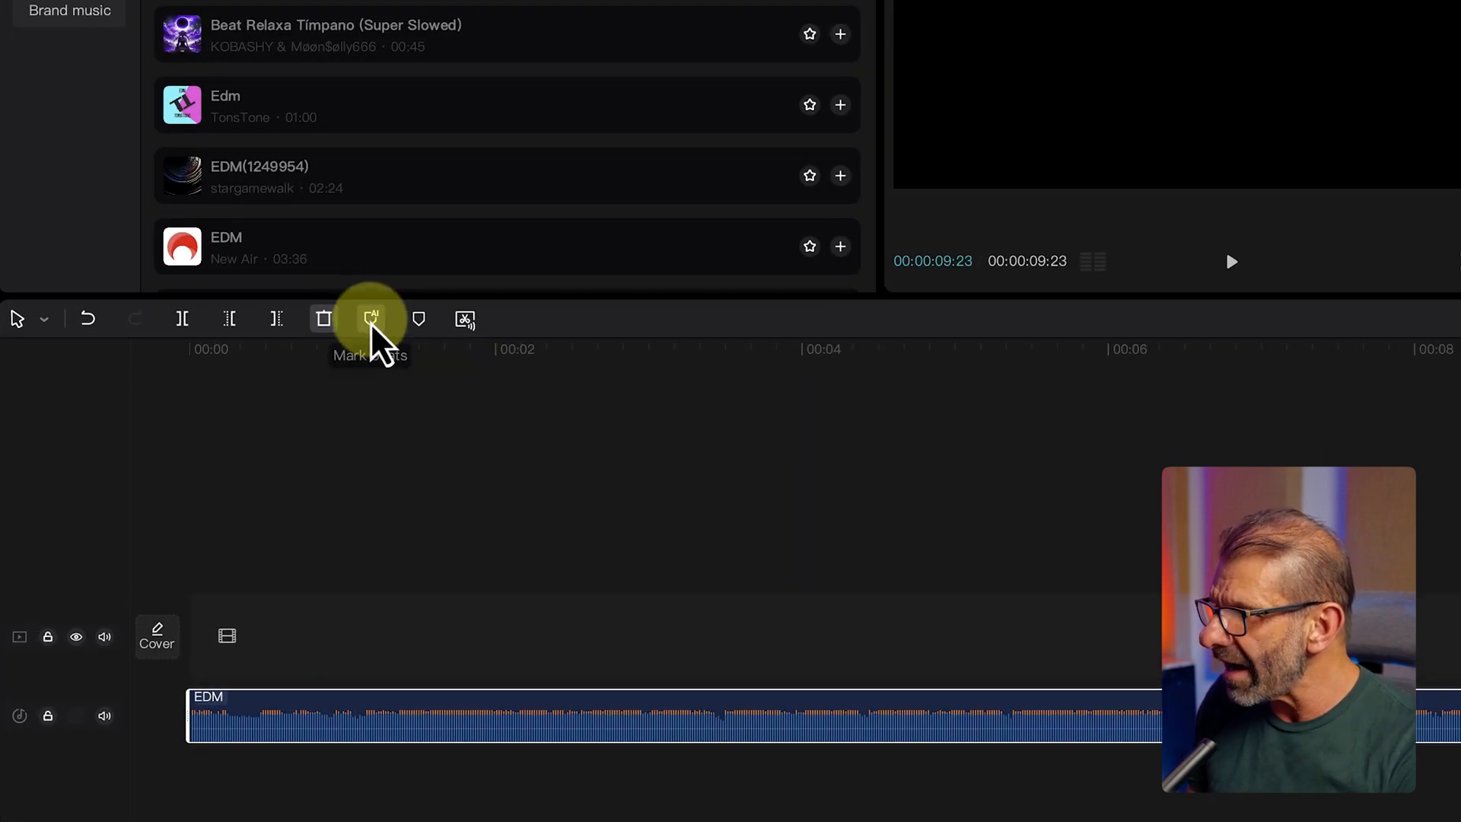
Open the Mark beats options on the trimmed EDM clip to apply Beats 1
click(370, 319)
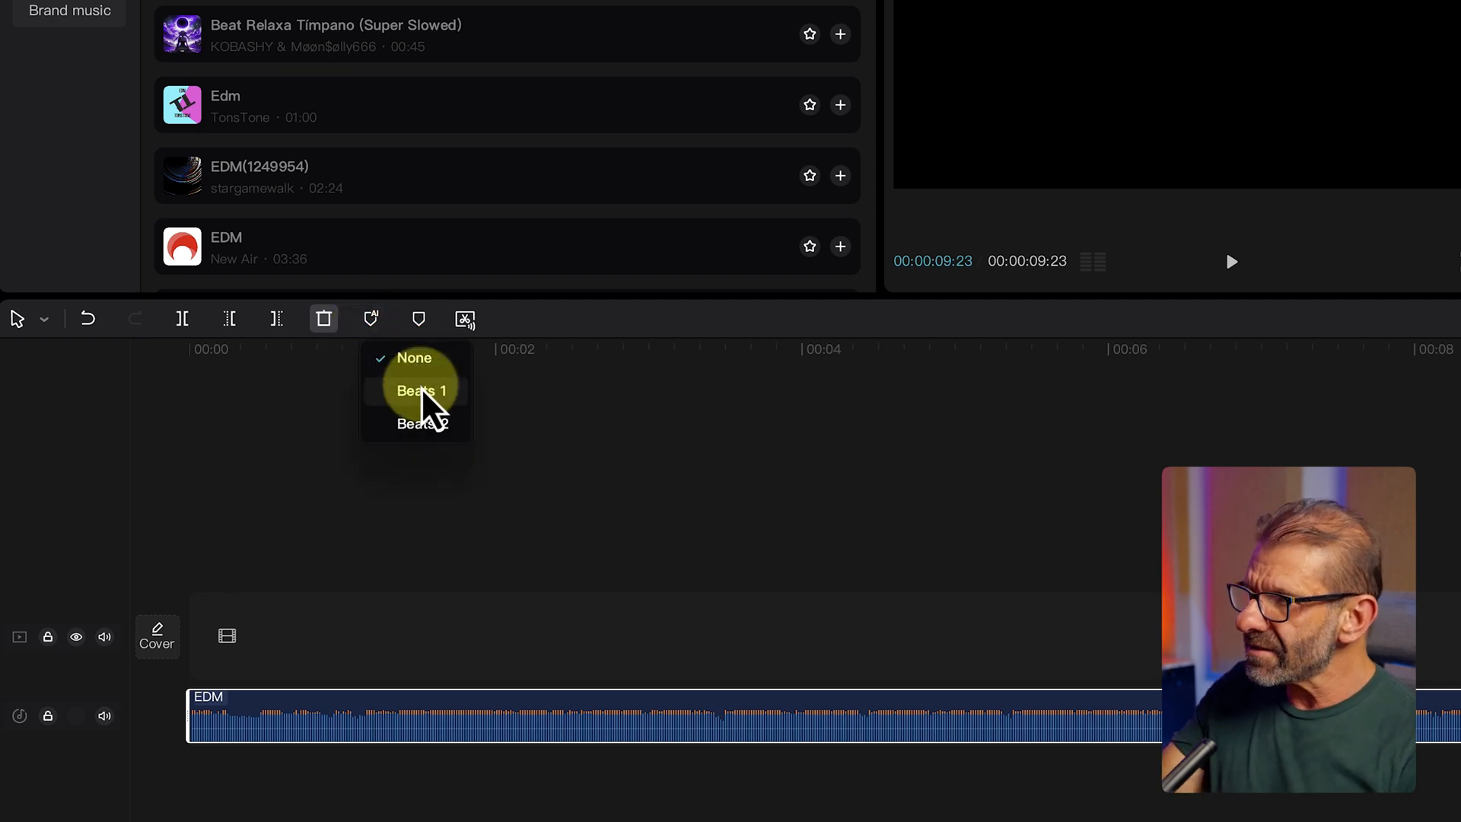
mouse_move(421, 423)
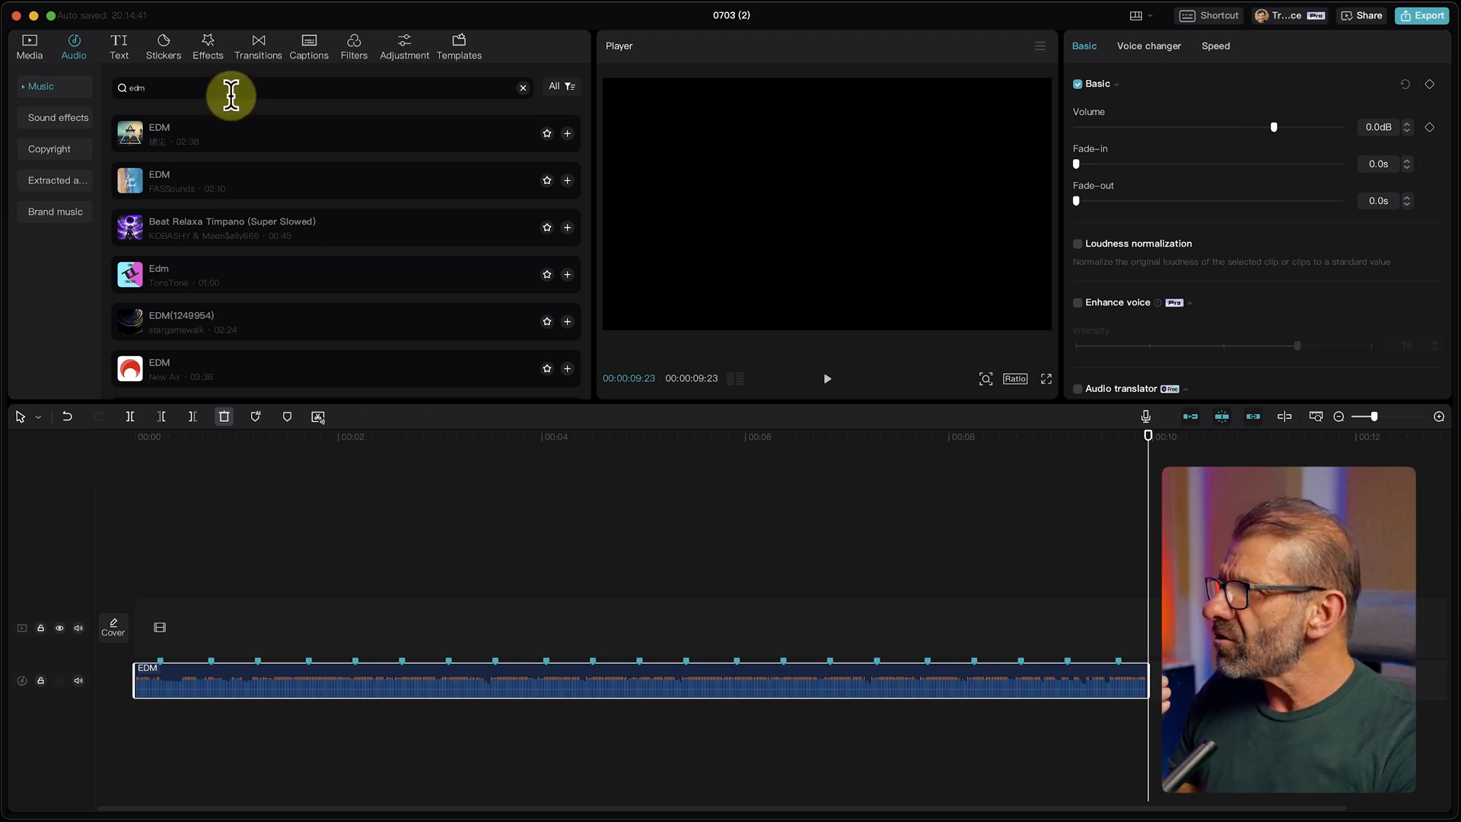
Return to Media and set the playhead on the second beat marker to trim 01-DroneA.mov
click(29, 47)
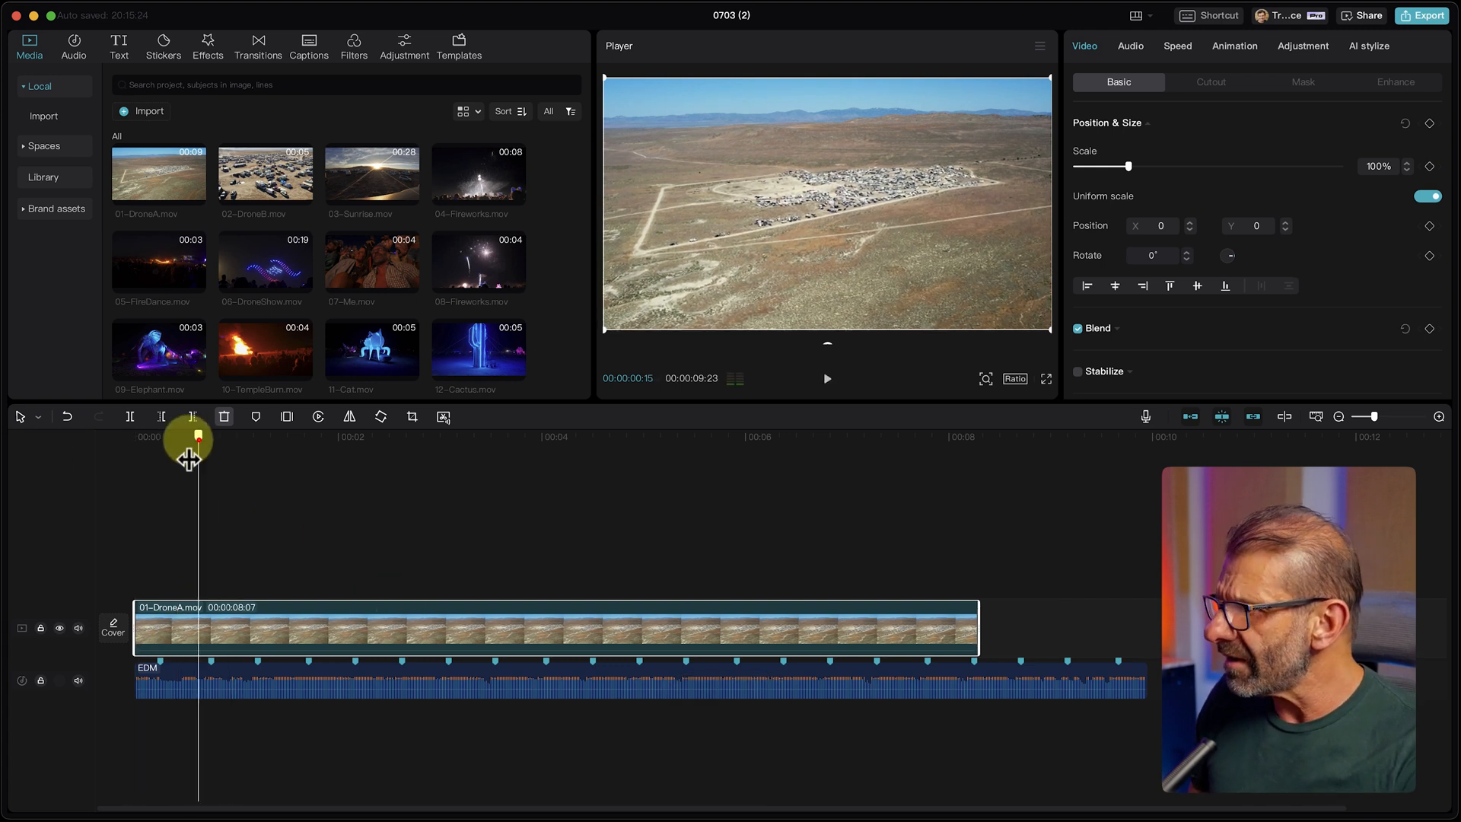
drag(190, 439, 189, 439)
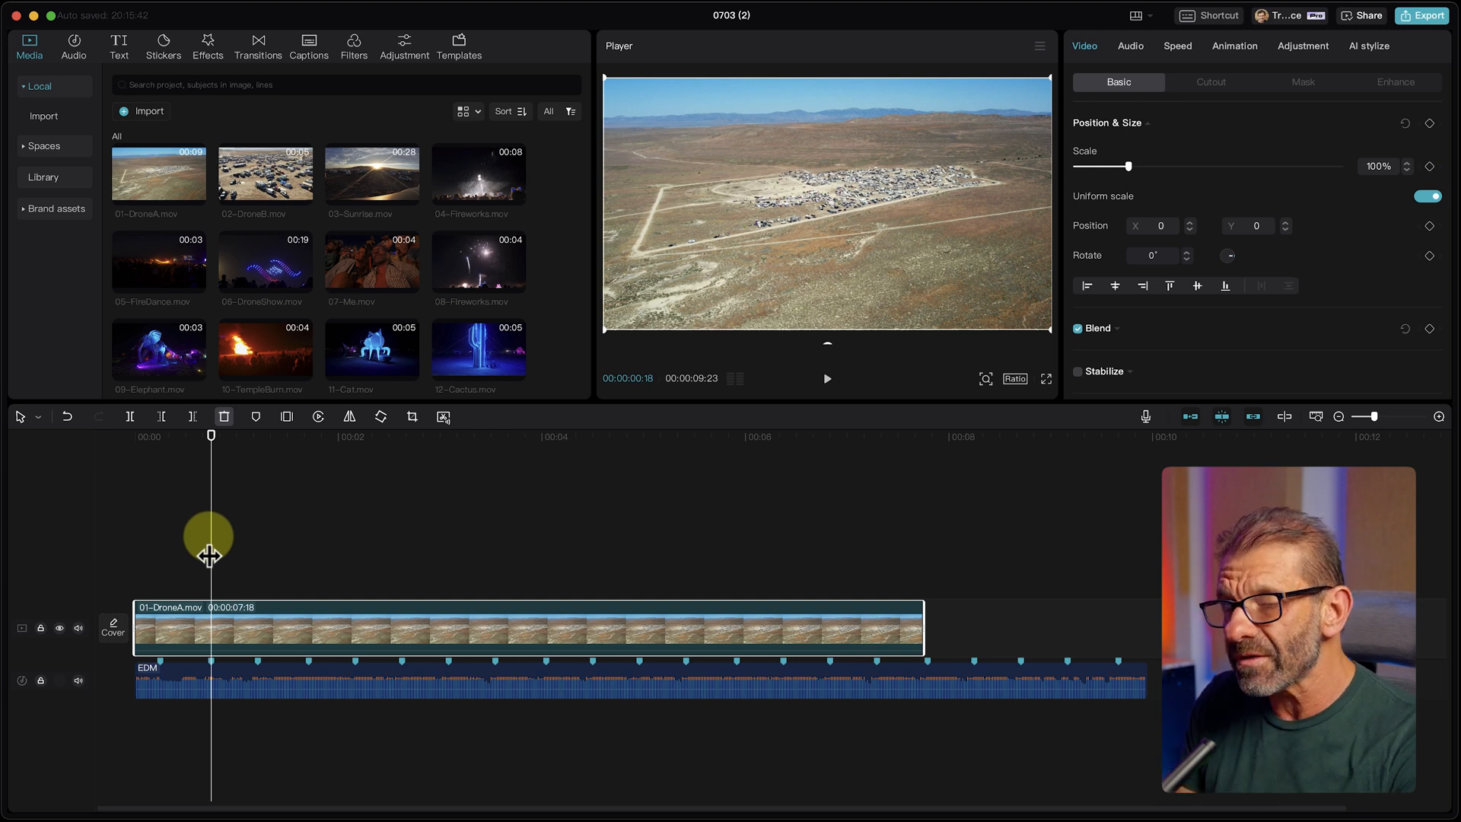
mouse_move(539, 589)
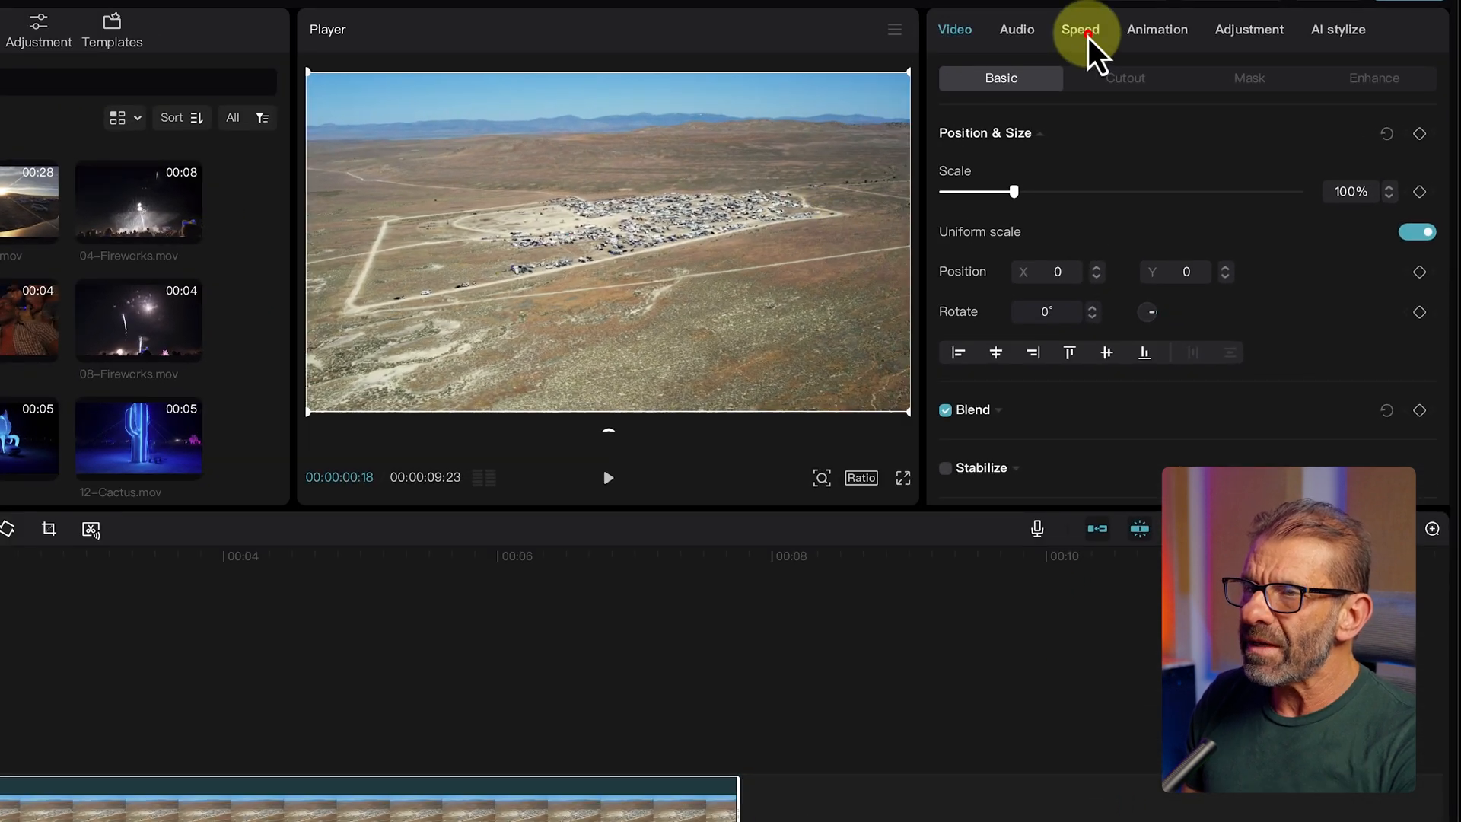
Speed 01-DroneA.mov up to about 10.3x so it ends on a beat
click(1081, 28)
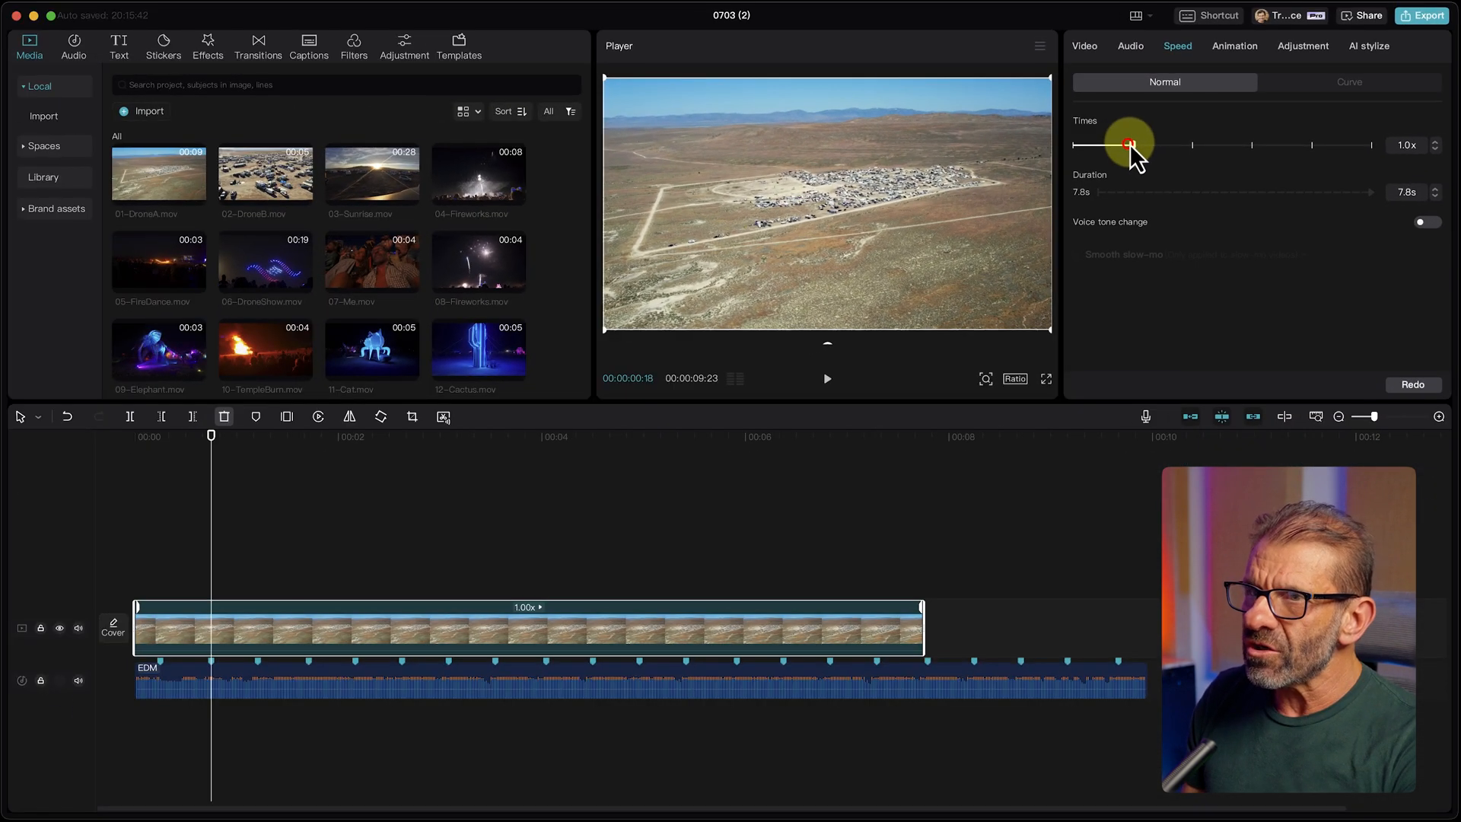
drag(1129, 145, 1370, 144)
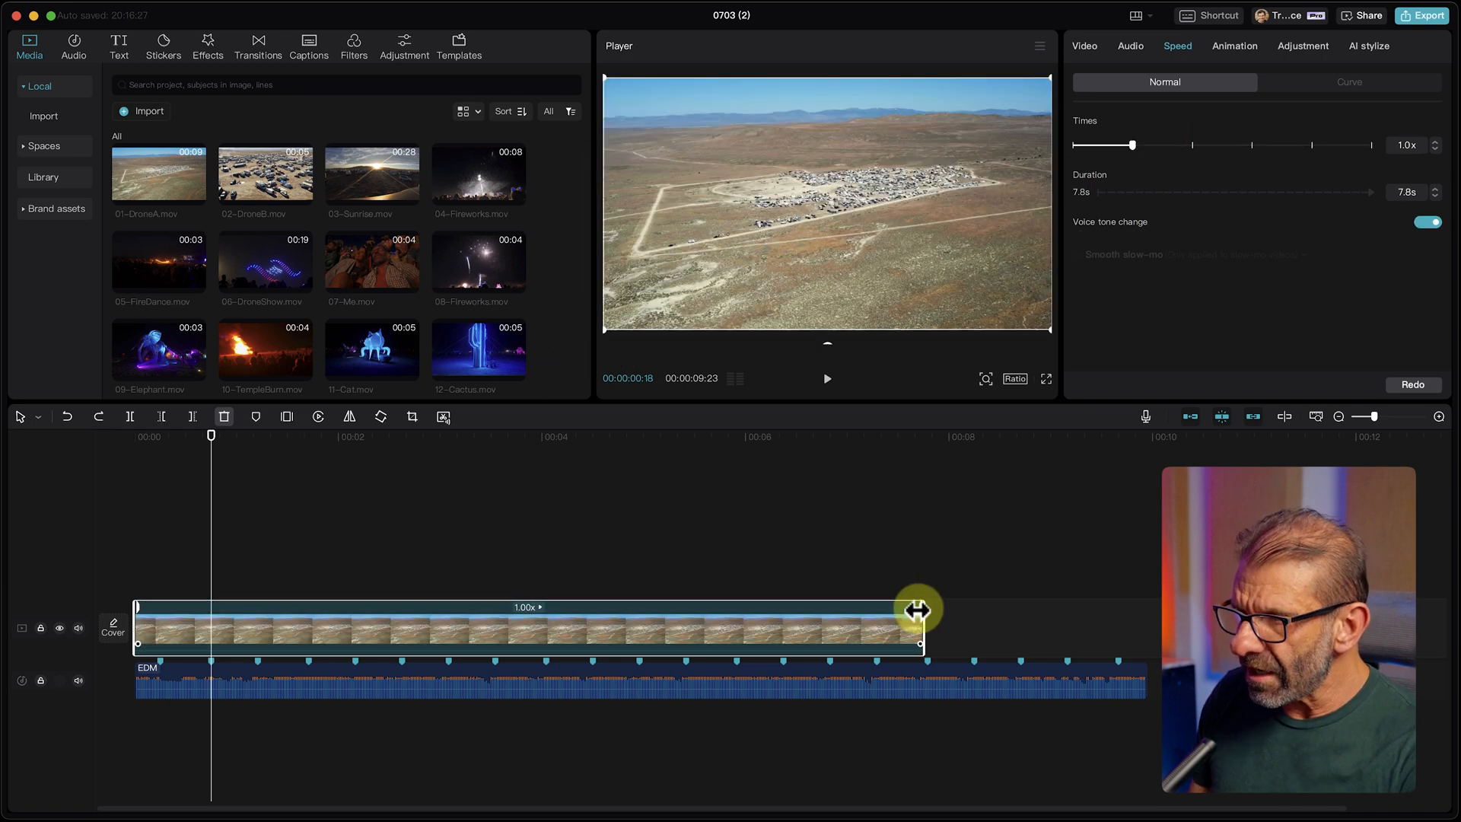
drag(918, 610, 718, 641)
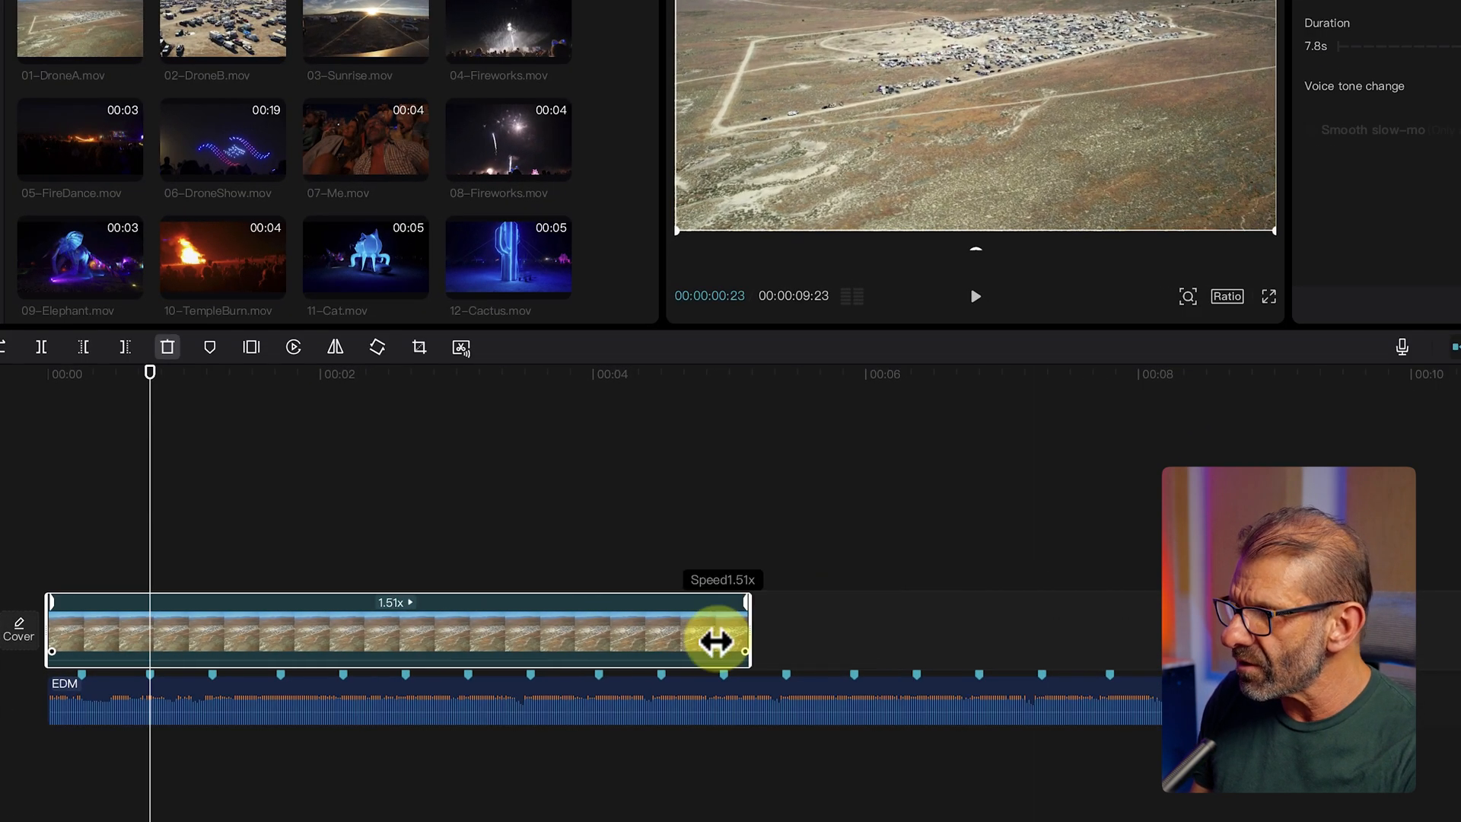
drag(716, 643, 597, 659)
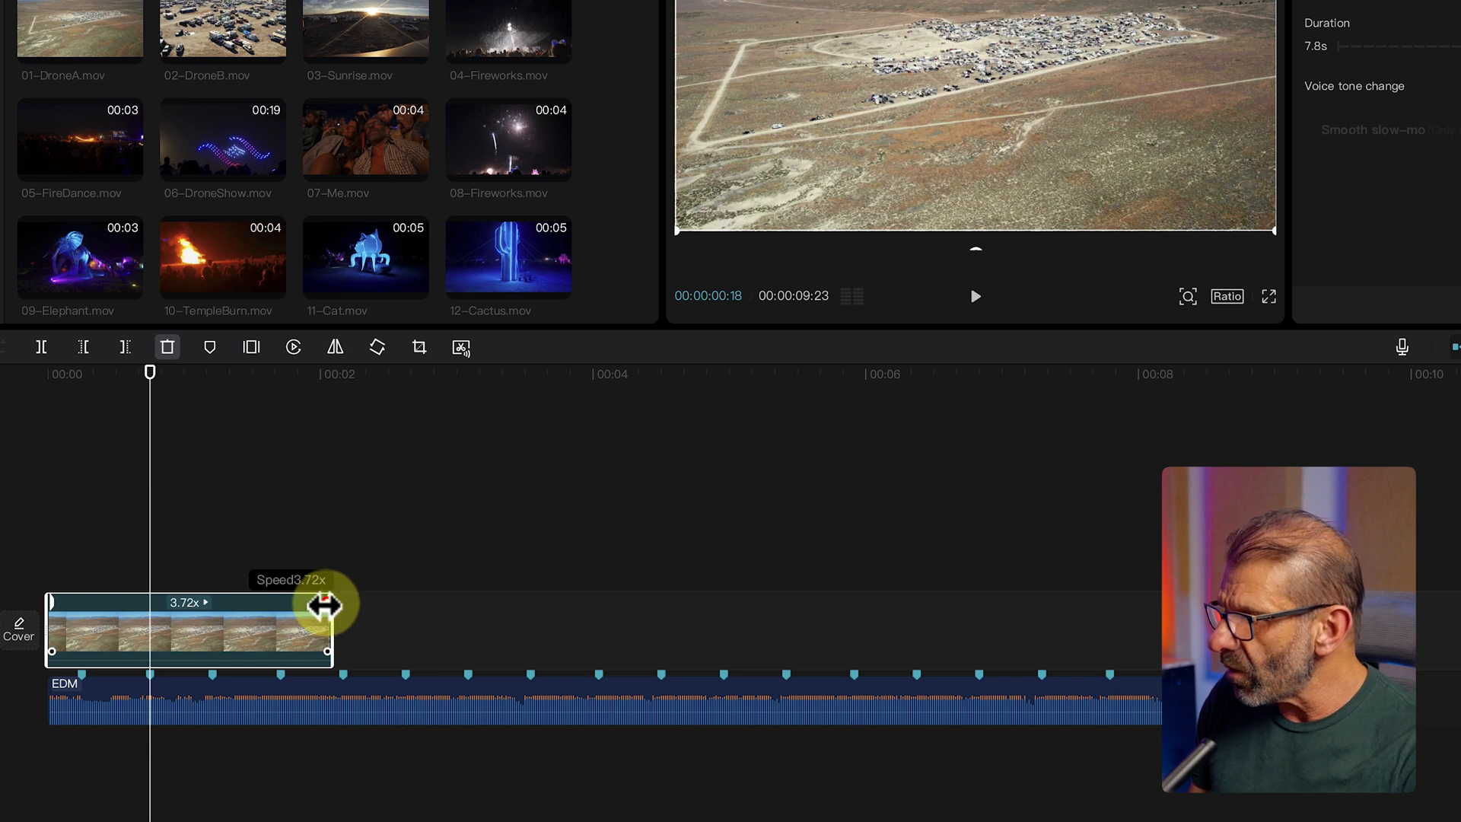
drag(326, 606, 145, 620)
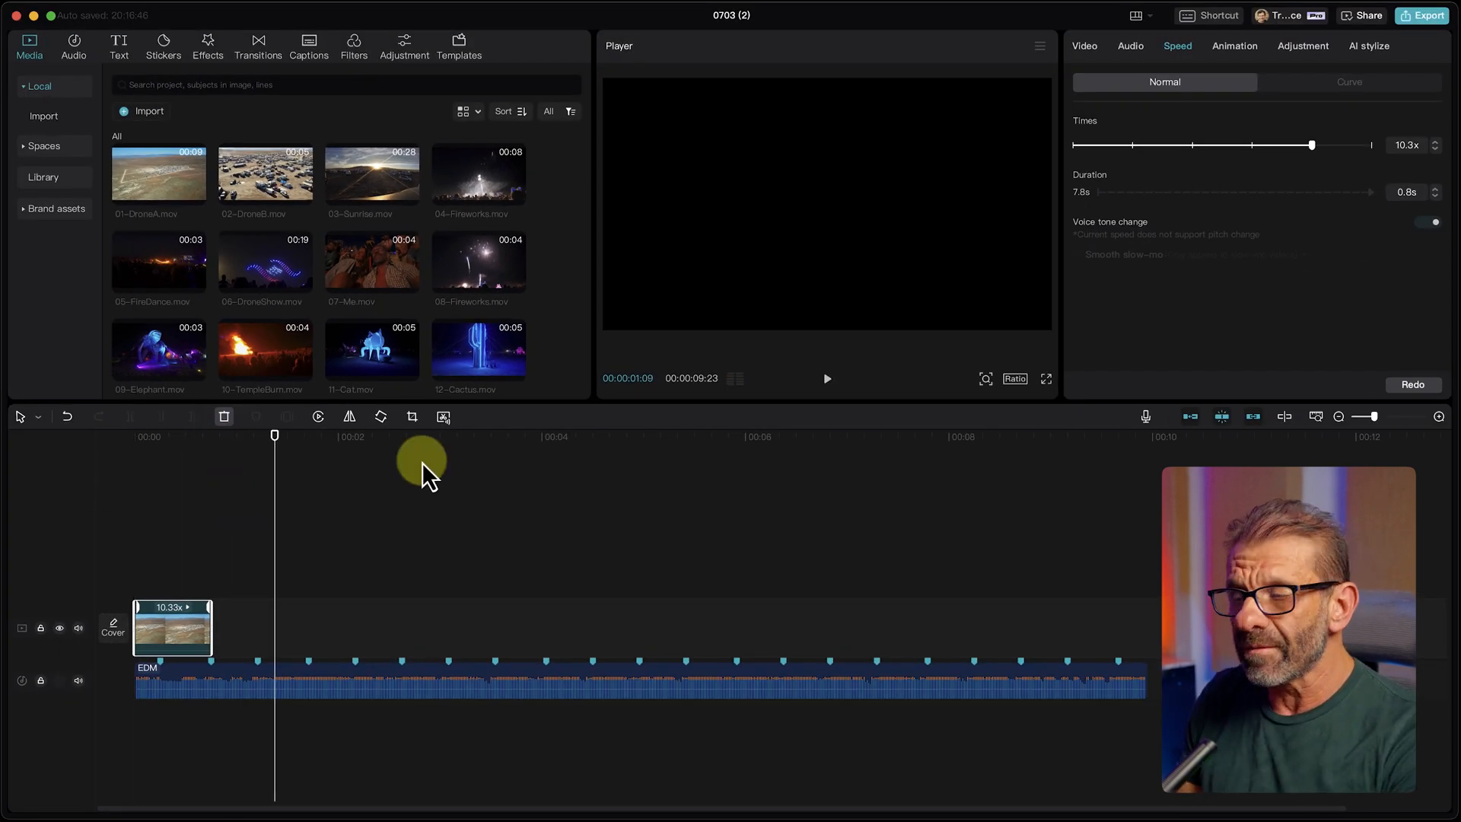
mouse_move(170, 466)
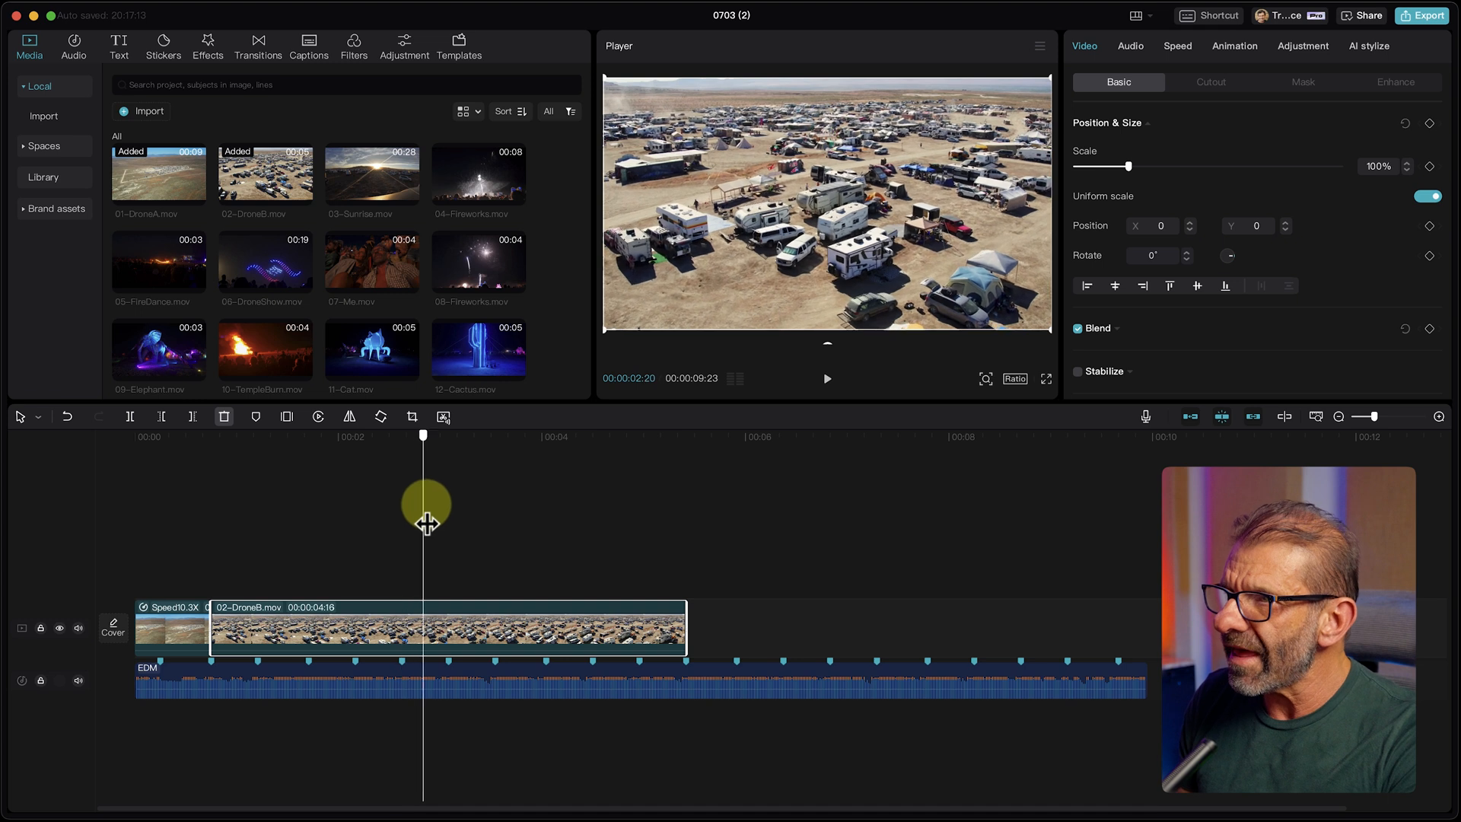
Scrub through 02-DroneB.mov to find the beat marker where it should end
drag(426, 512, 312, 519)
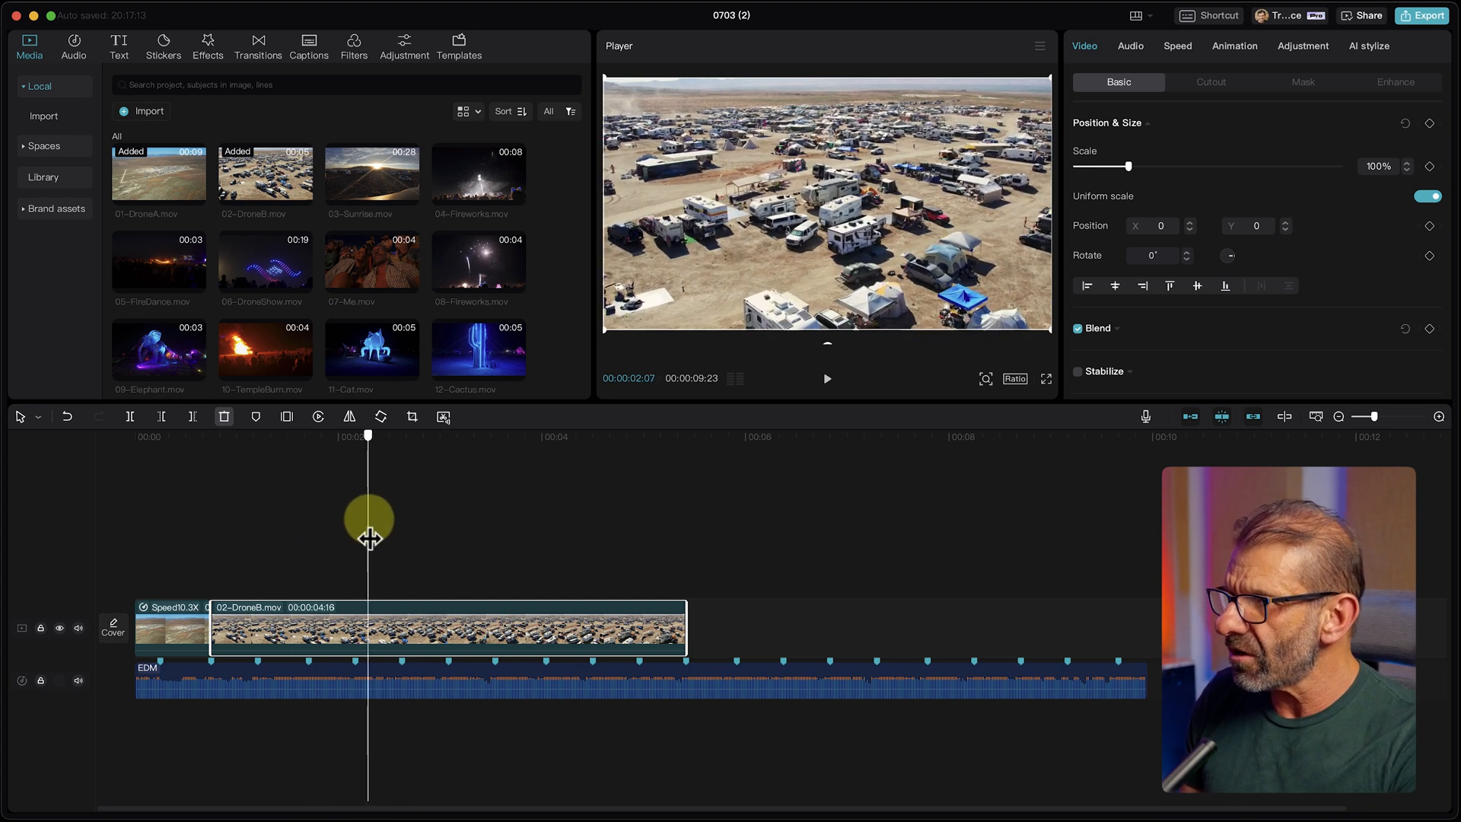
drag(368, 518, 336, 519)
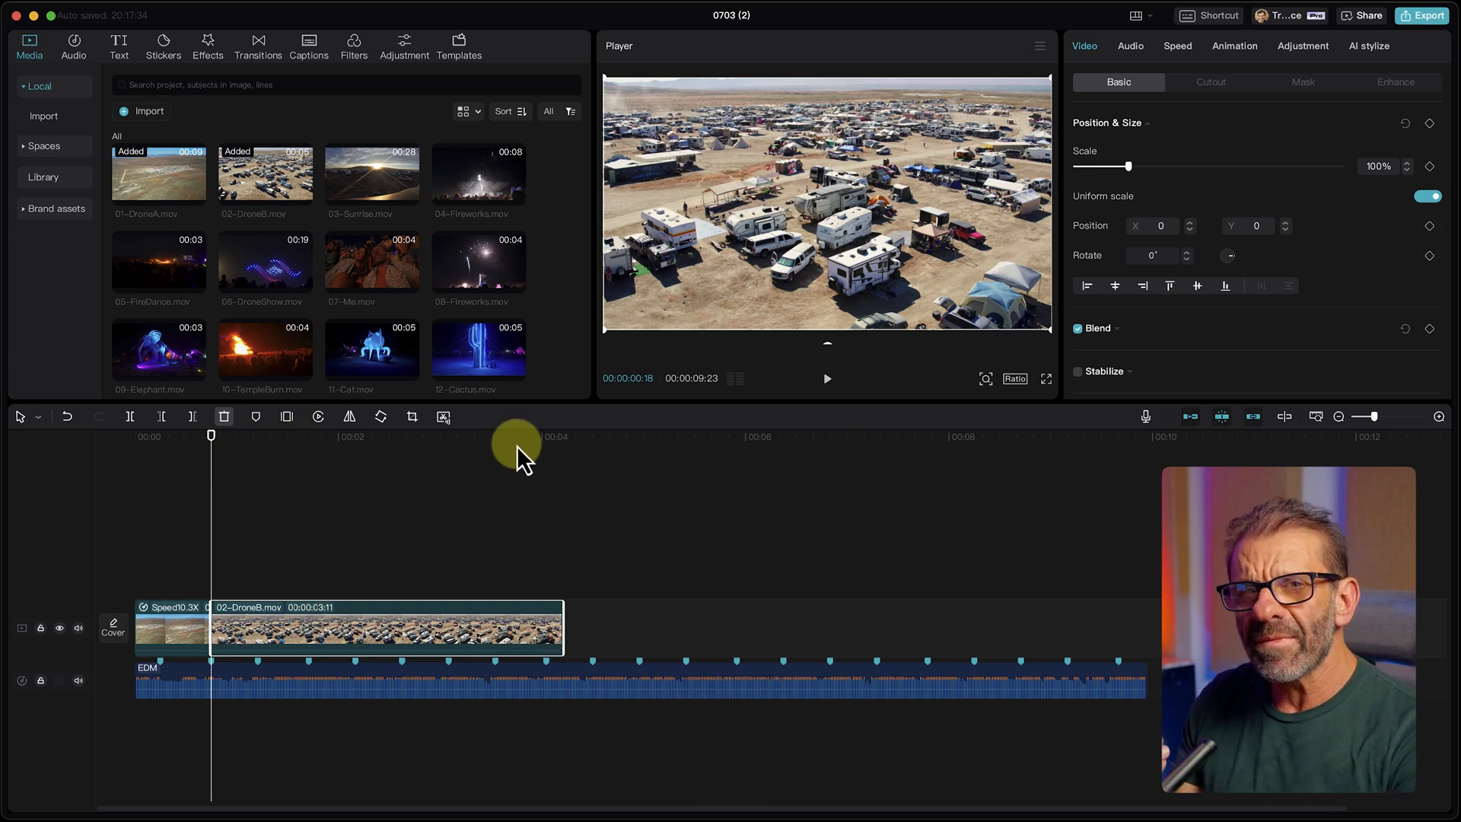
mouse_move(586, 599)
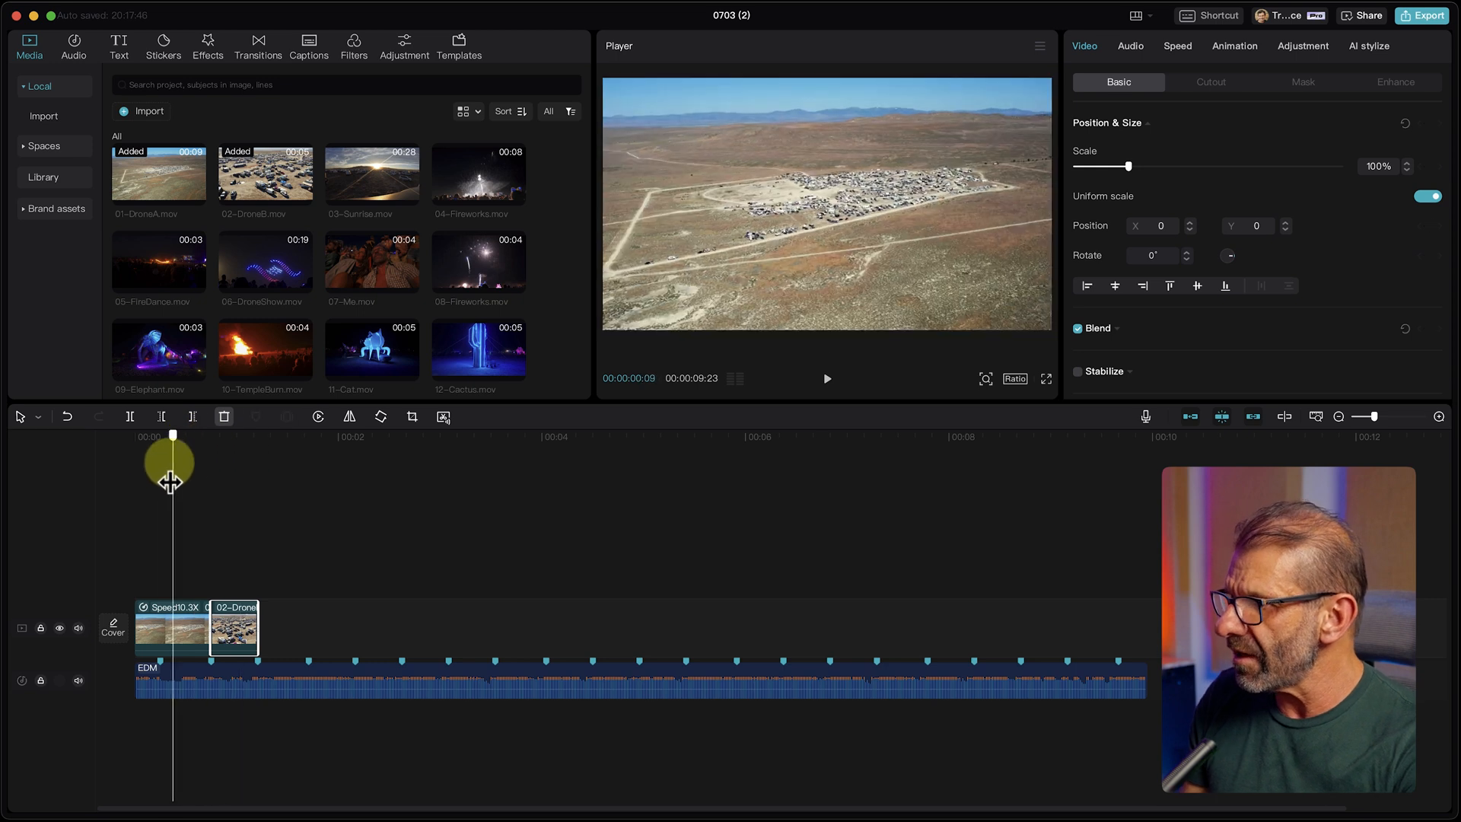
drag(173, 464, 224, 482)
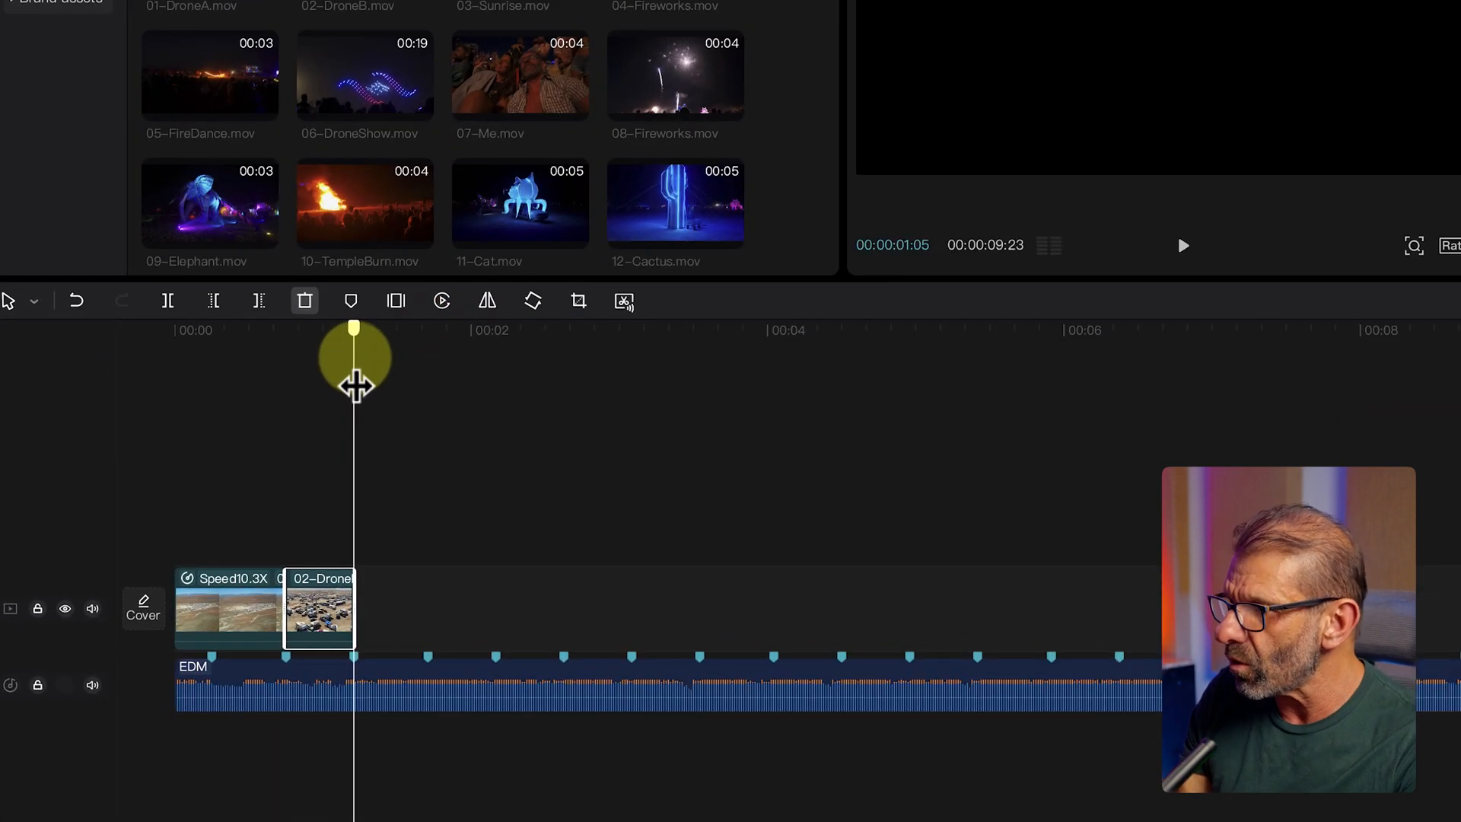
drag(354, 354, 427, 378)
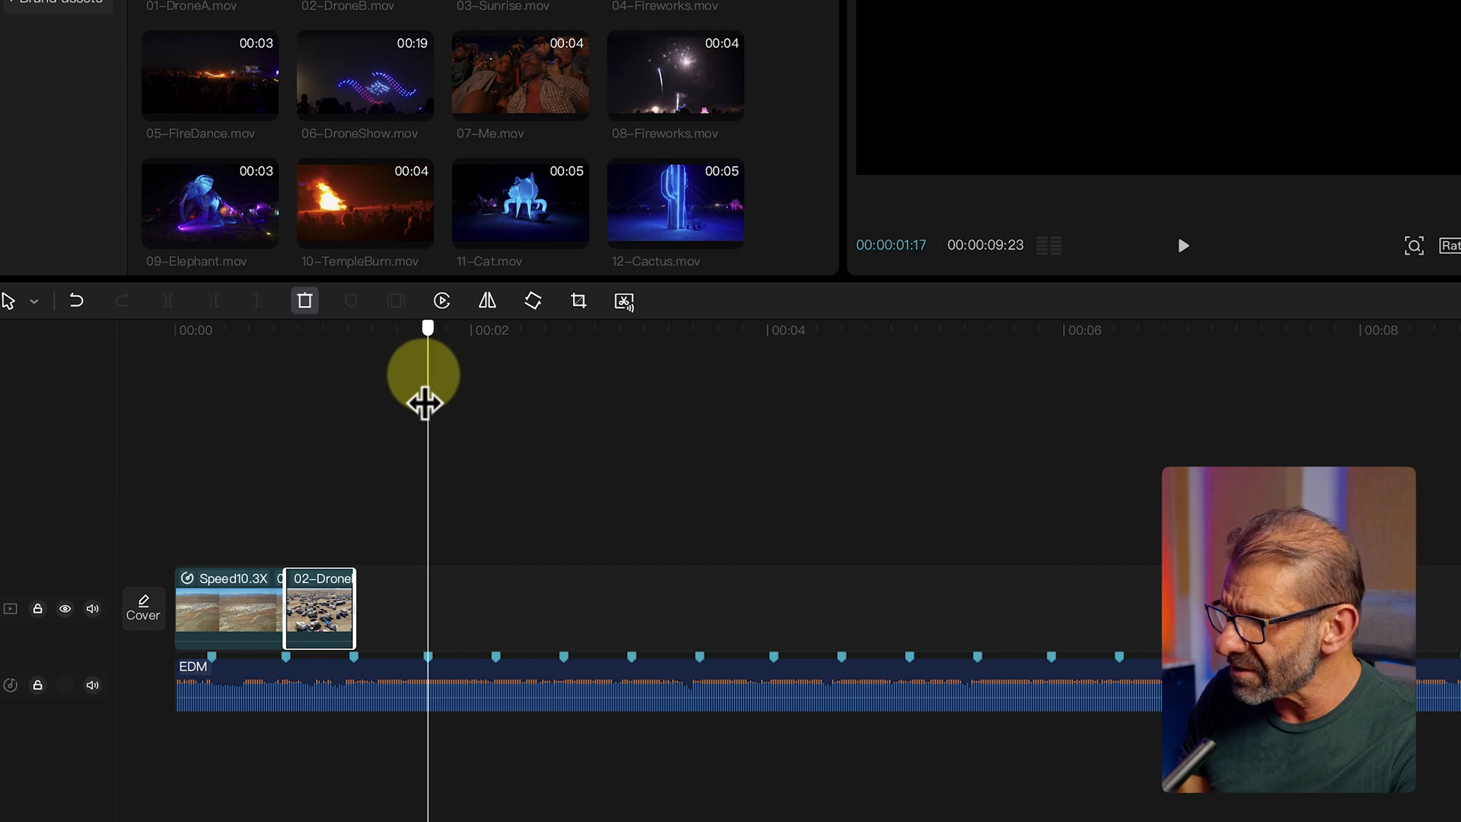
drag(427, 378, 498, 378)
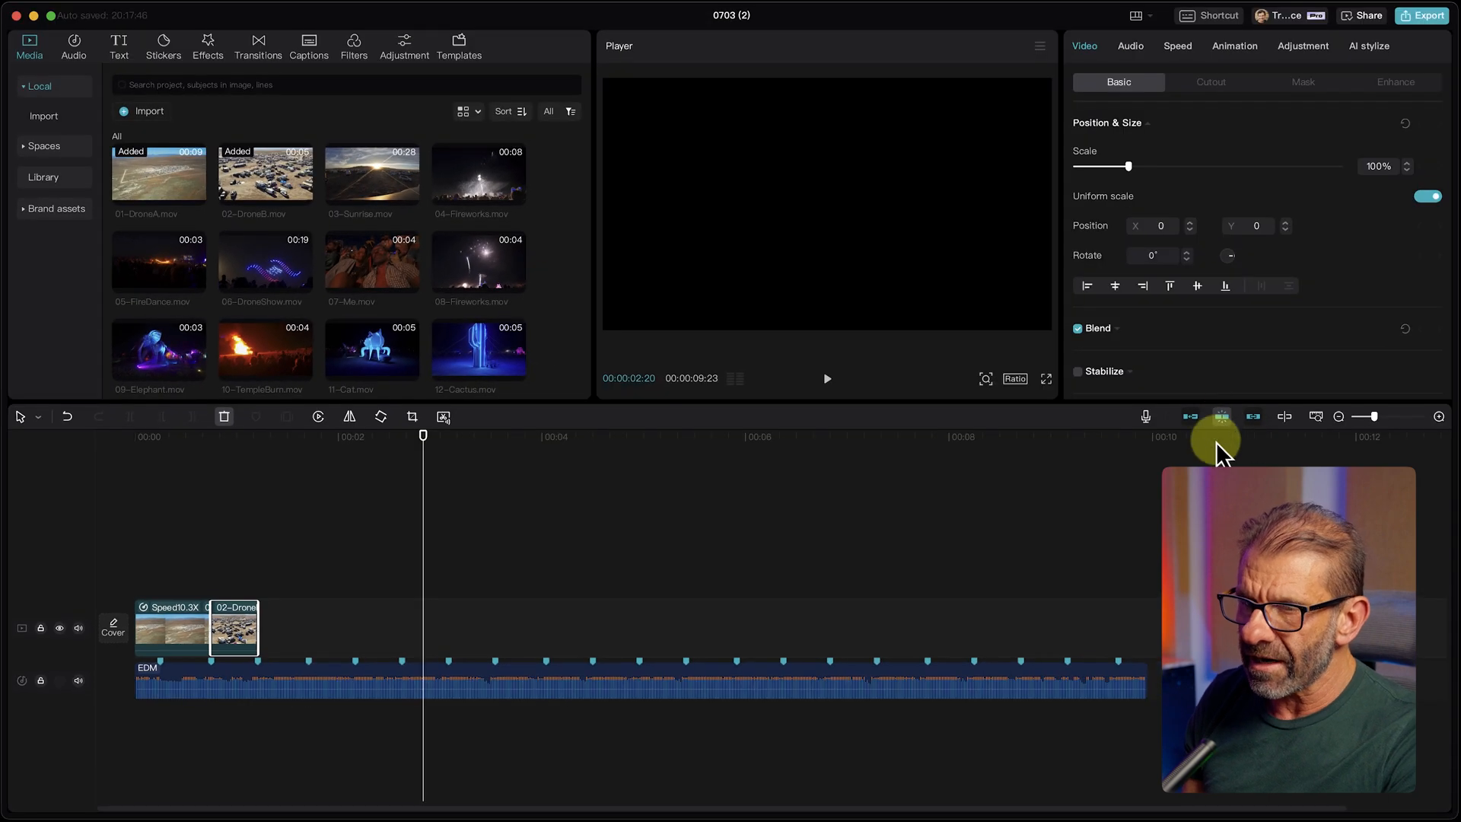
mouse_move(1222, 416)
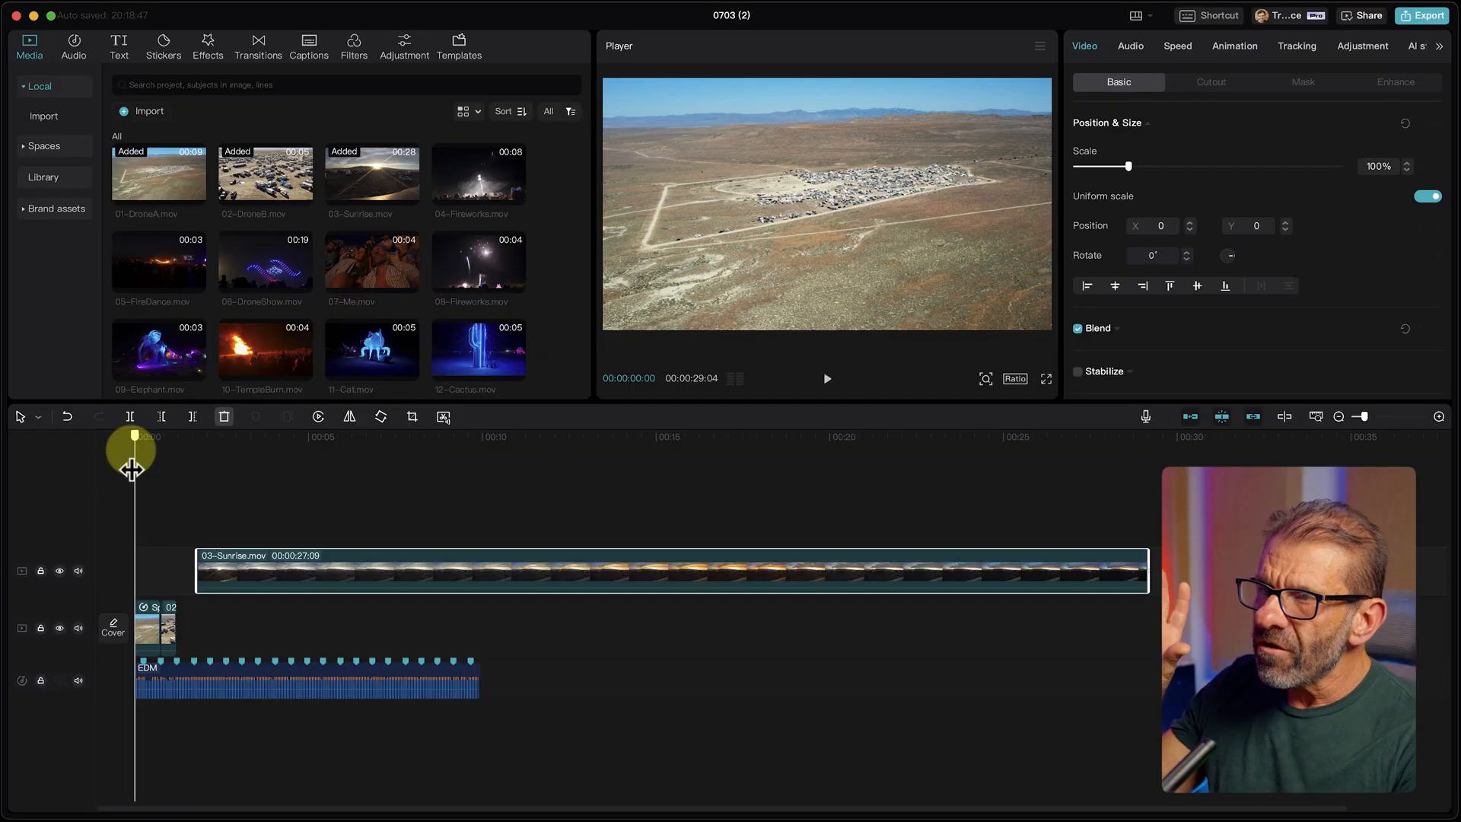
Preview the 03-Sunrise.mov footage to pick the cut point for a 14-second clip
drag(134, 456, 154, 457)
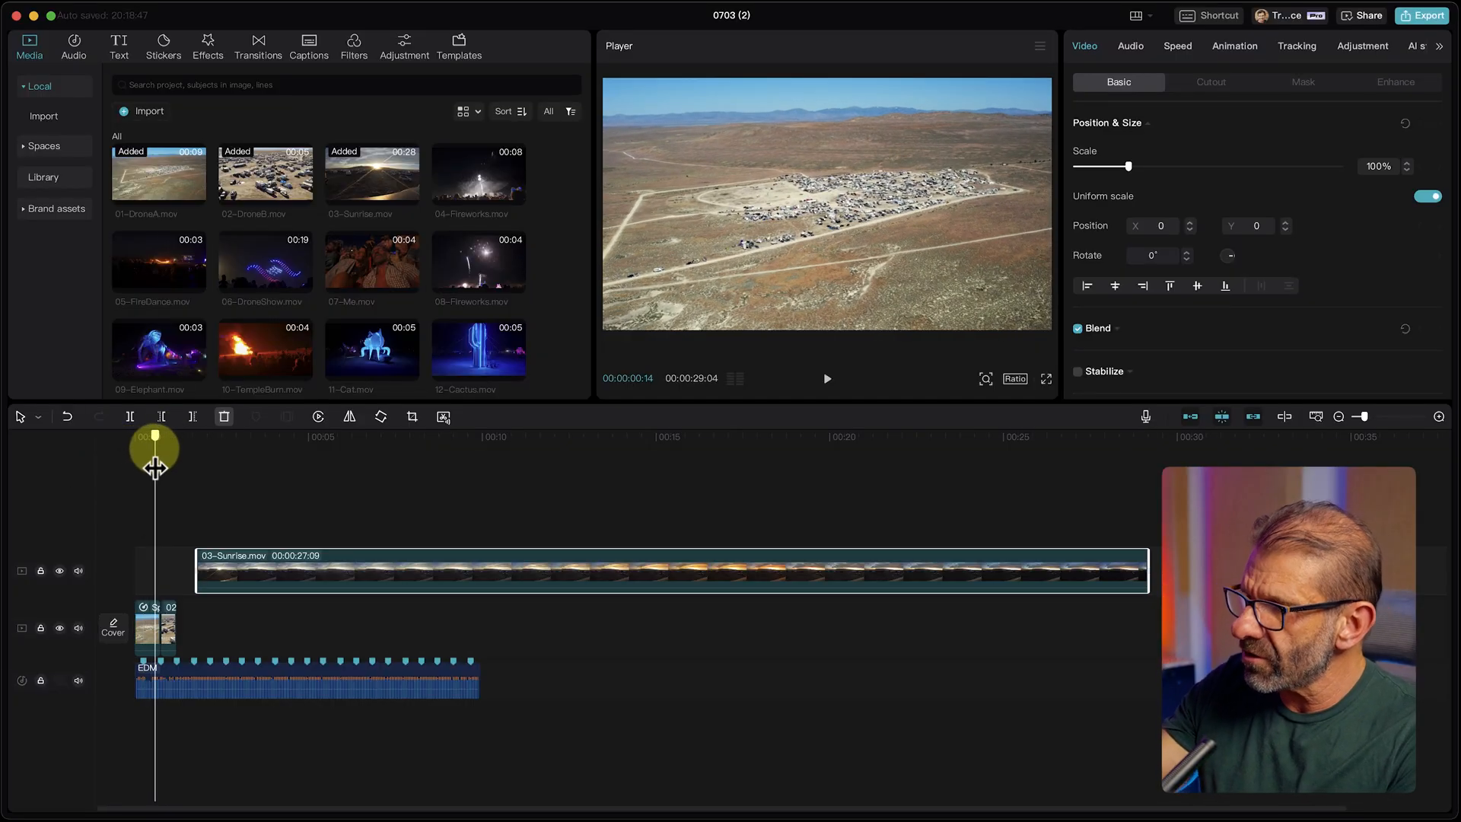
drag(153, 457, 161, 457)
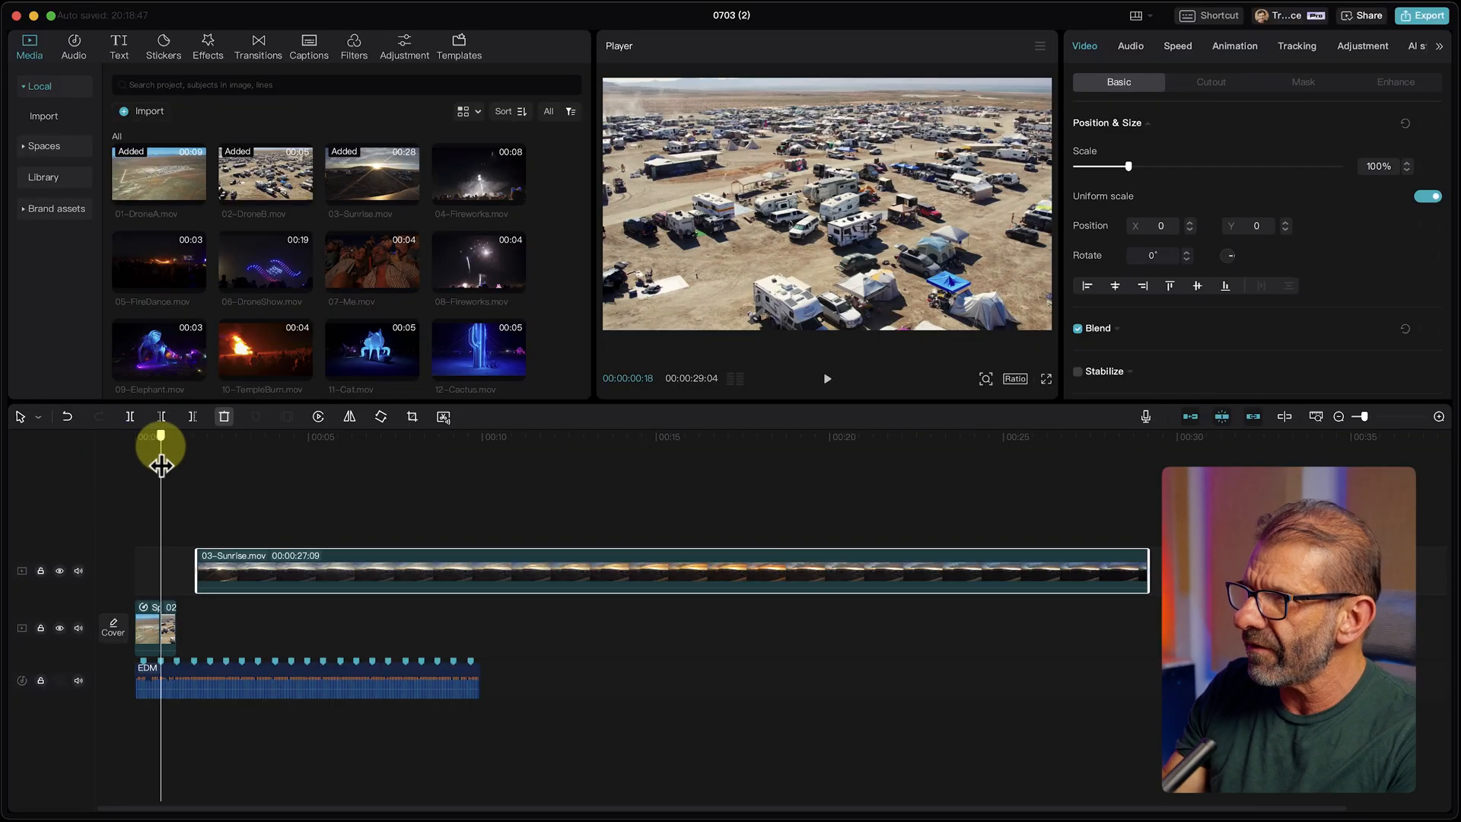
drag(160, 445, 284, 541)
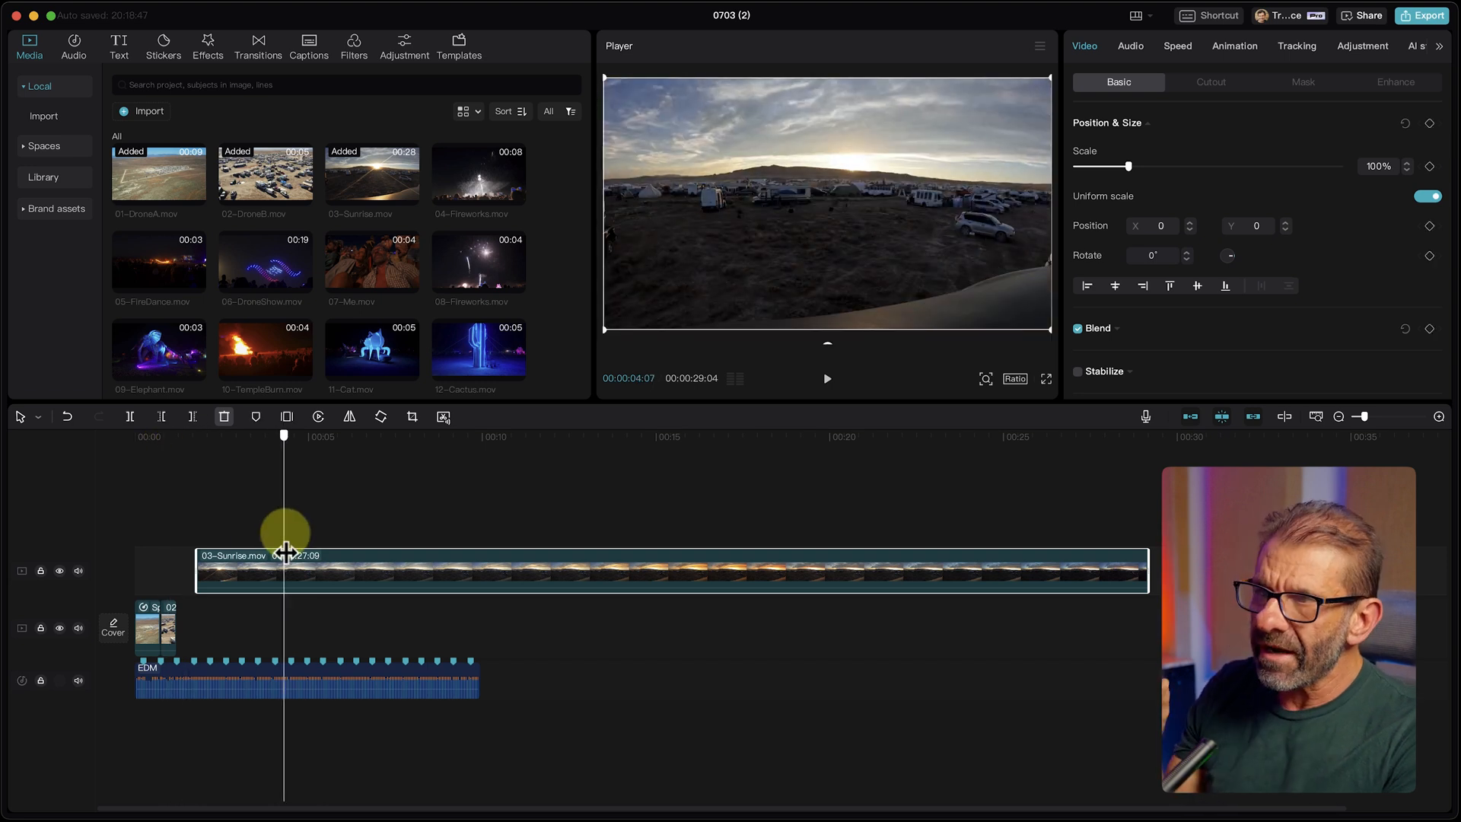
drag(284, 548, 715, 597)
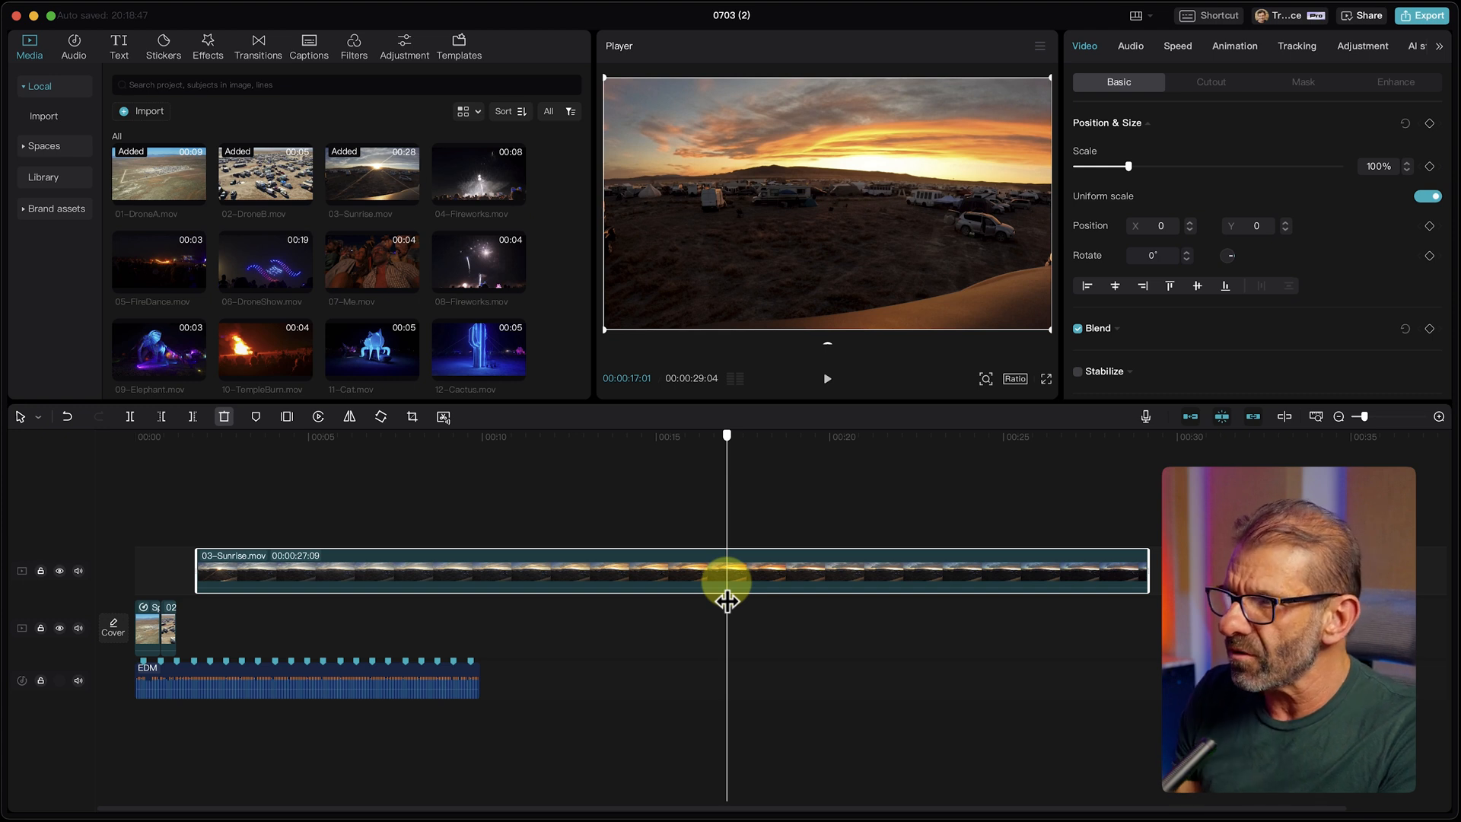
click(825, 379)
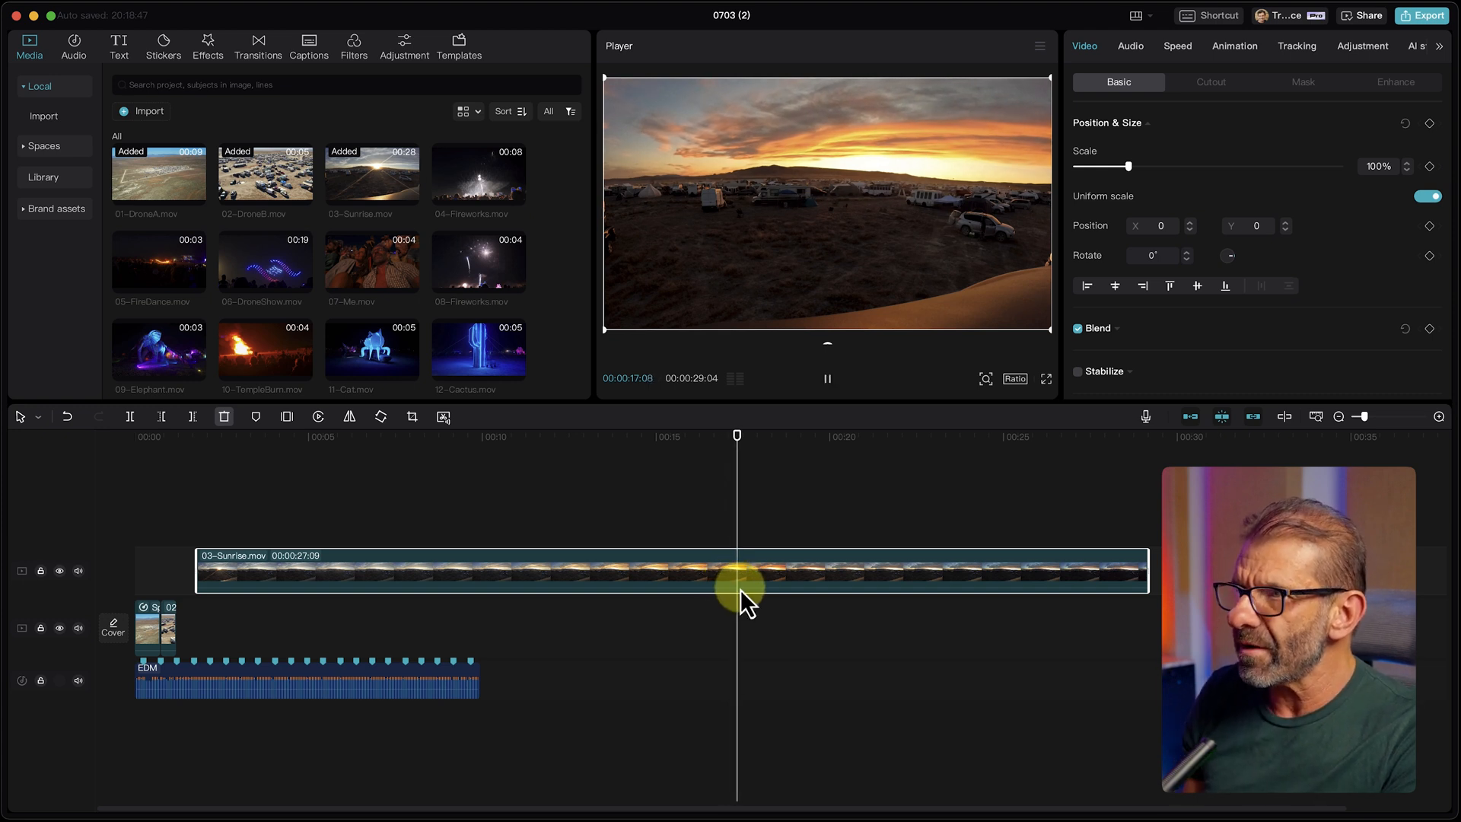
drag(738, 587, 772, 569)
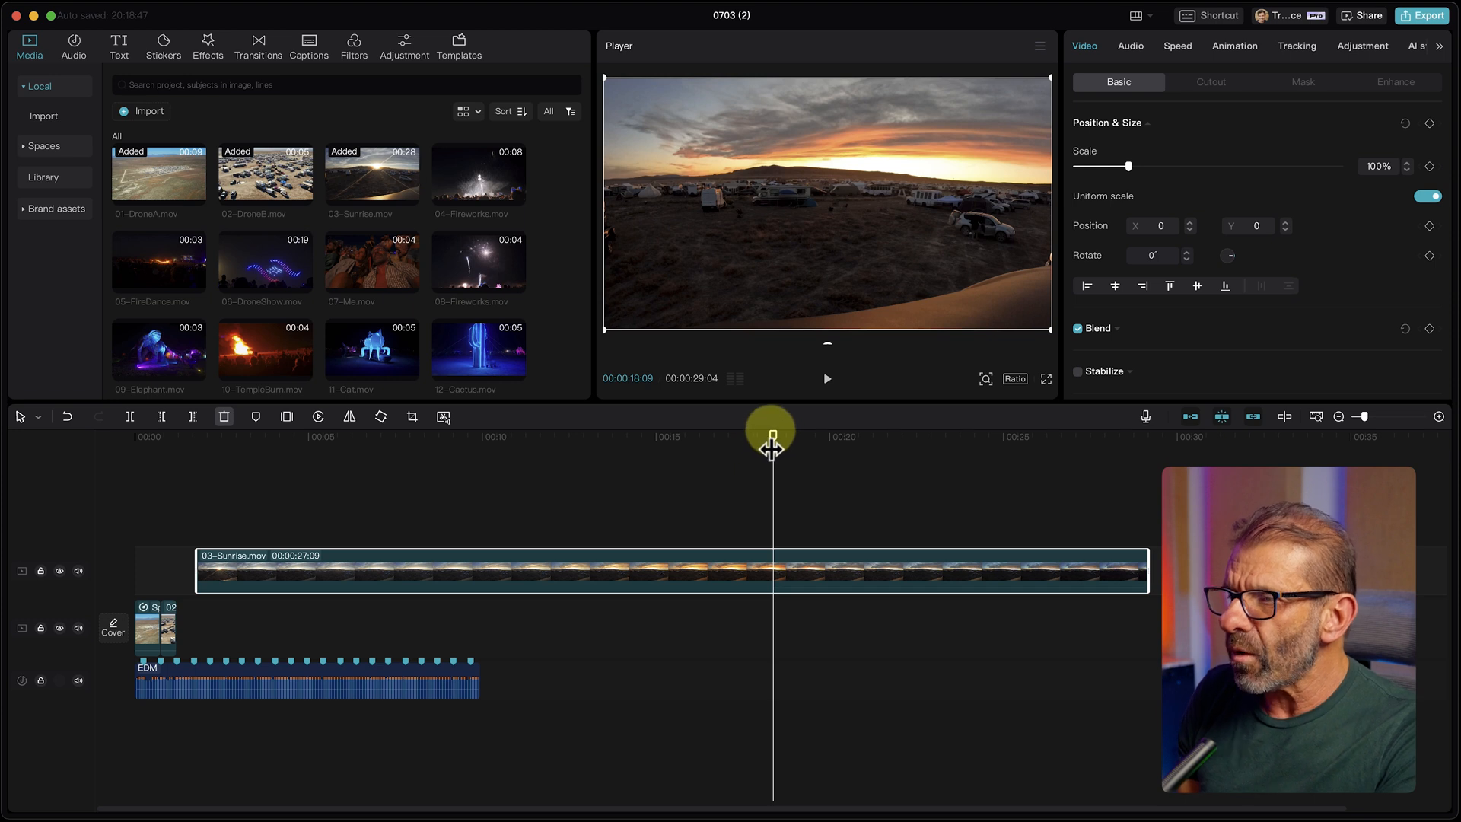
drag(772, 436, 702, 436)
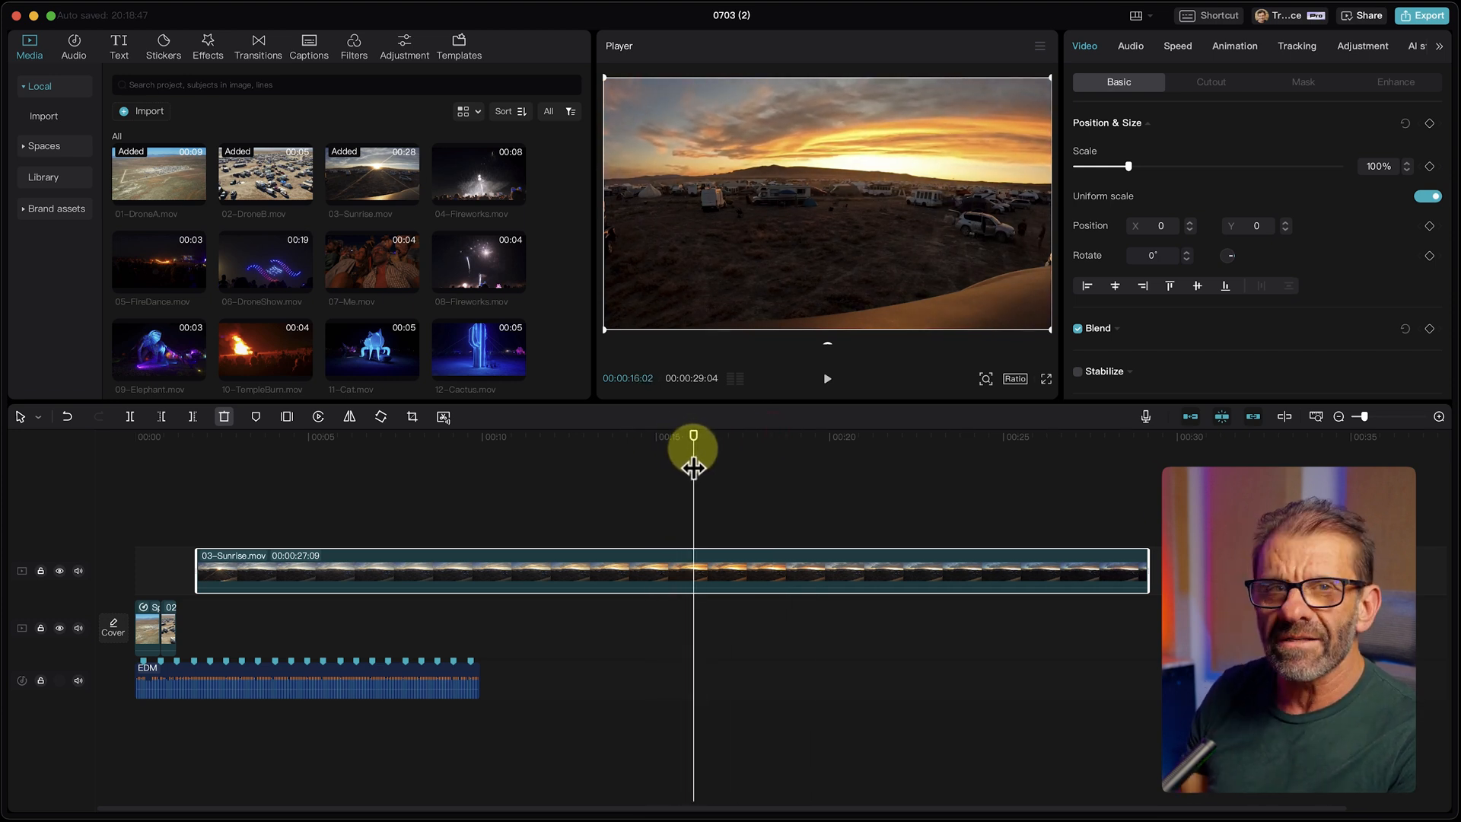
drag(1146, 569, 692, 570)
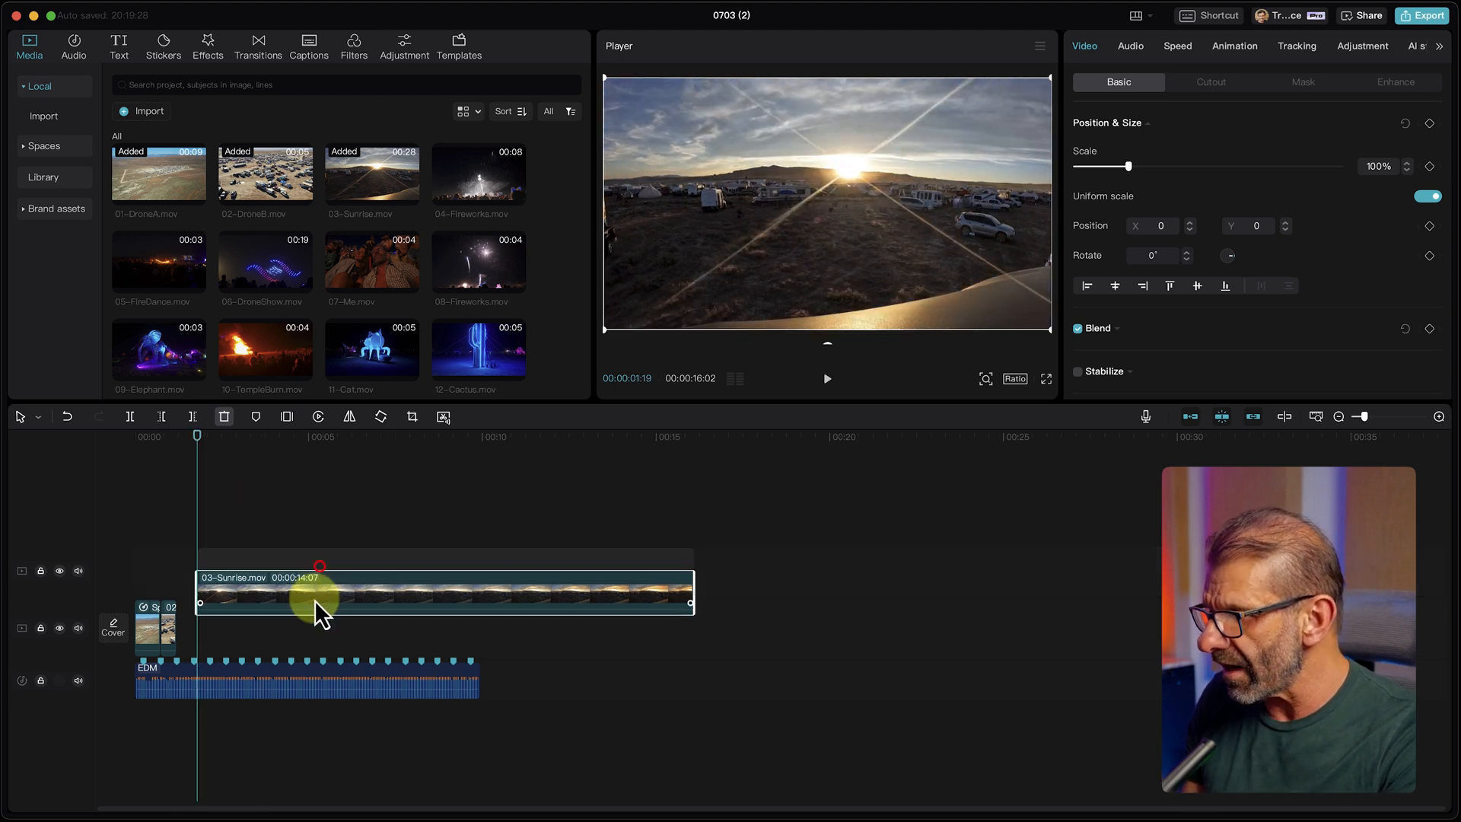
Move the Sunrise clip onto the main track and speed it up to about 21.4x
drag(321, 592, 310, 639)
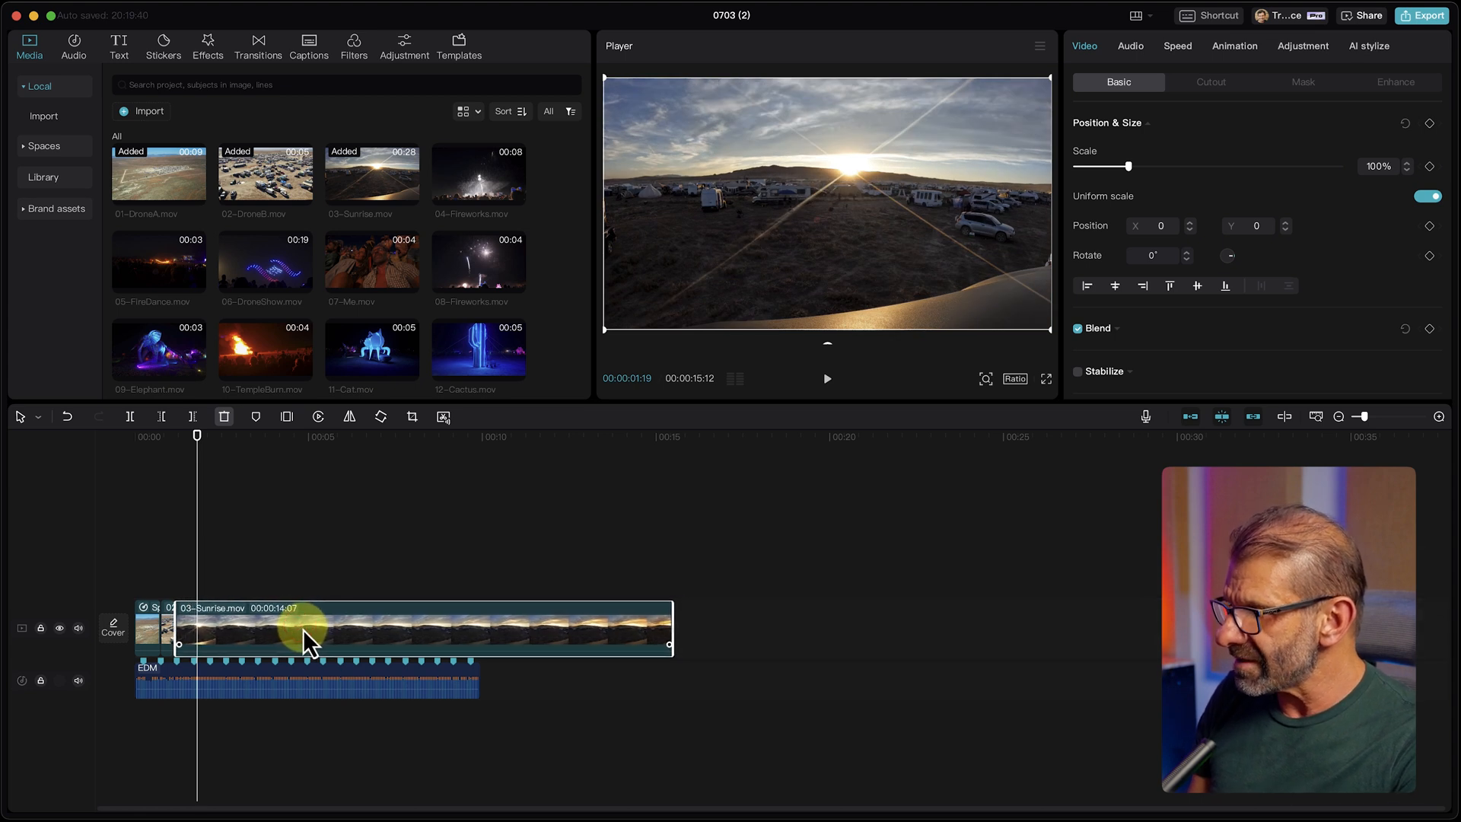
mouse_move(333, 622)
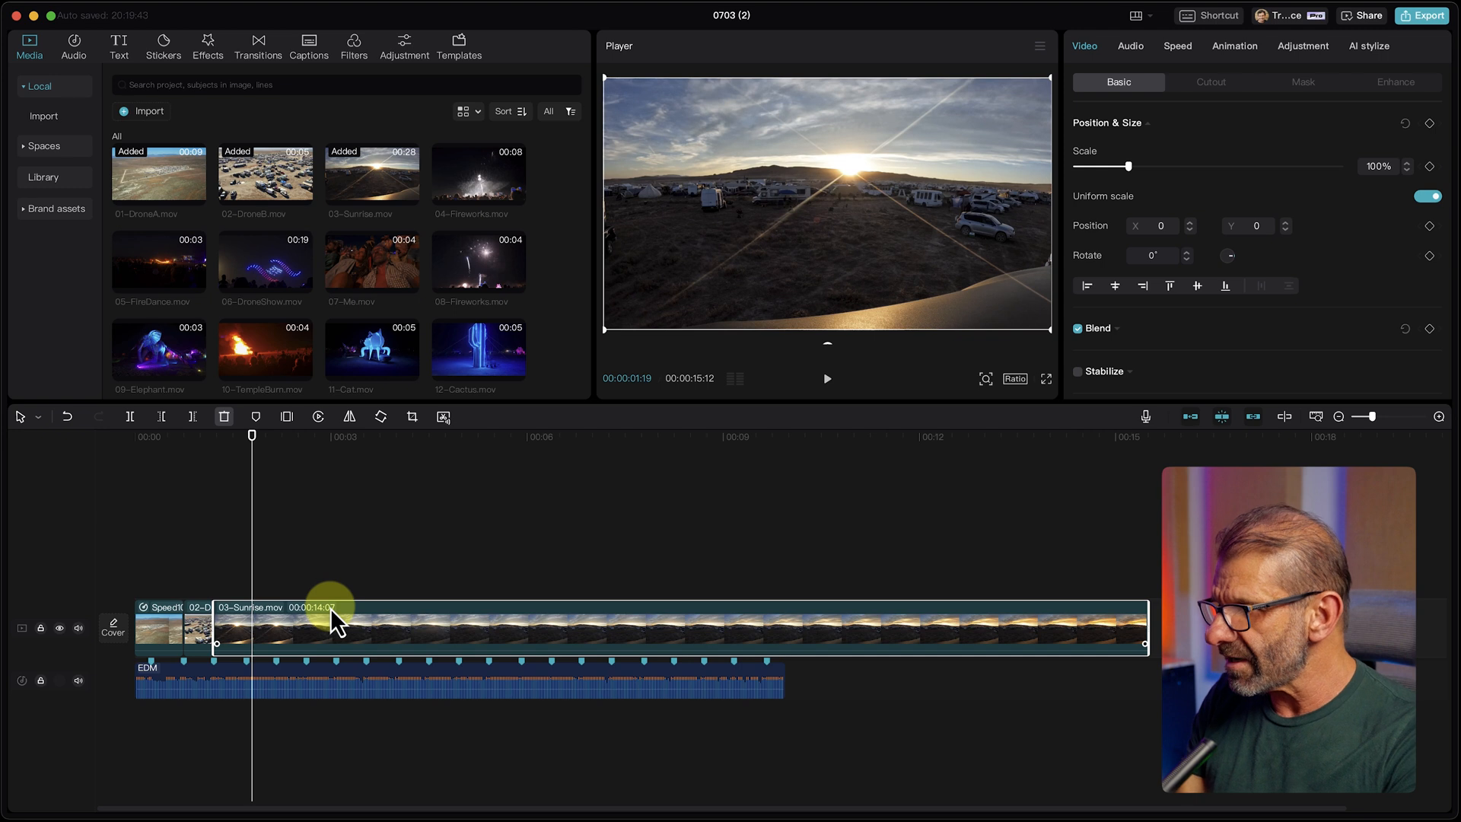
click(1178, 45)
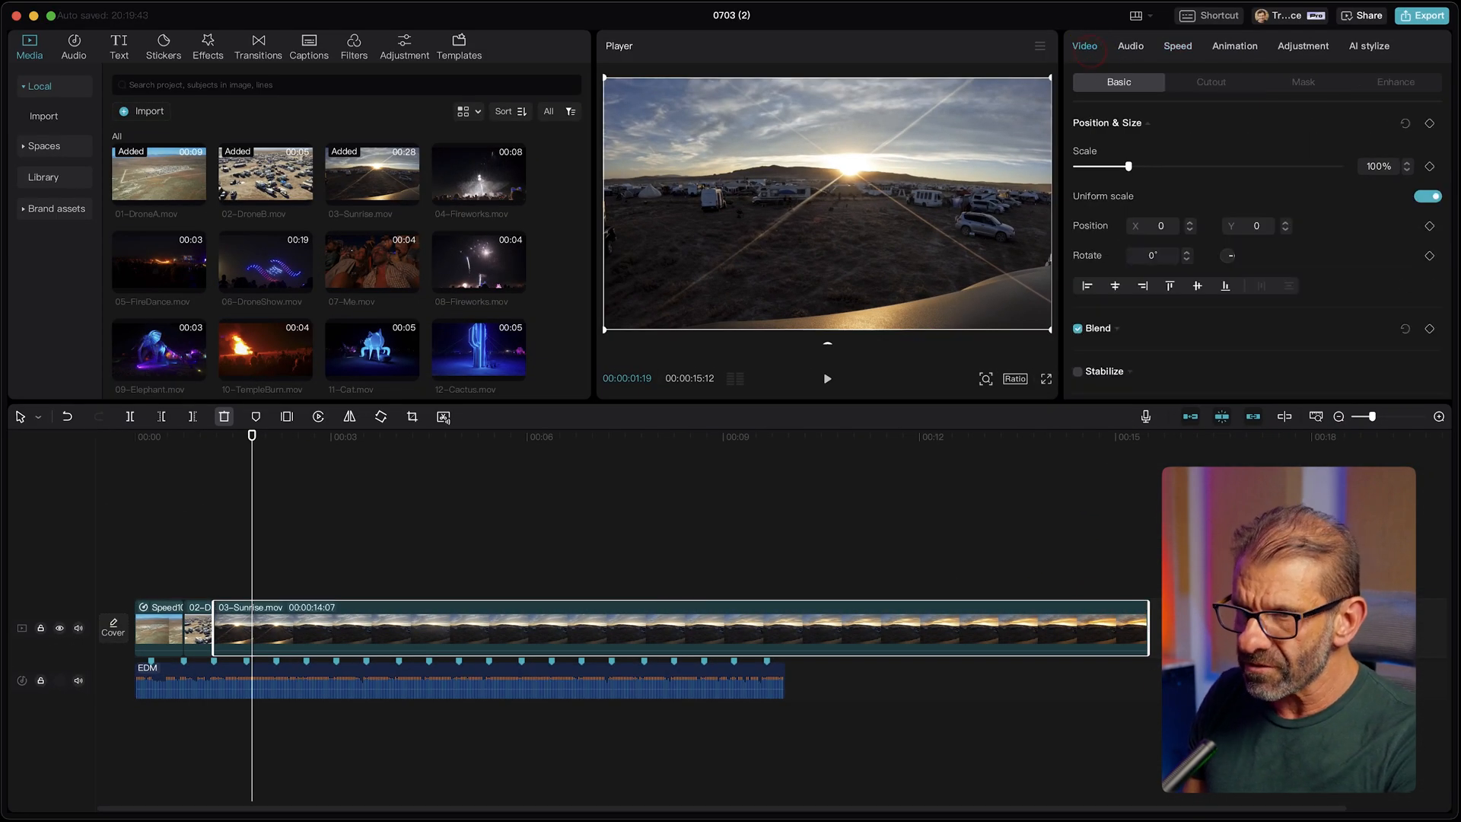
click(1176, 46)
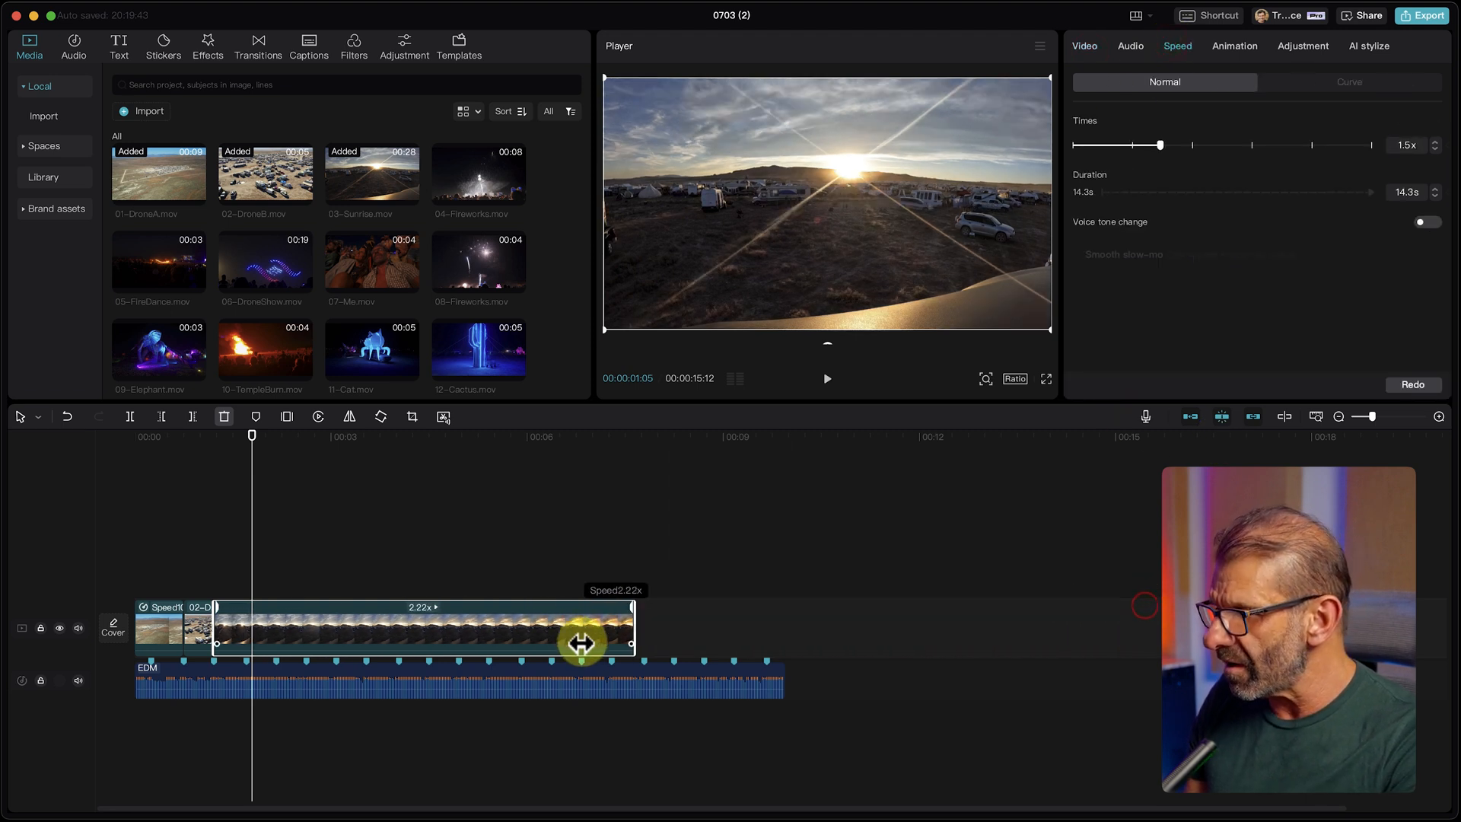
drag(582, 643, 240, 706)
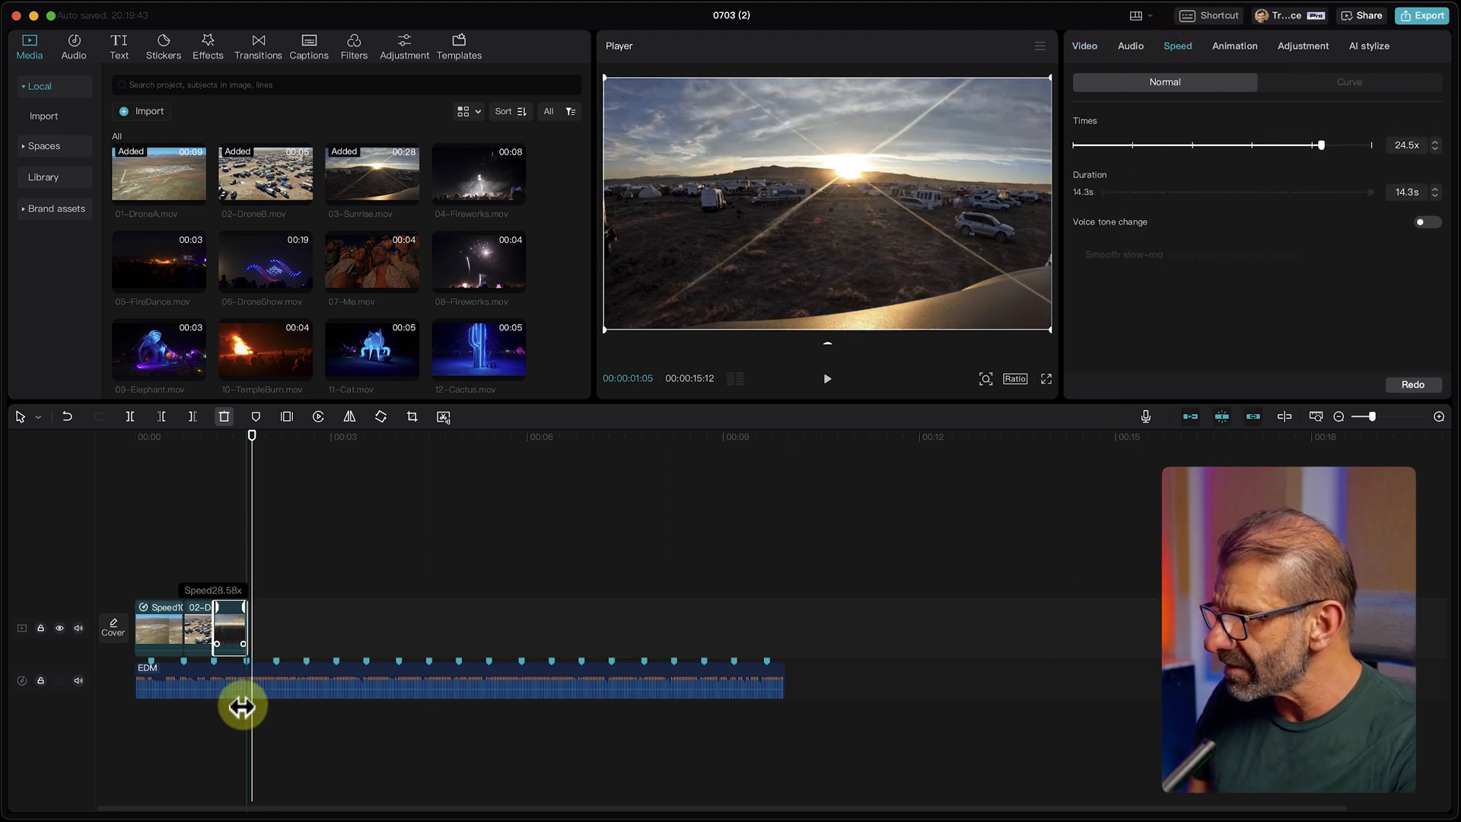
drag(240, 705, 287, 706)
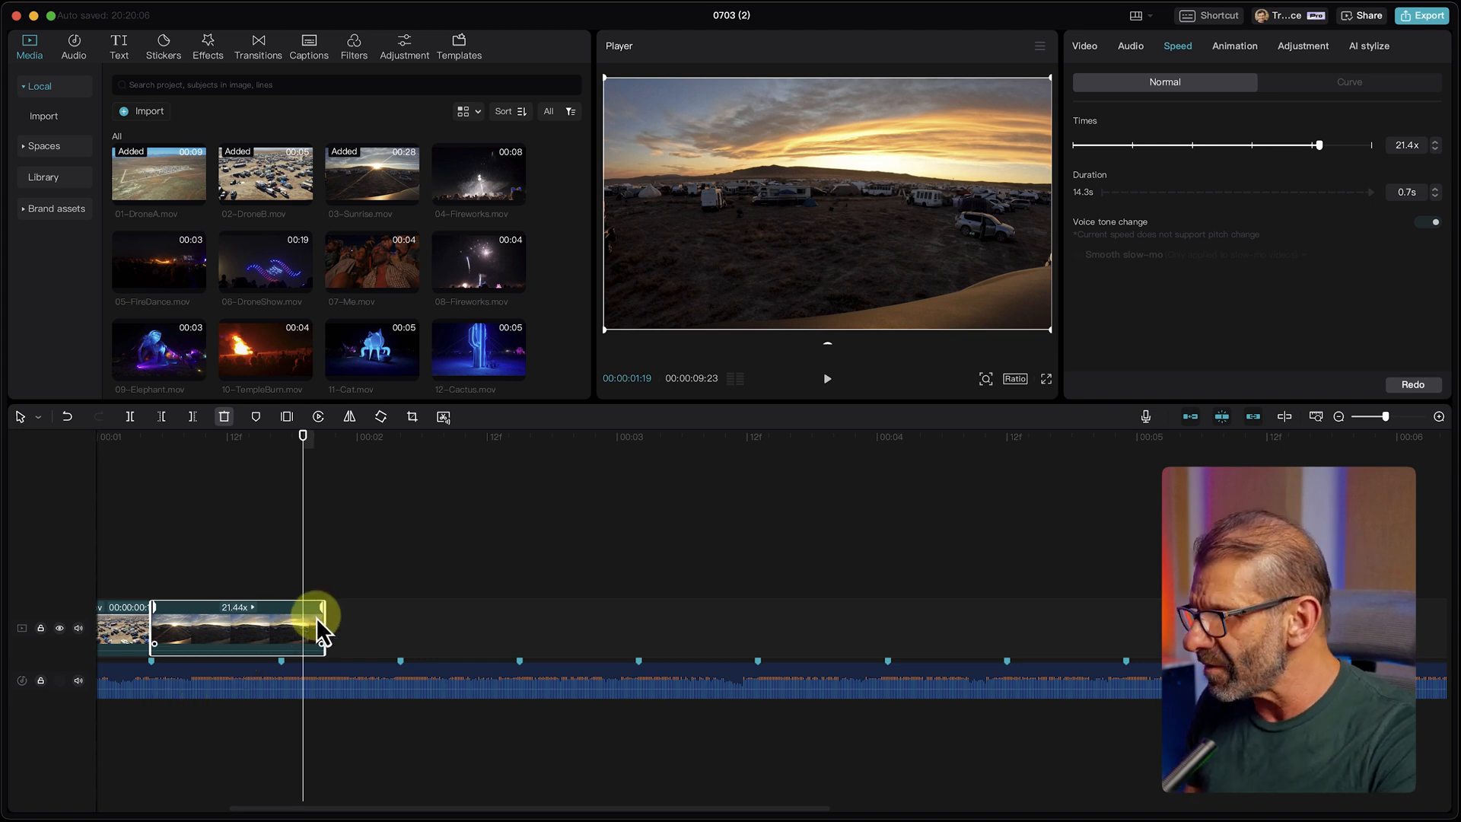
drag(320, 624, 300, 619)
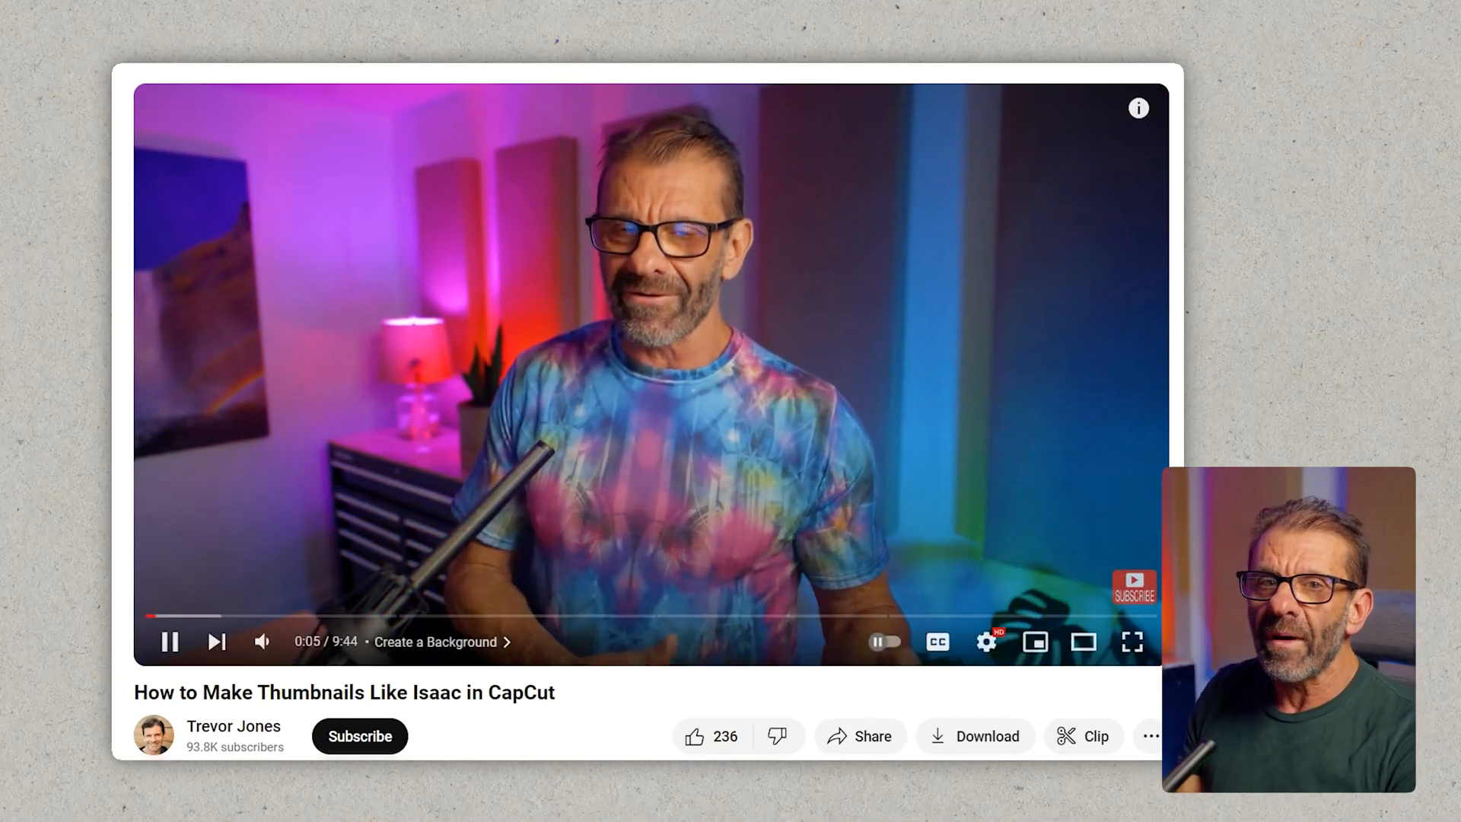
Show the YouTube player's Playback speed options, currently Normal
click(986, 641)
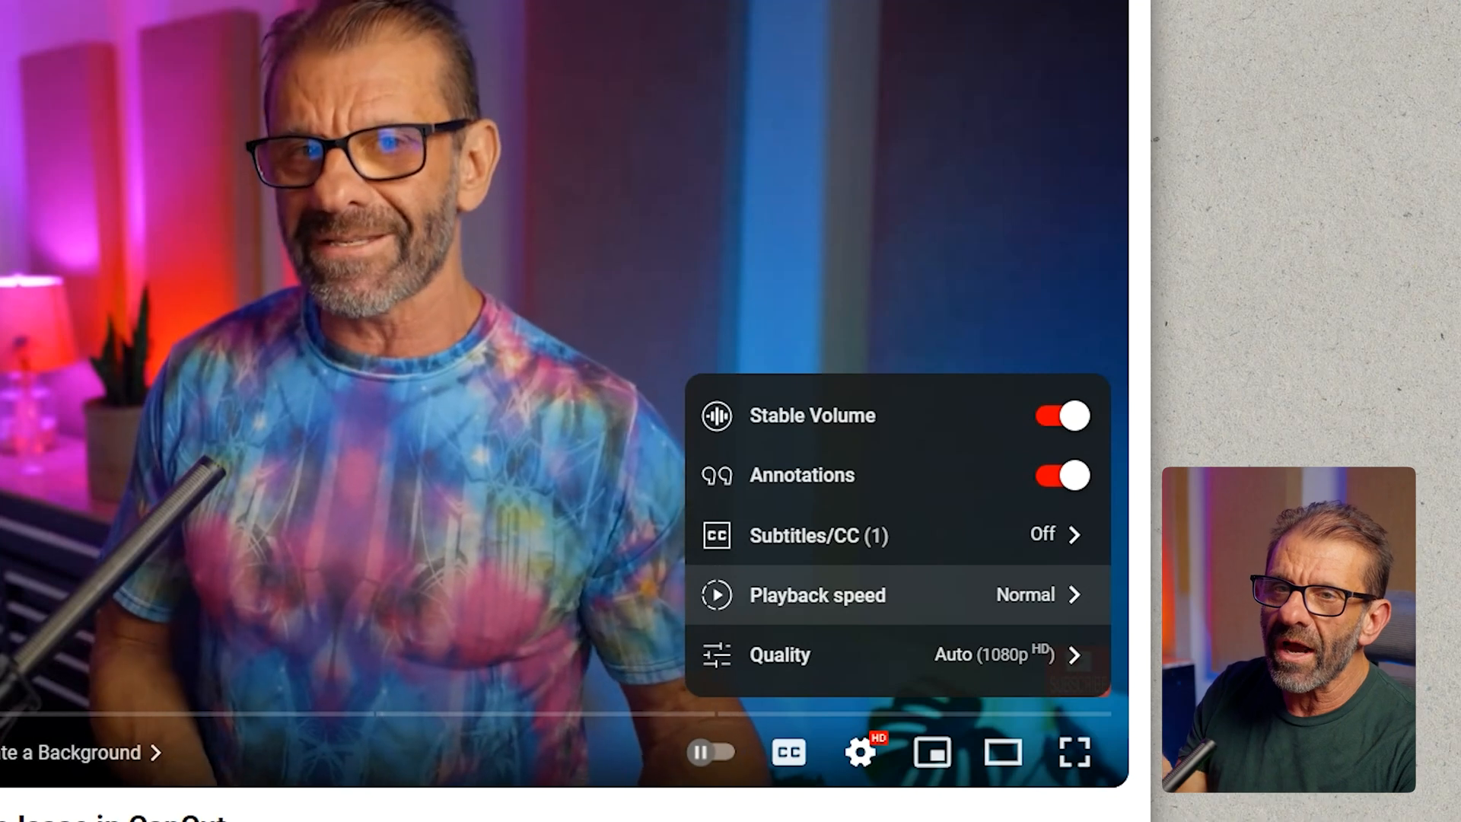
click(817, 594)
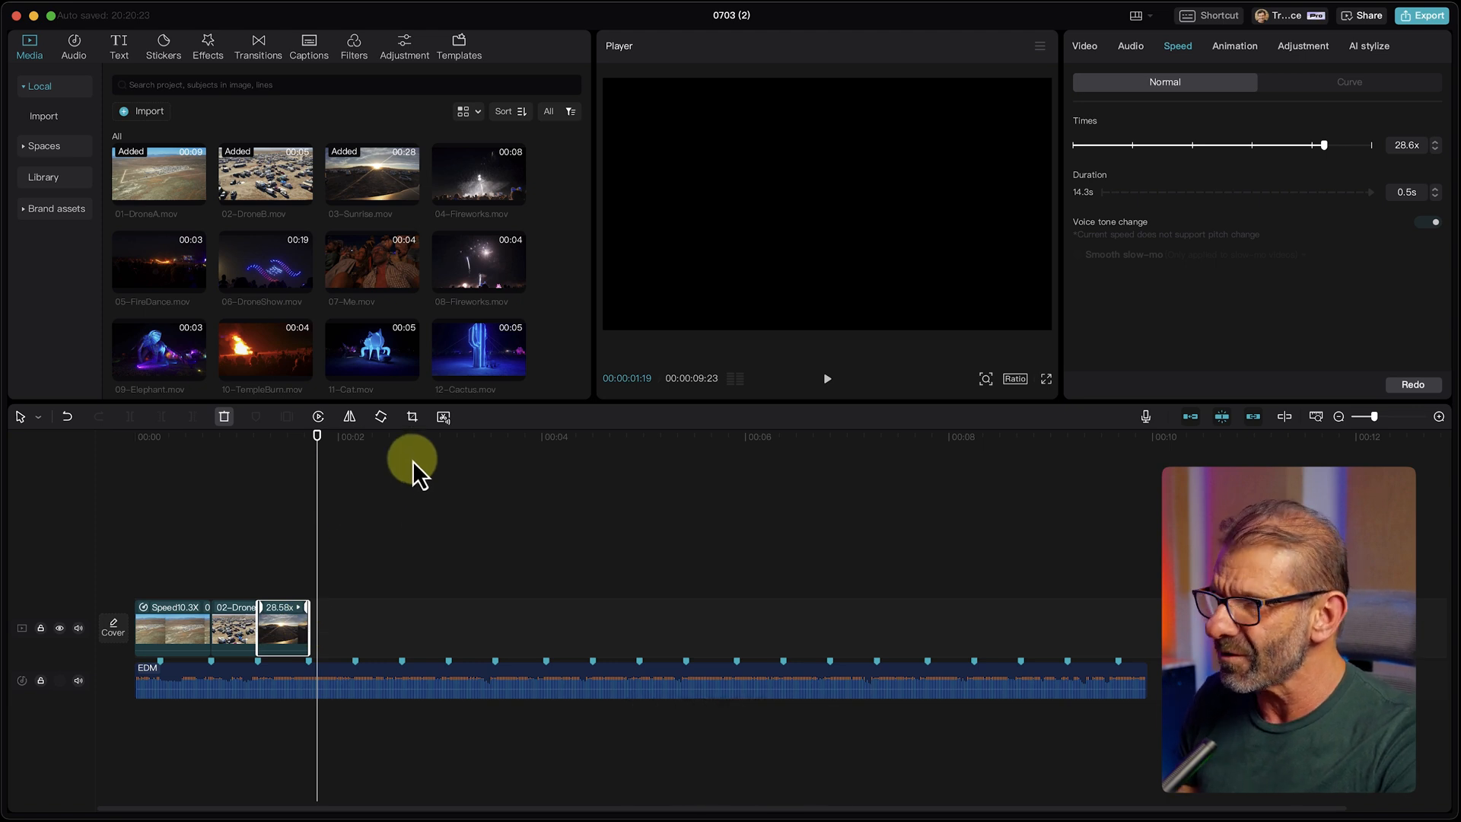
mouse_move(247, 447)
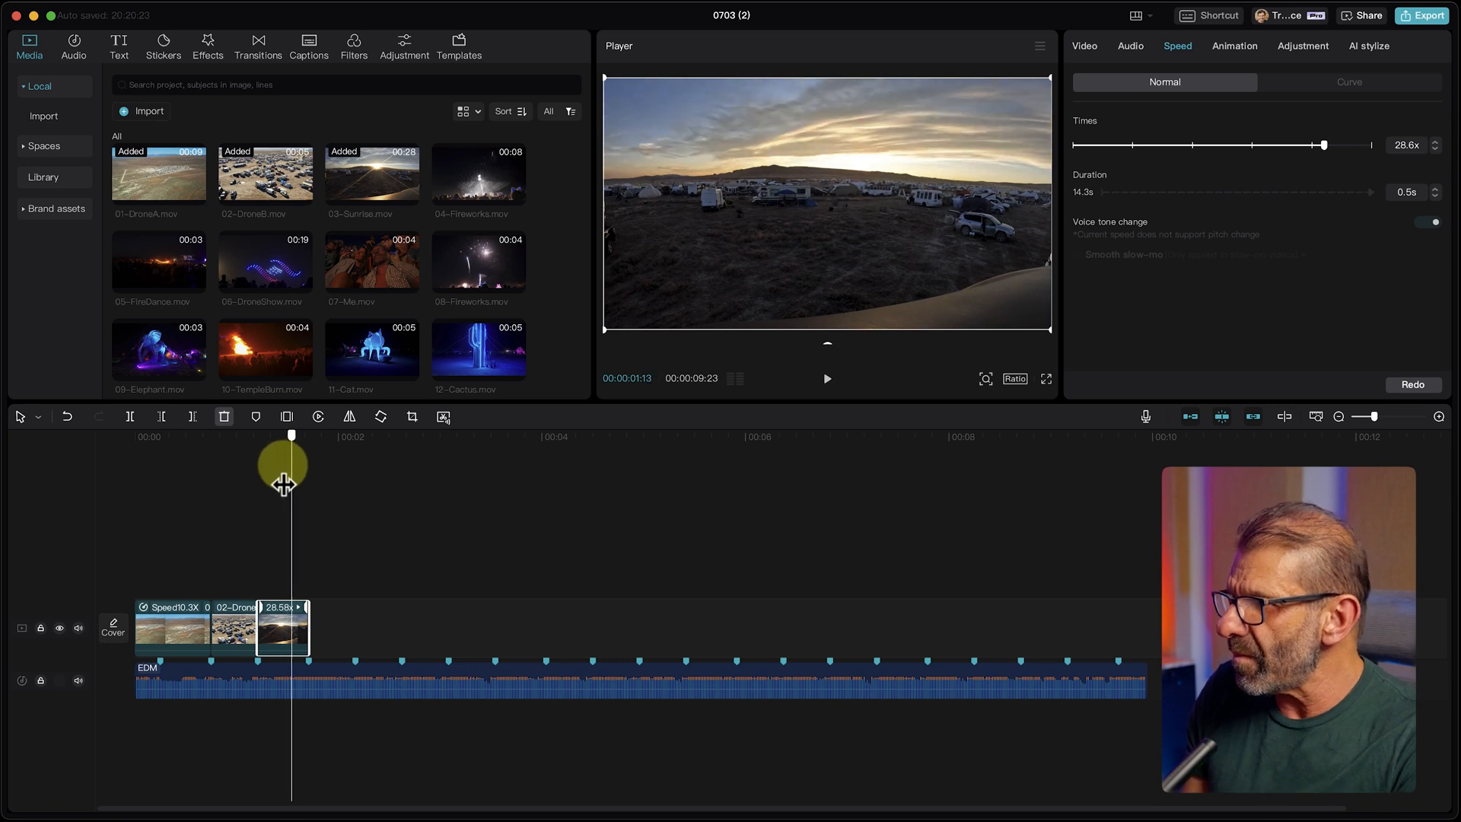
Preview the sped-up sequence, then stretch Sunrise to the next beat marker (14.91x, 1.0s)
click(826, 378)
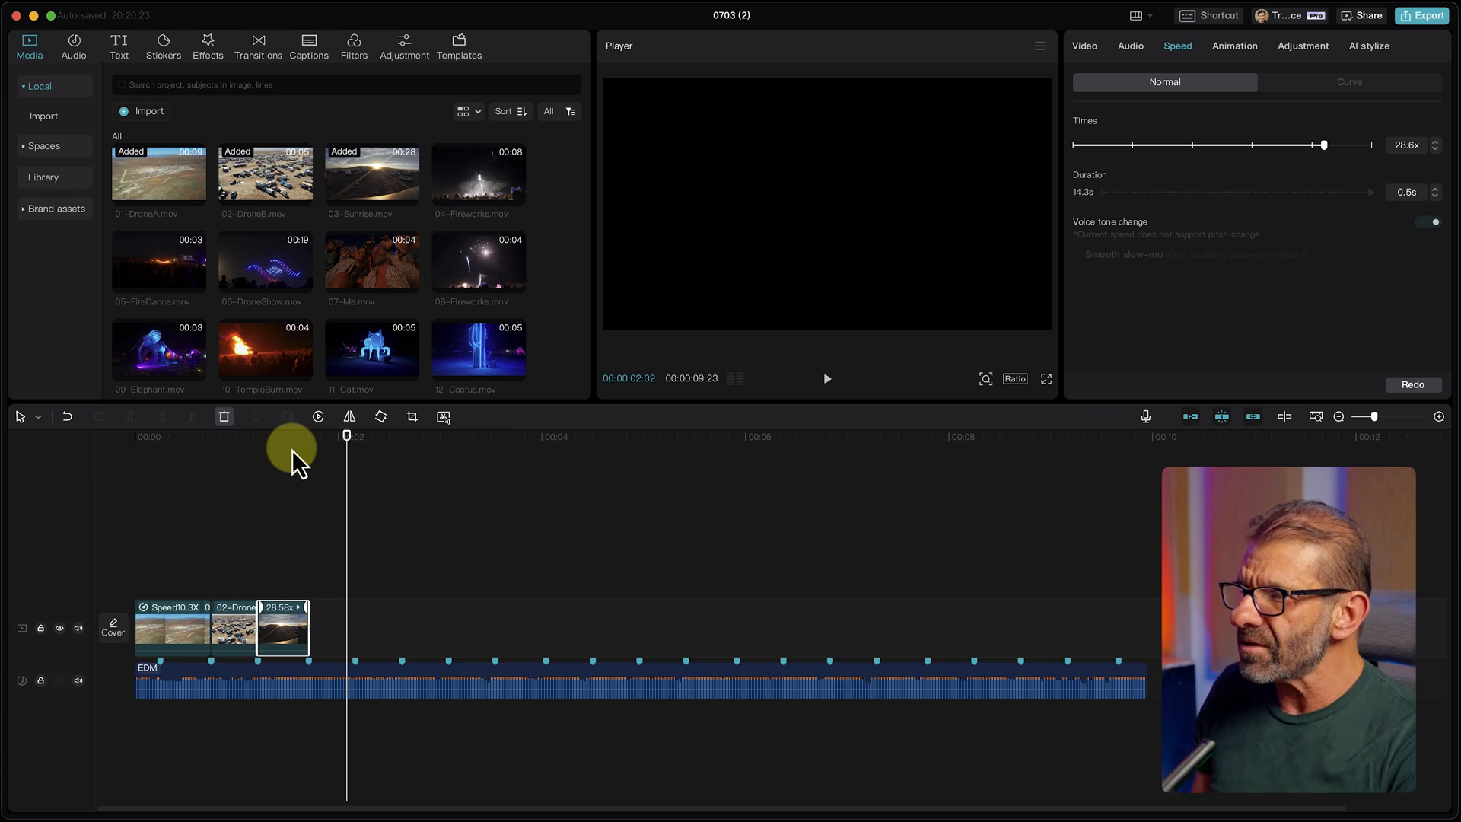
click(406, 436)
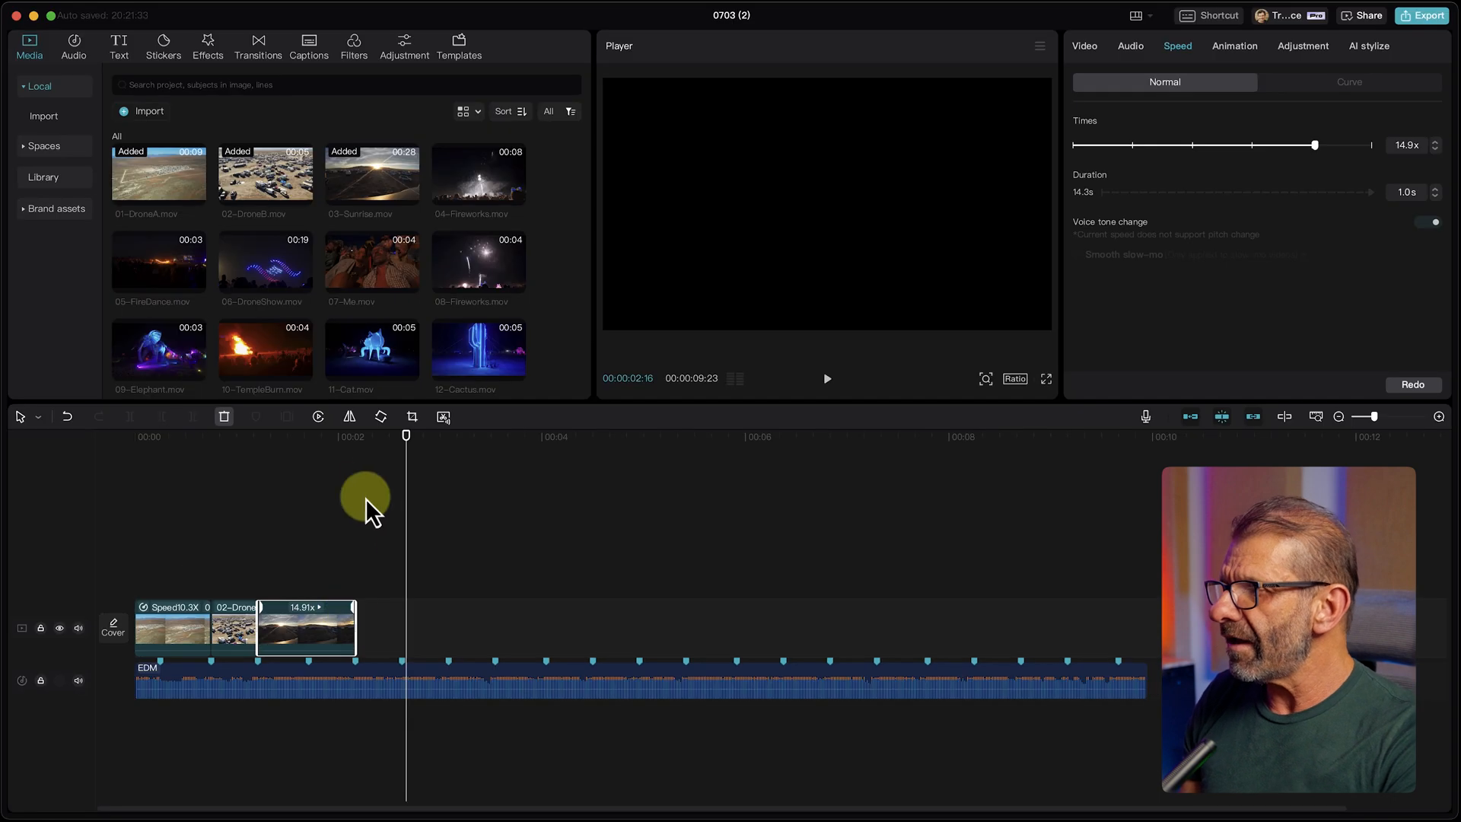
drag(405, 435, 258, 435)
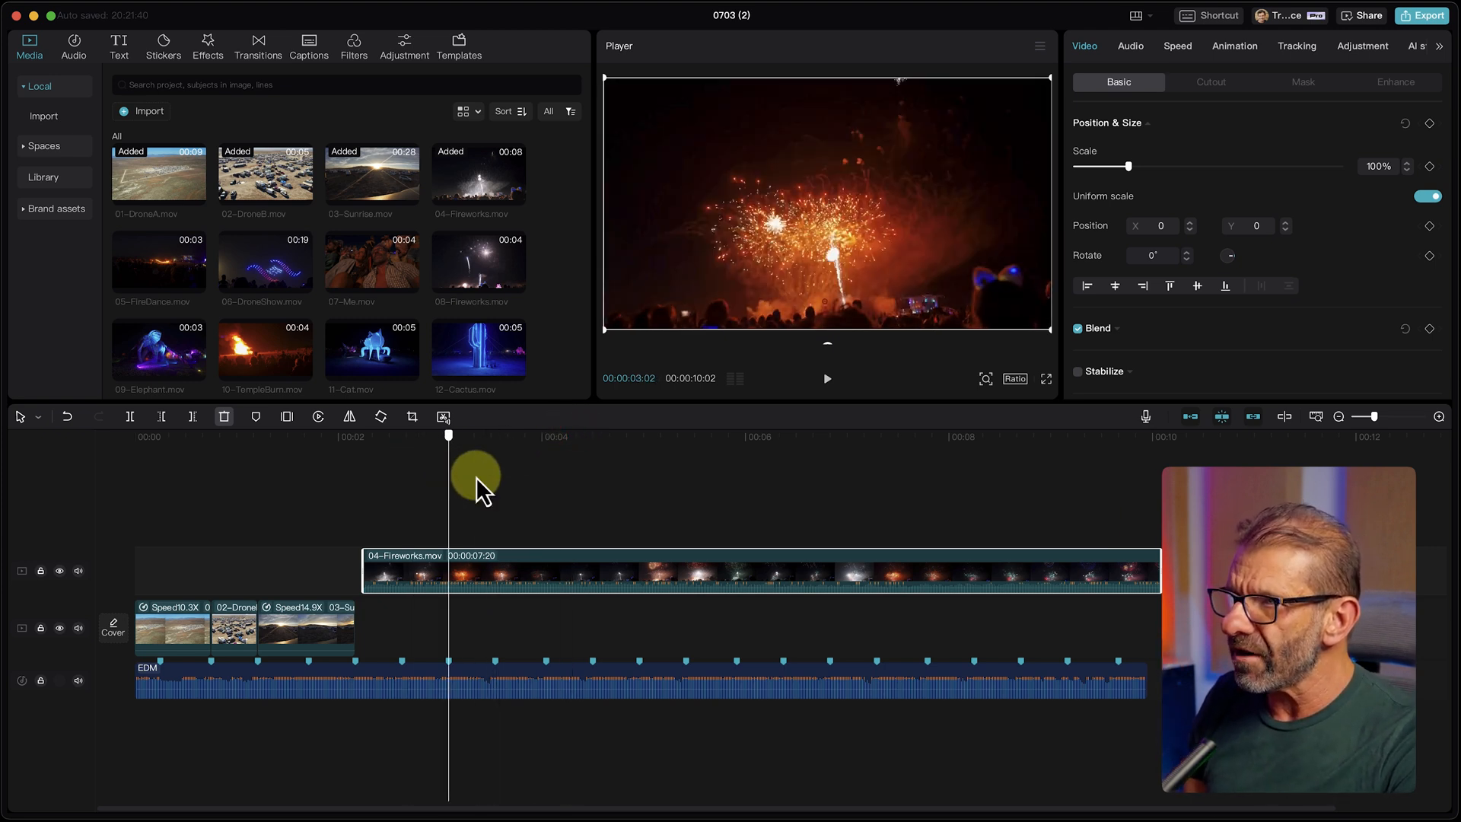
Scrub 04-Fireworks.mov, trim its start and end, and place it after Sunrise (~7s)
drag(448, 485, 901, 519)
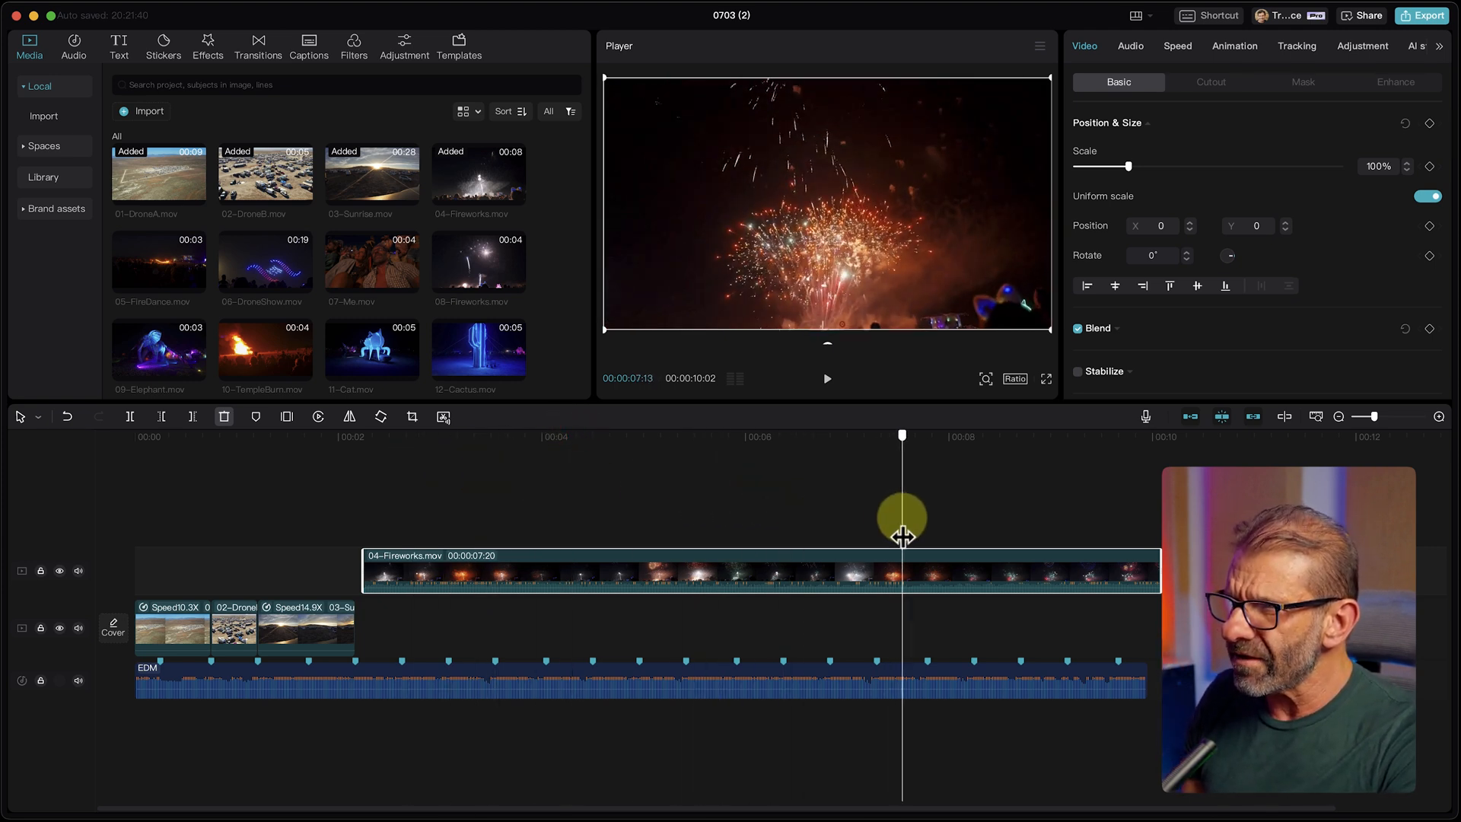
drag(901, 518, 375, 568)
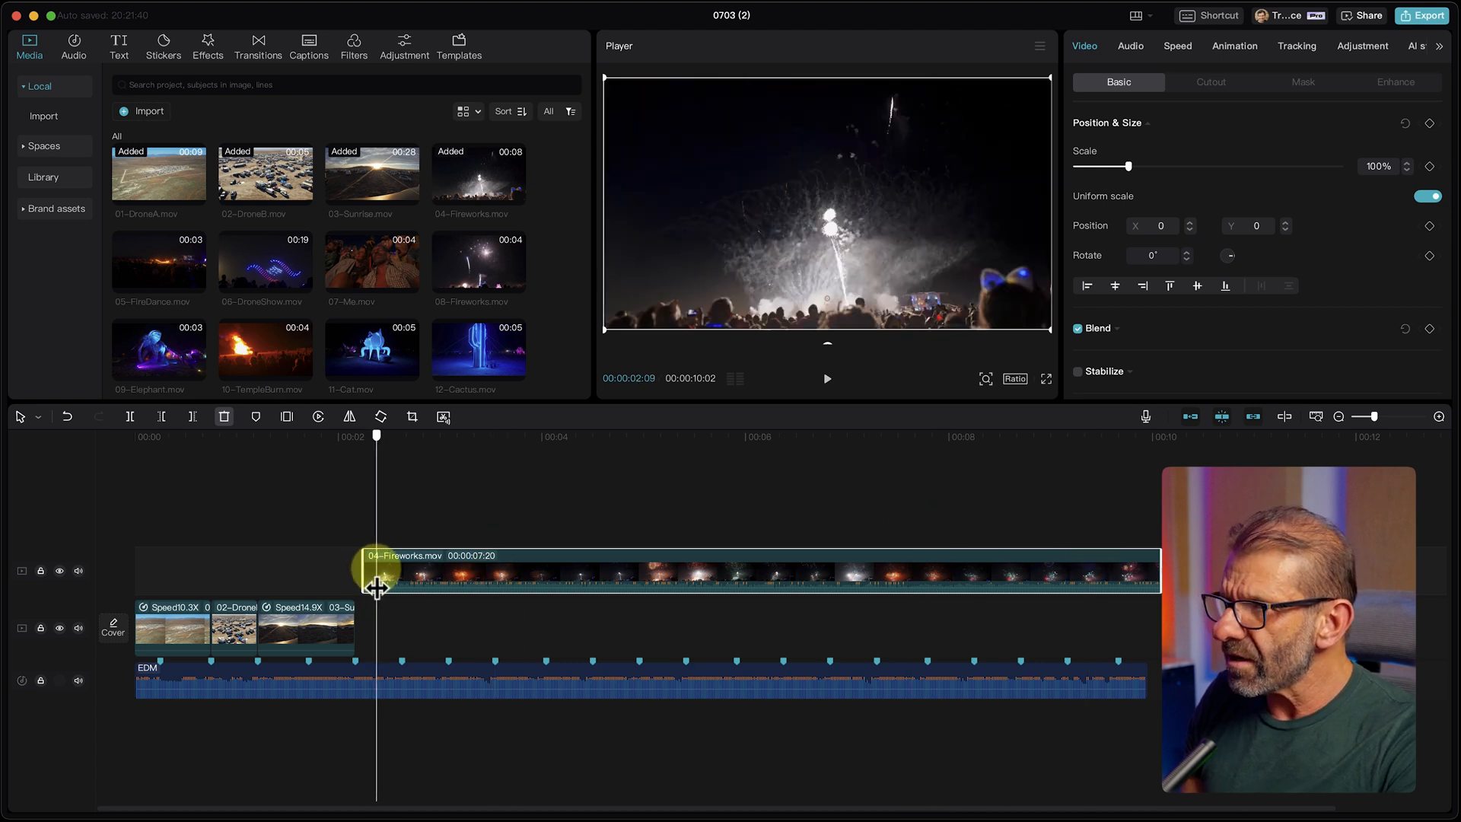
drag(375, 586, 430, 596)
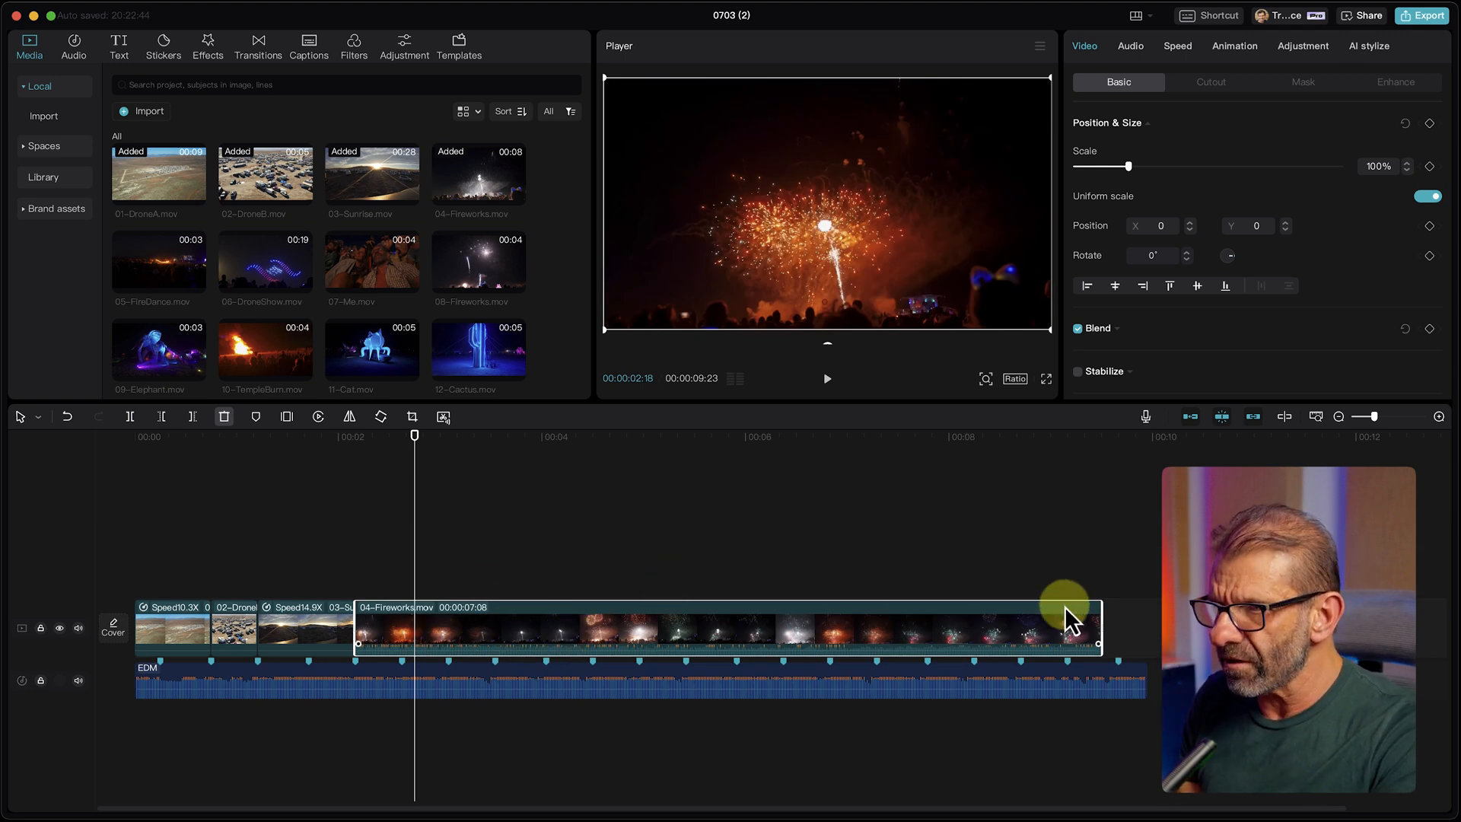
drag(1072, 630, 438, 629)
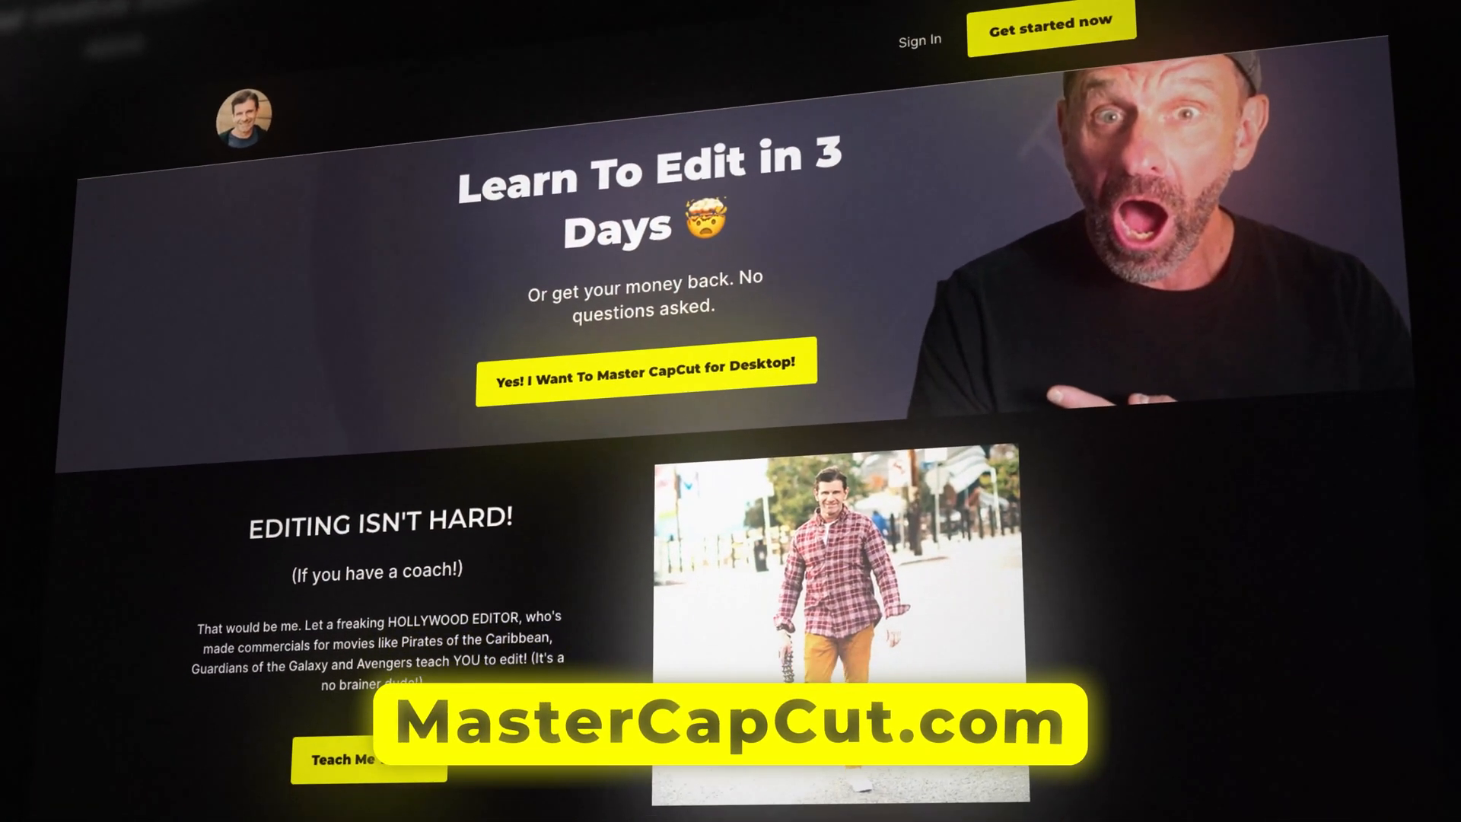
Scroll the MasterCapCut.com course page down to the money-back guarantee section
scroll(down, 3)
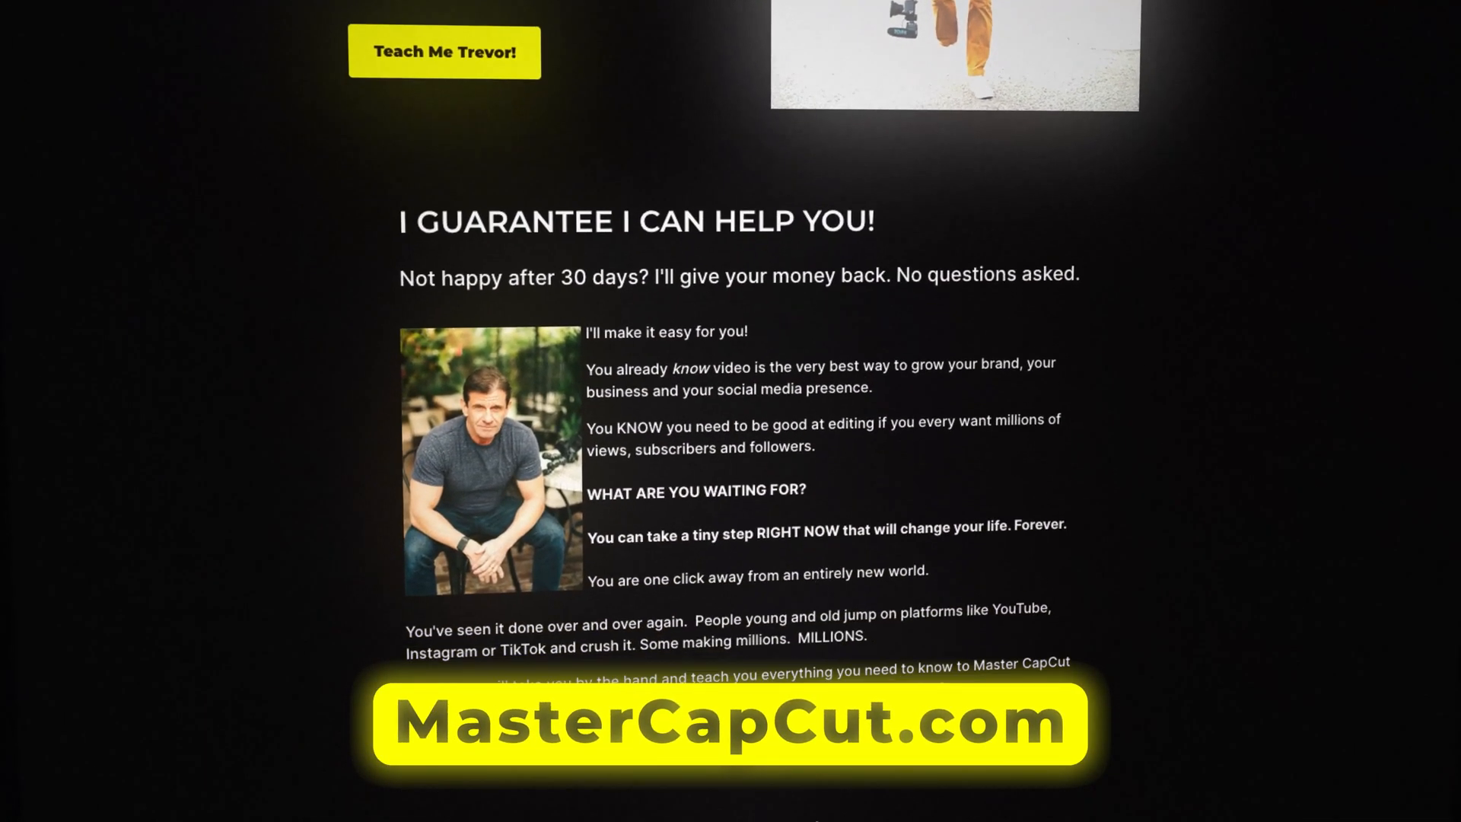
scroll(down, 3)
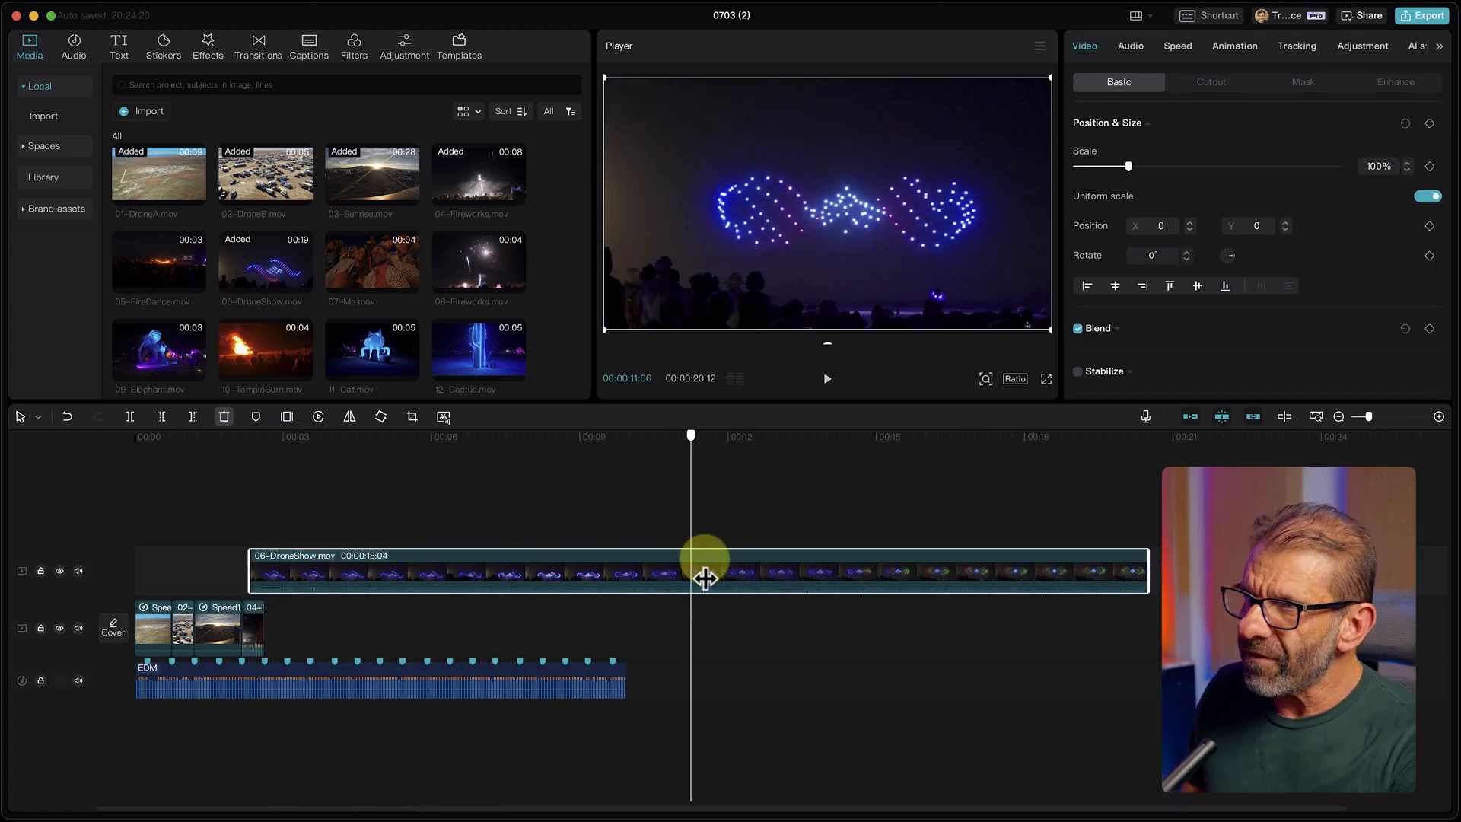
Scrub through the 06-DroneShow.mov footage to pick a short section after the fireworks
drag(705, 578, 939, 587)
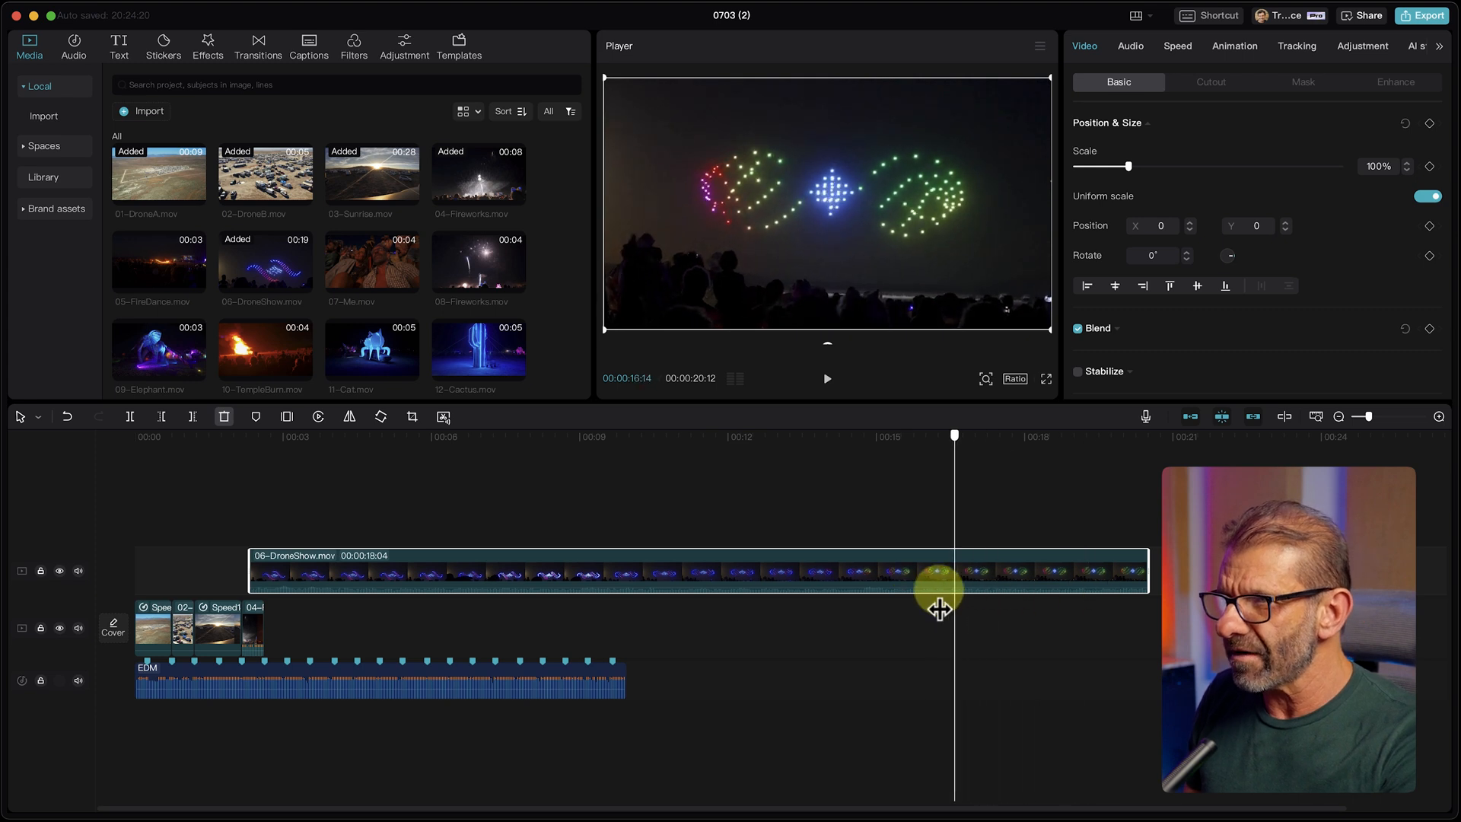
drag(942, 587, 857, 601)
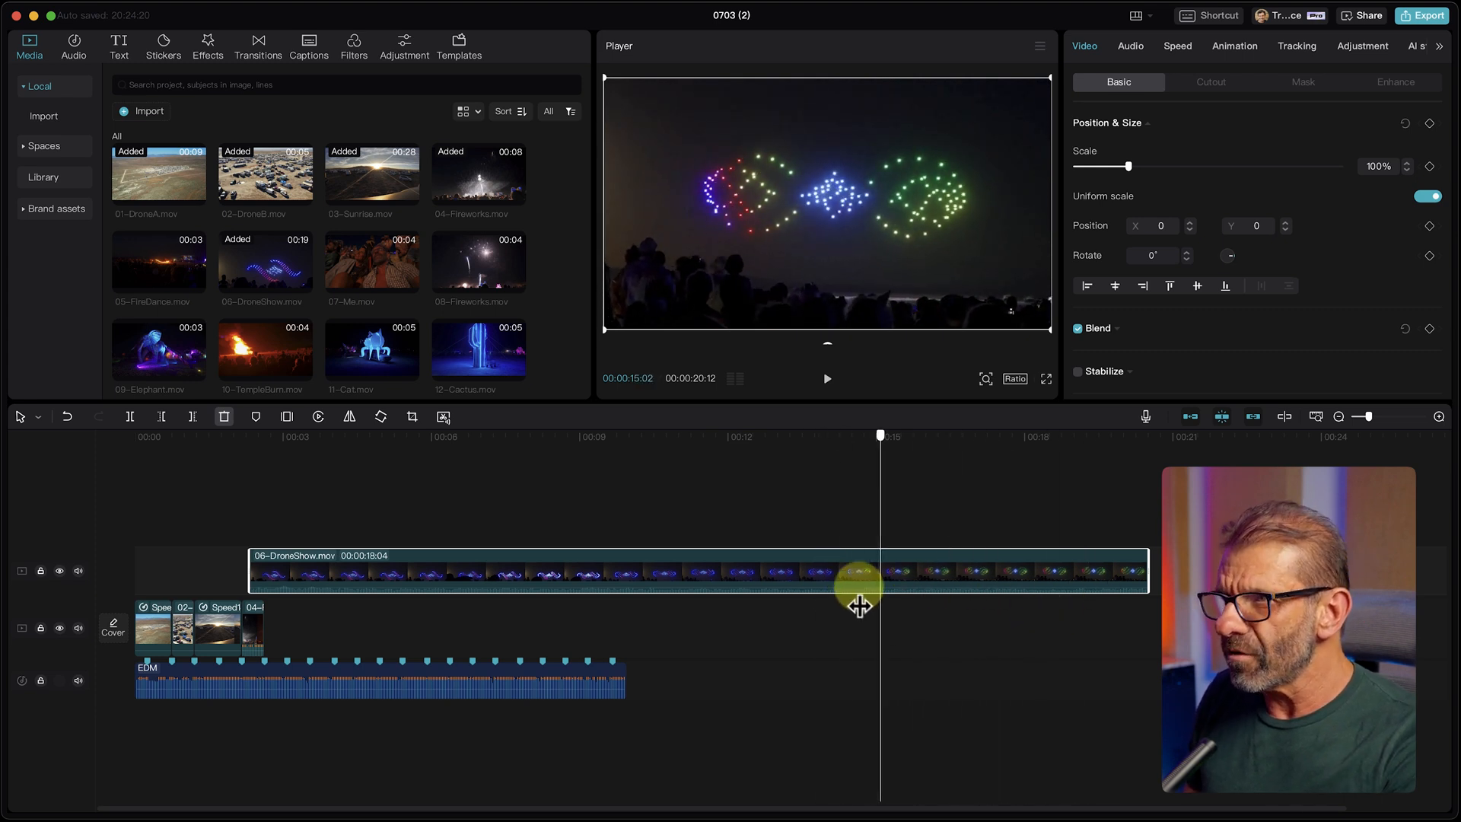
drag(858, 597, 872, 596)
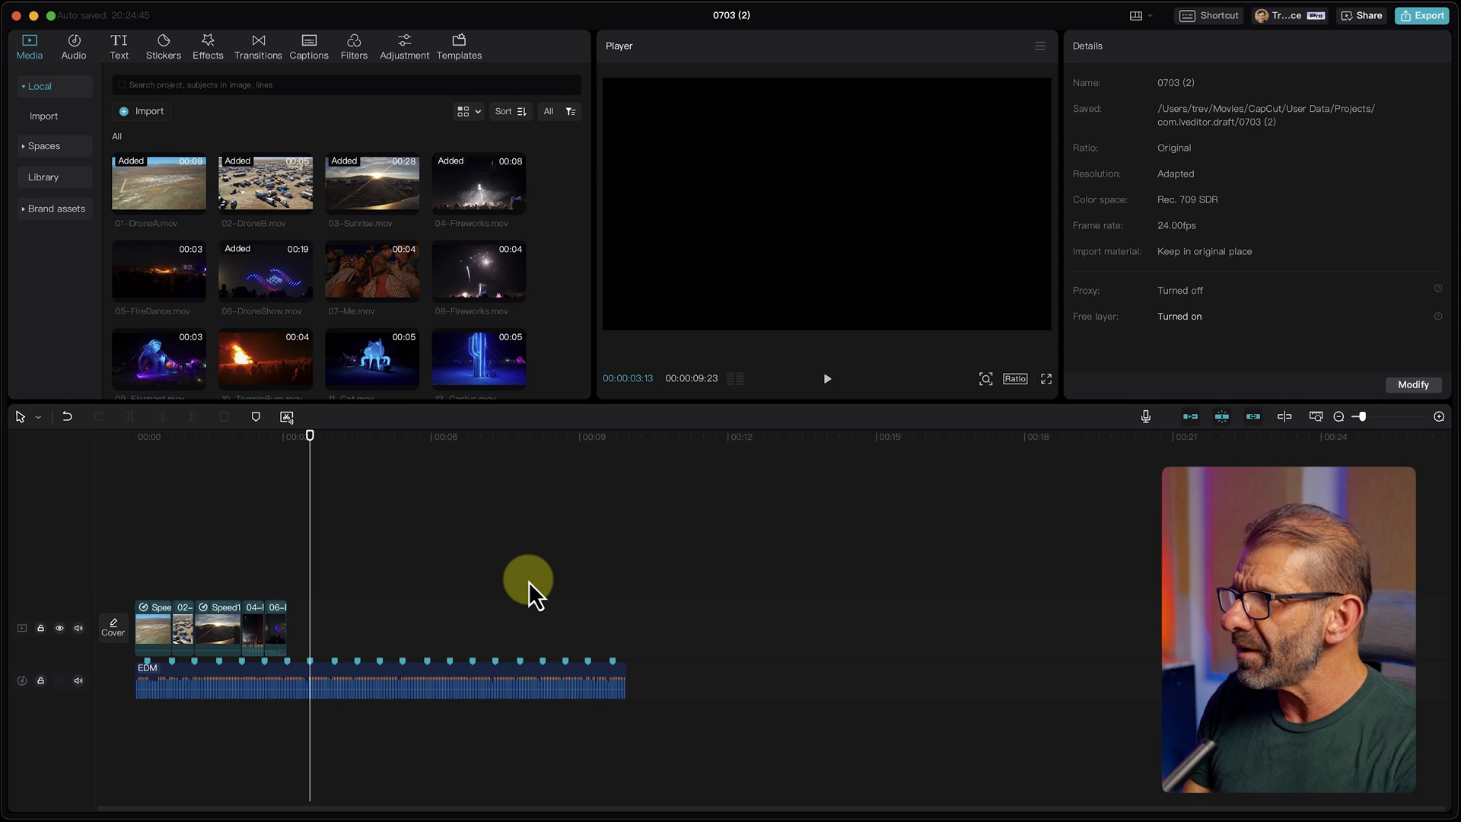
Put the 20-LyfeUntethered.mov sign clip on the upper track and preview a later moment
scroll(down, 3)
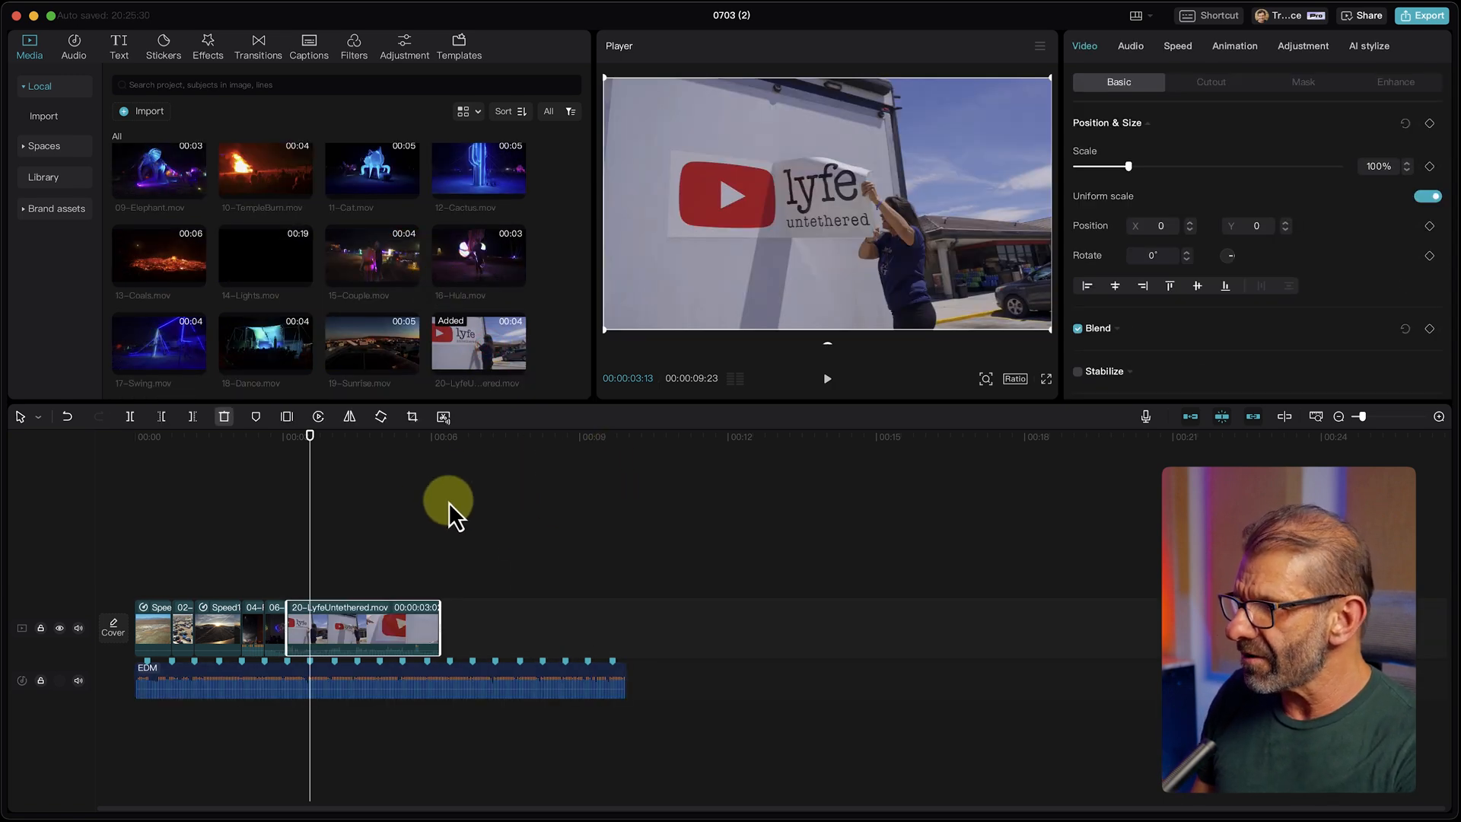
drag(364, 626, 549, 533)
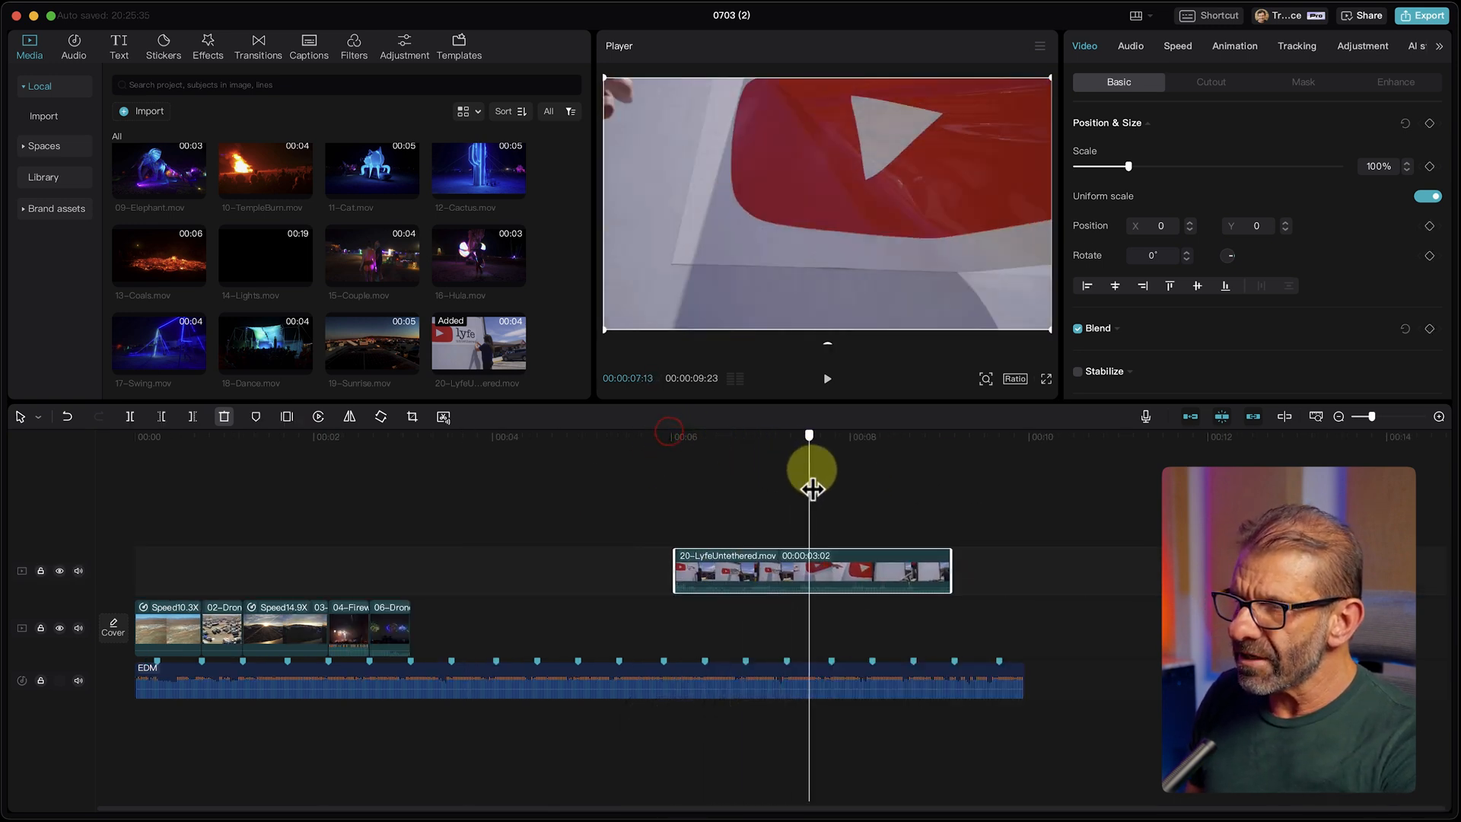
drag(809, 489, 686, 489)
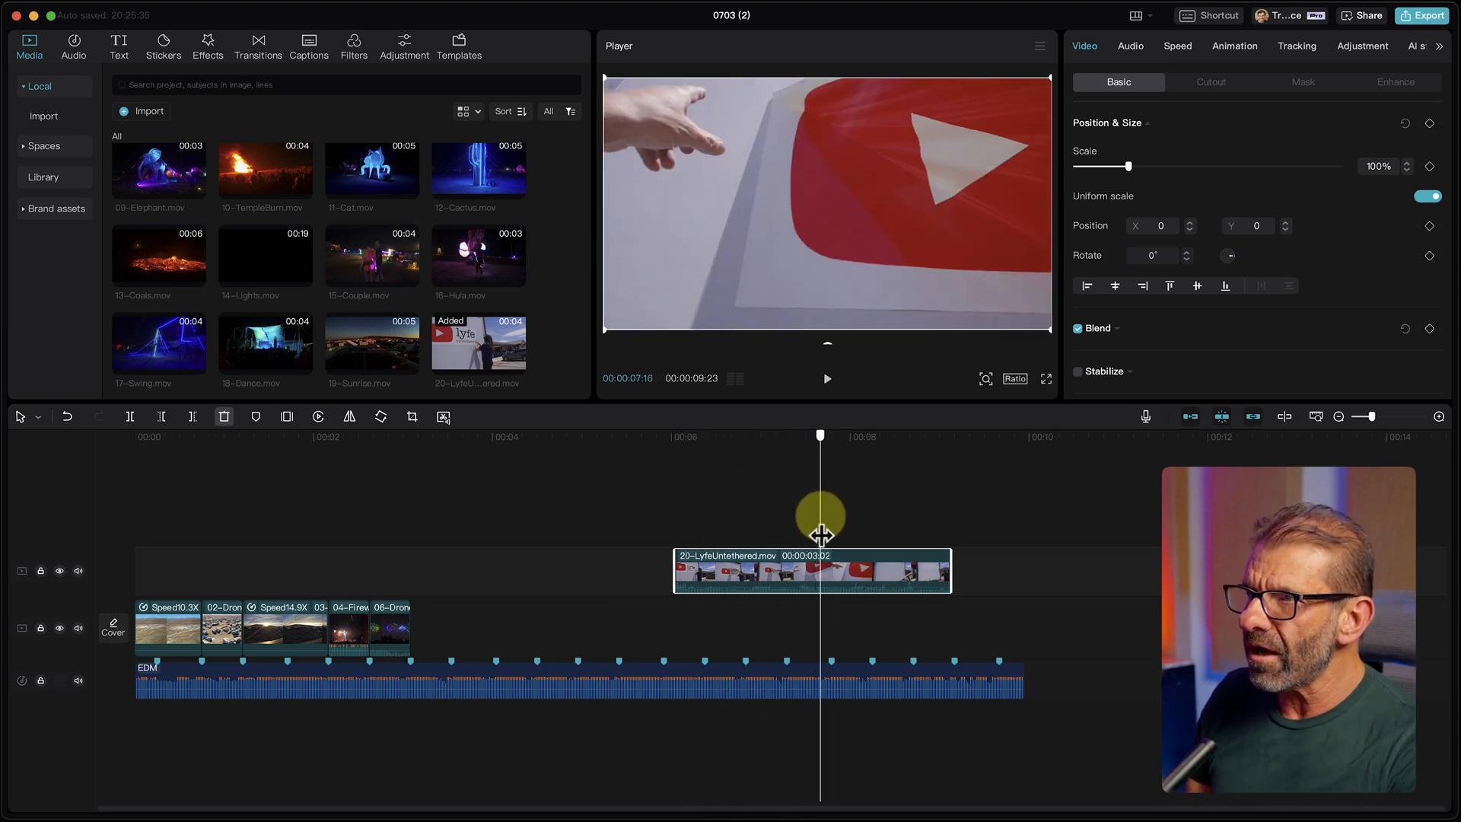
Scrub the sign clip for a cut point and trim it from about 3s to 1s
drag(820, 514, 746, 513)
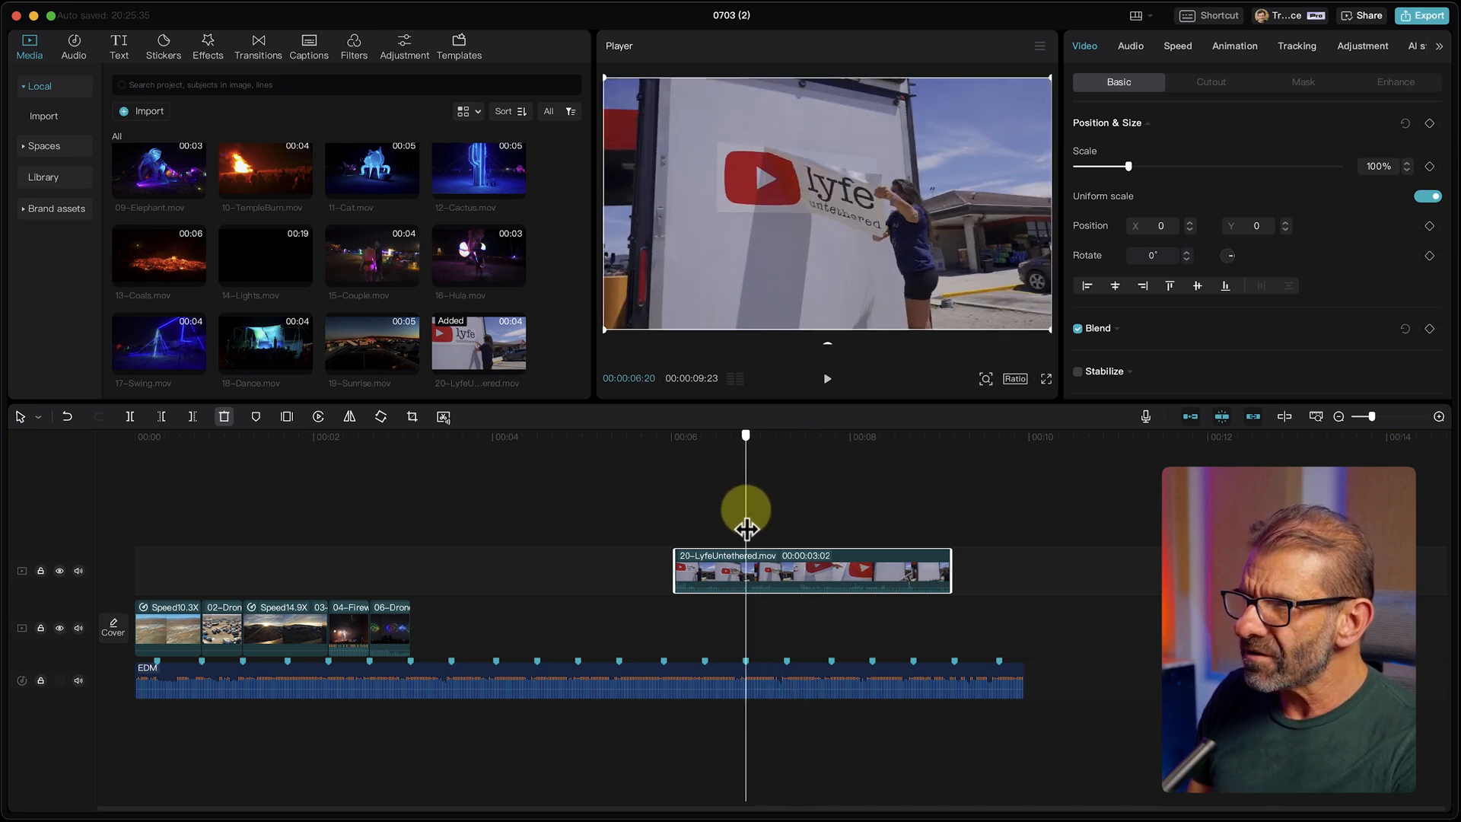
drag(746, 512, 676, 512)
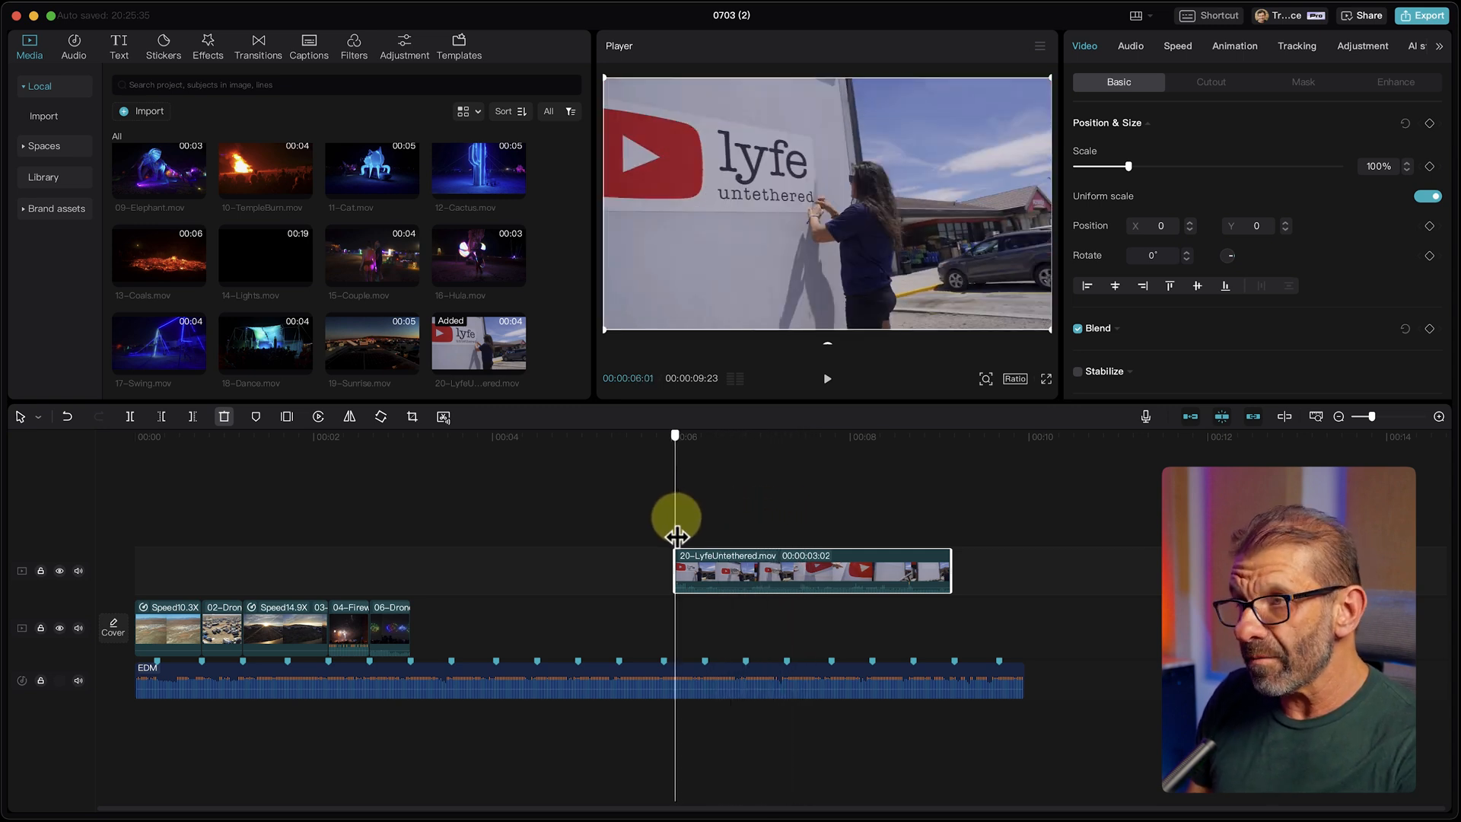
drag(676, 518, 715, 518)
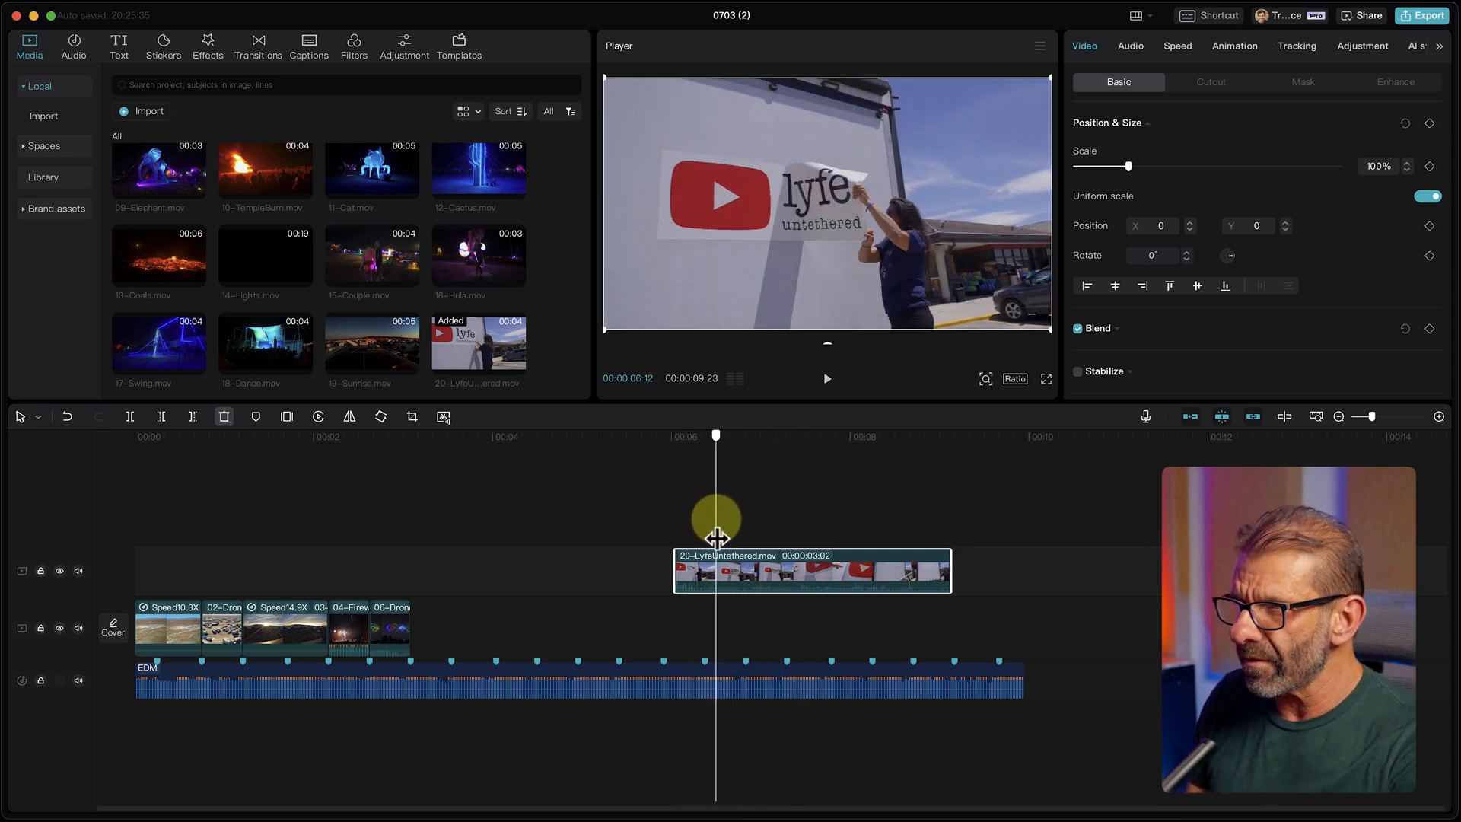
drag(715, 518, 760, 517)
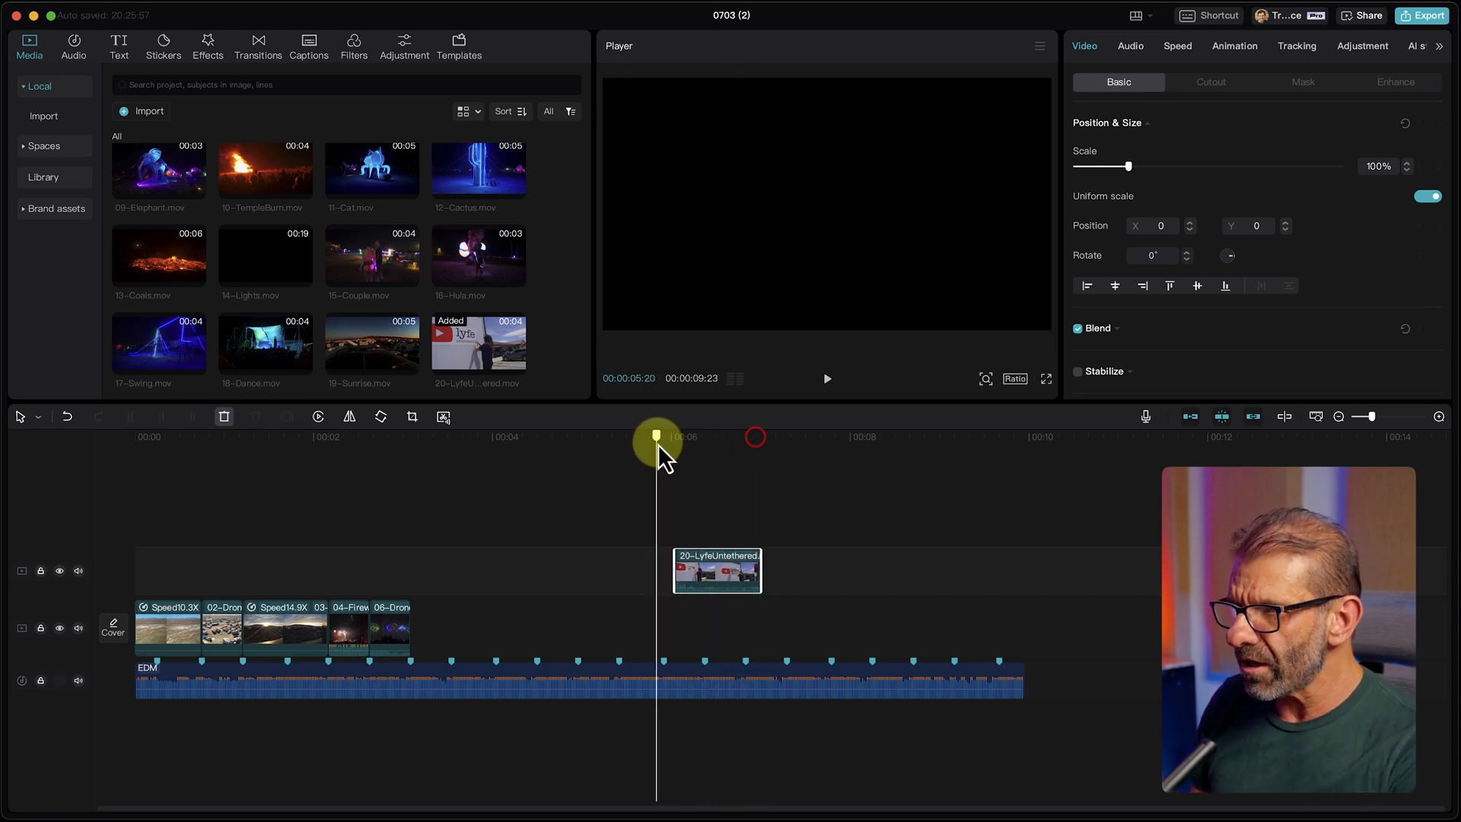
drag(657, 449, 746, 449)
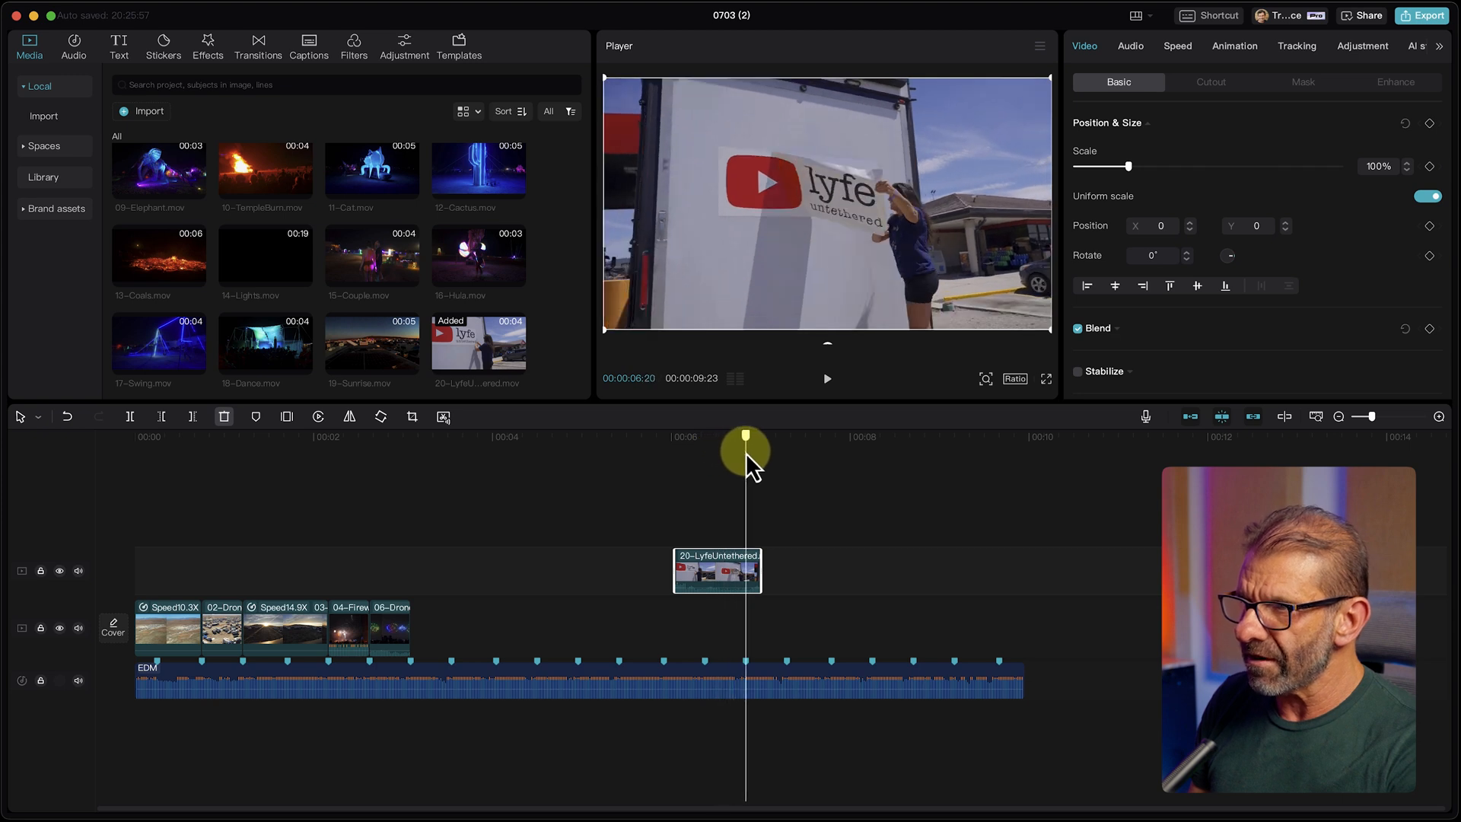
drag(746, 457, 703, 457)
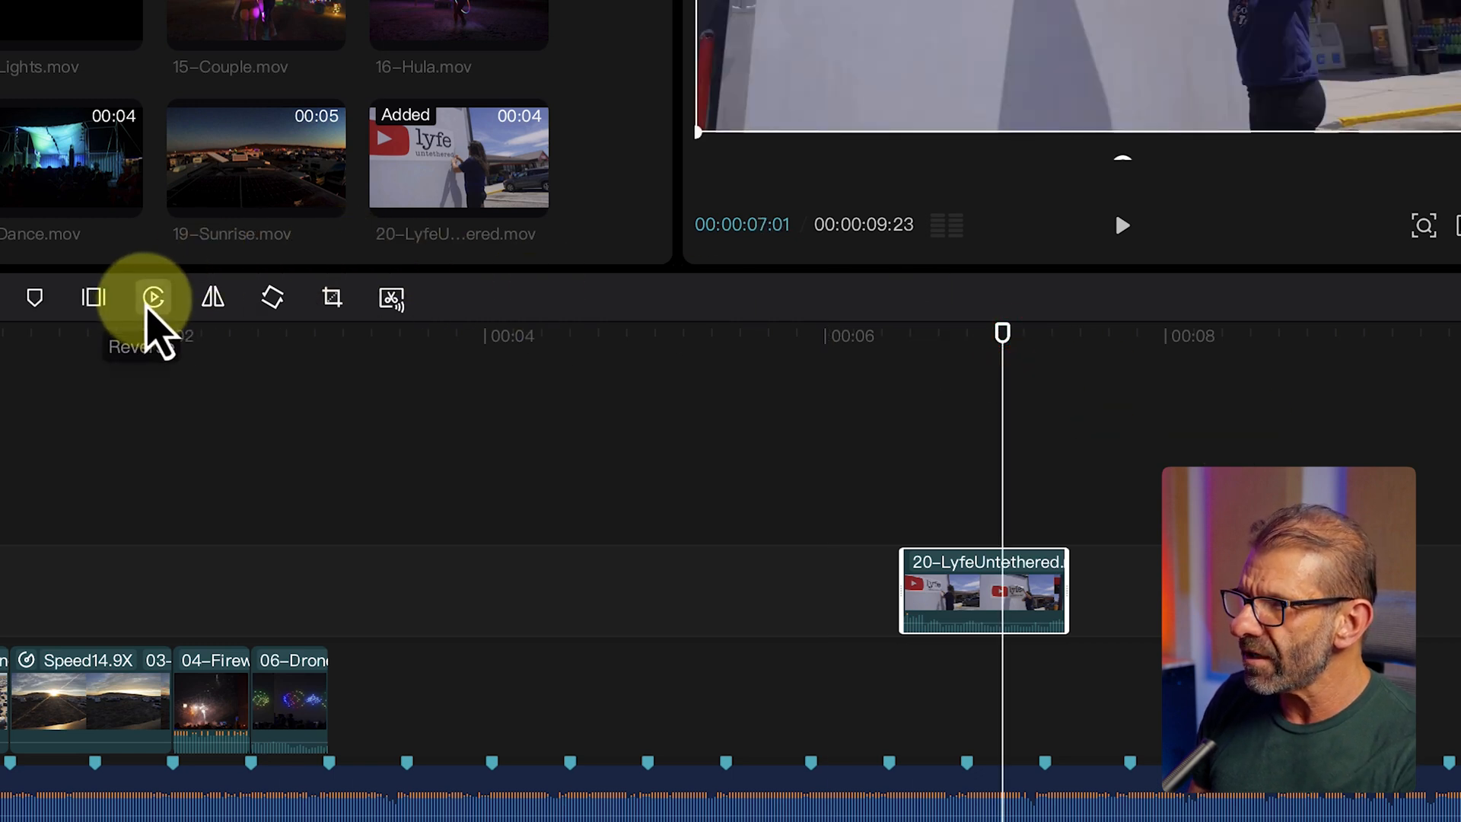
Reverse the Lyfe Untethered sign clip, keeping it on the upper track
click(153, 298)
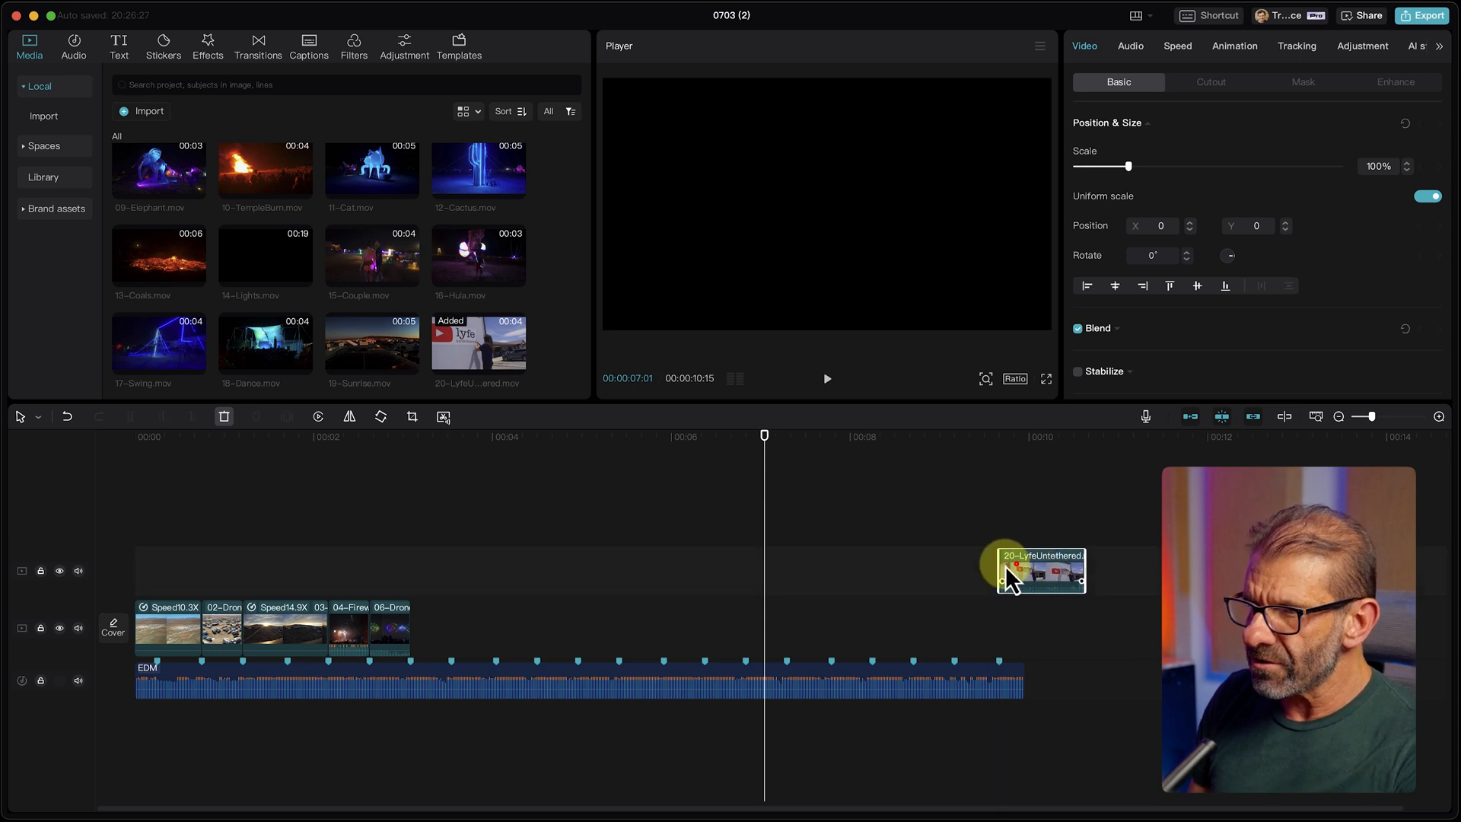
drag(1039, 570, 454, 627)
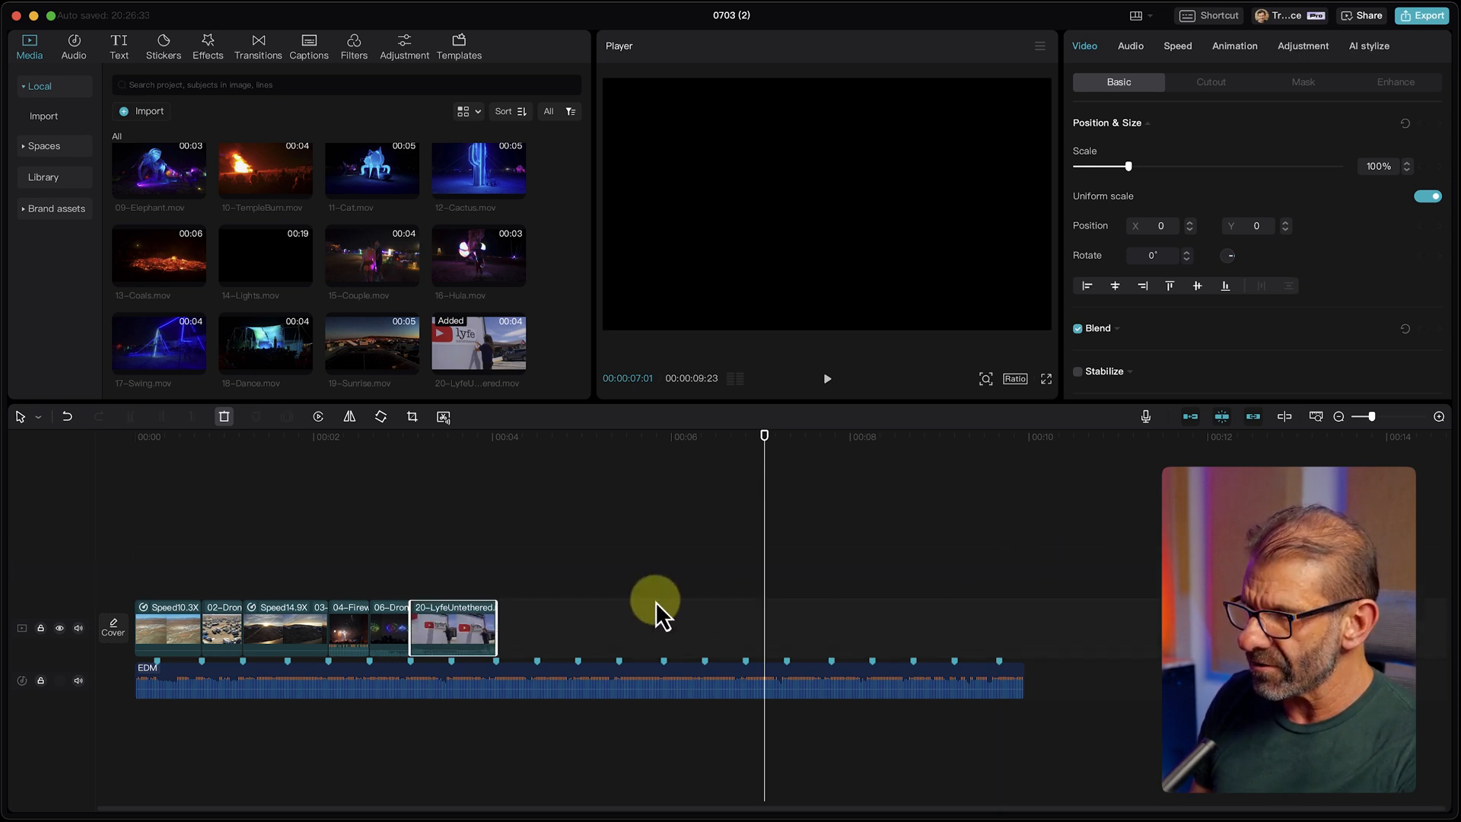
drag(453, 627, 1041, 564)
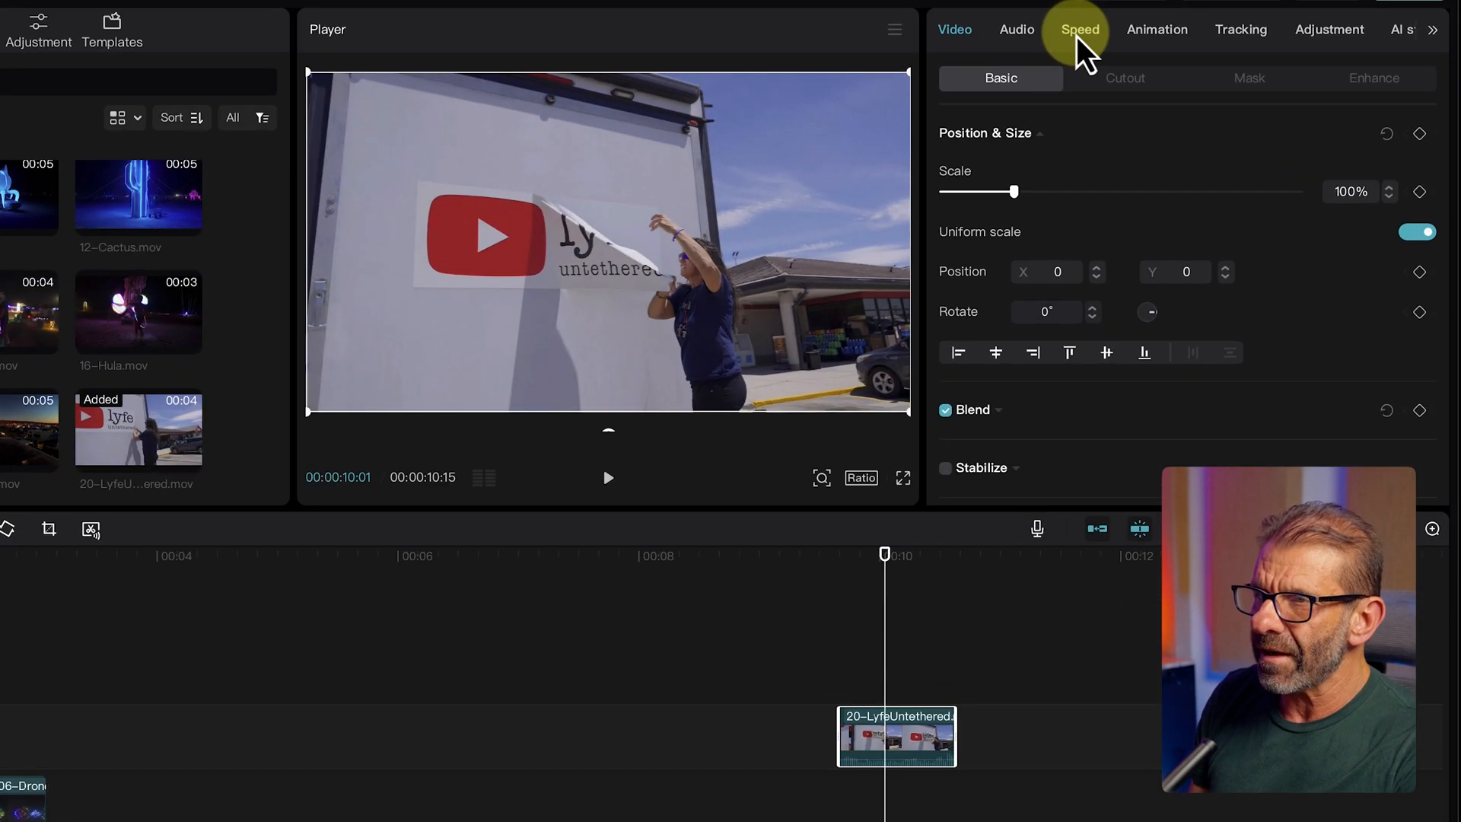
Speed the sign clip up to 3.3x (0.3s) and preview the fireworks moment
click(1080, 29)
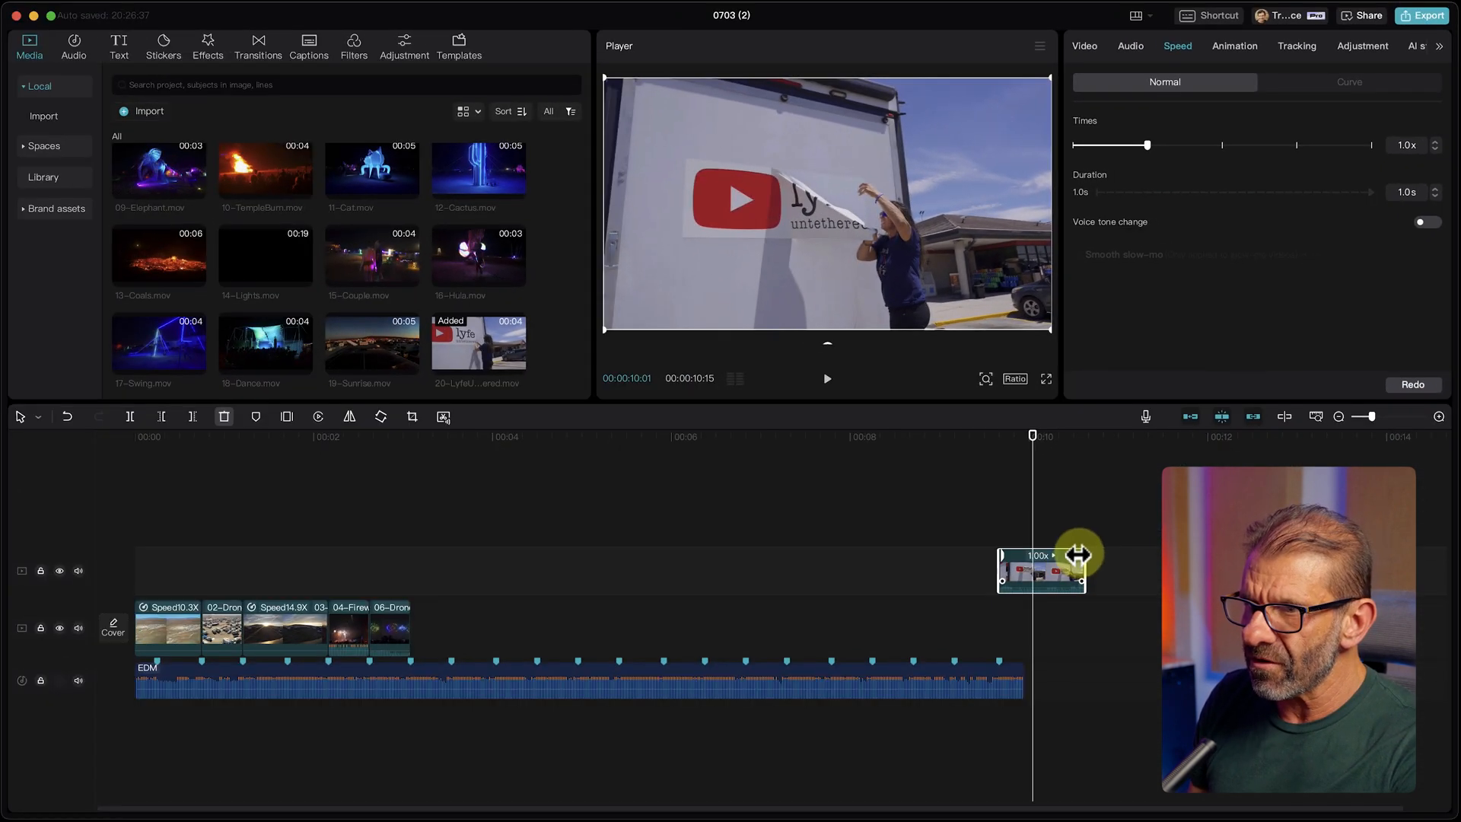
drag(1076, 556, 1025, 555)
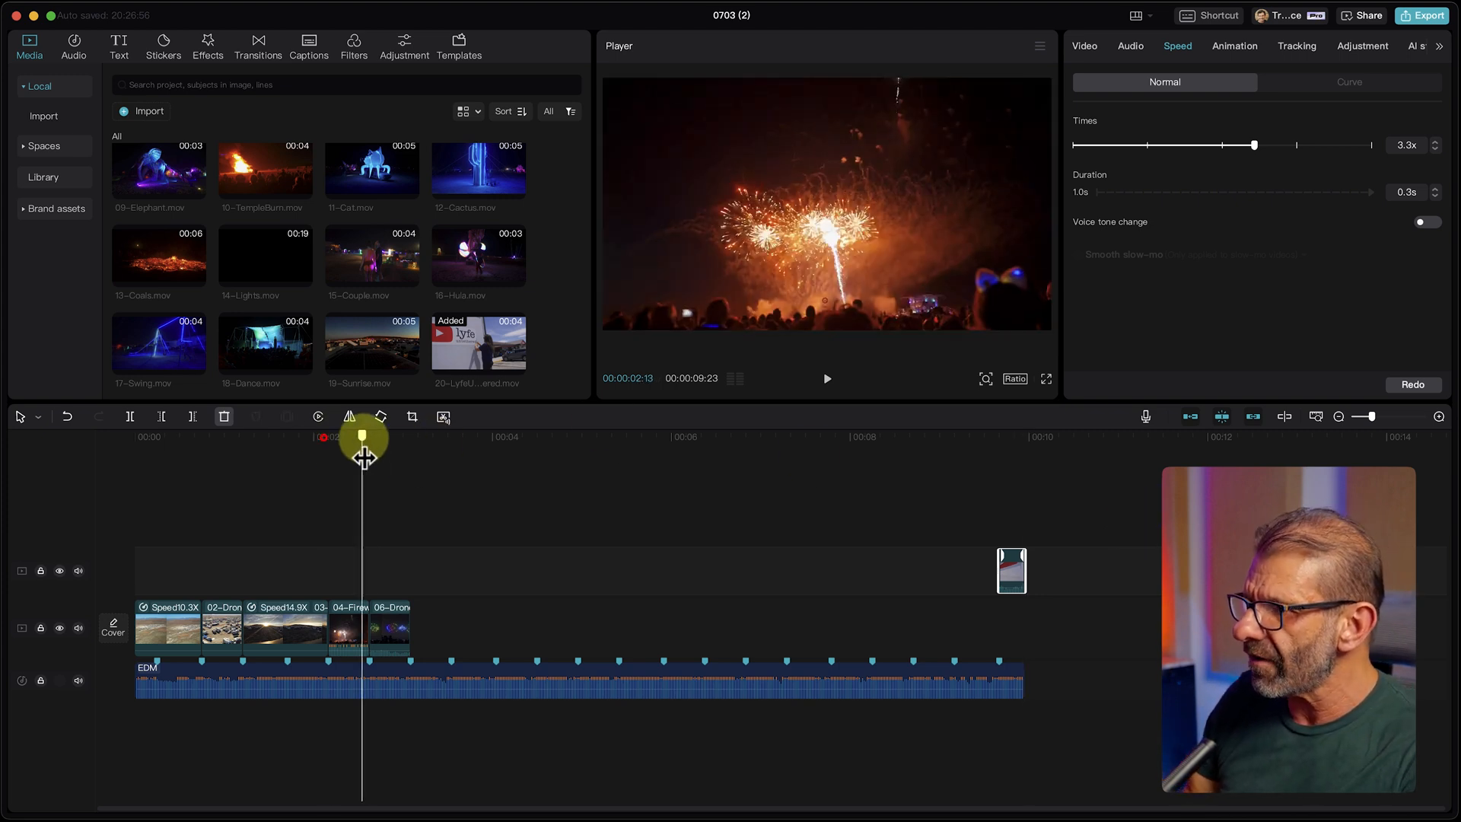
drag(364, 439, 359, 461)
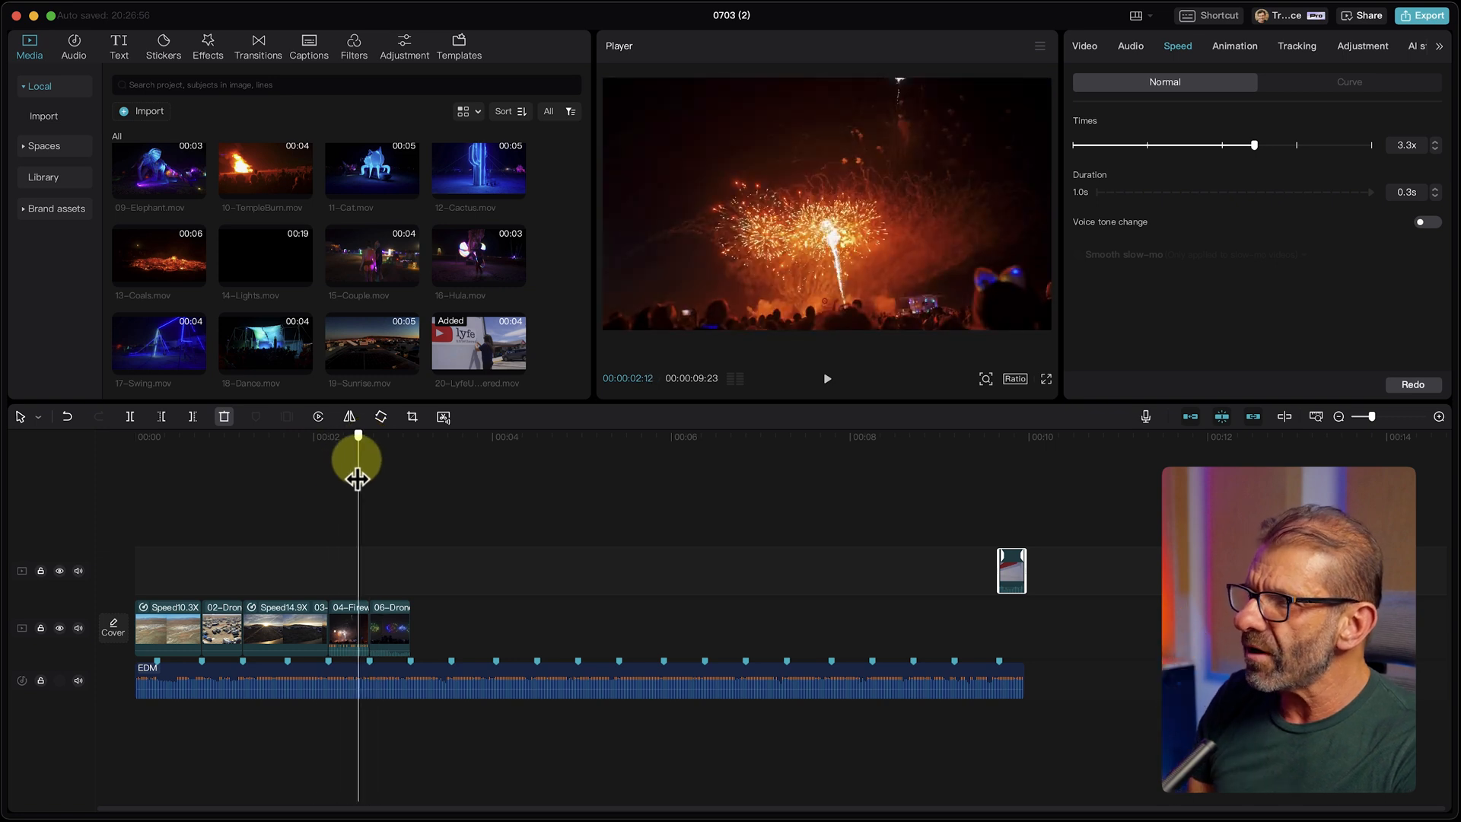
drag(359, 459, 368, 459)
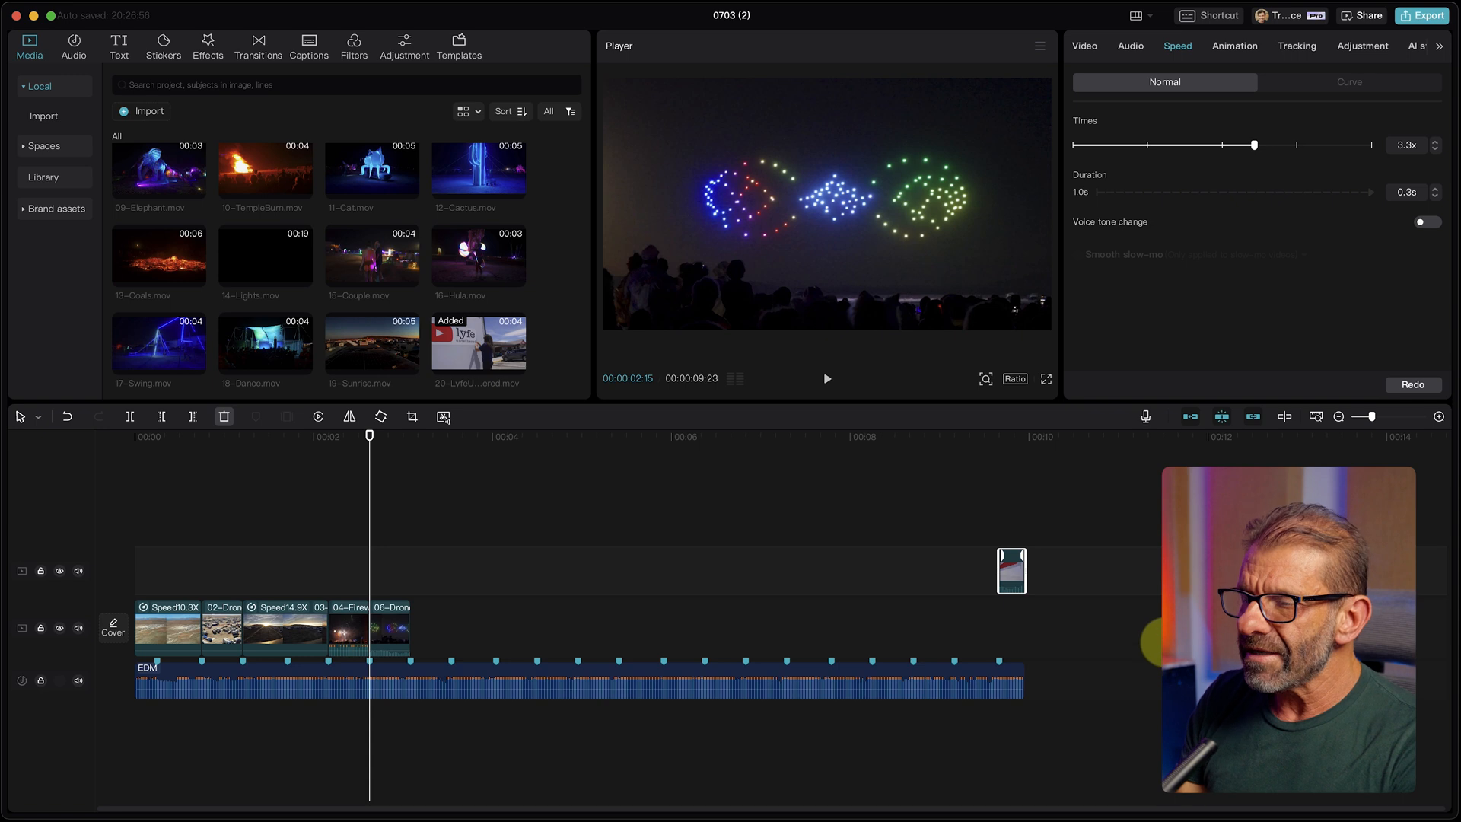
click(1084, 46)
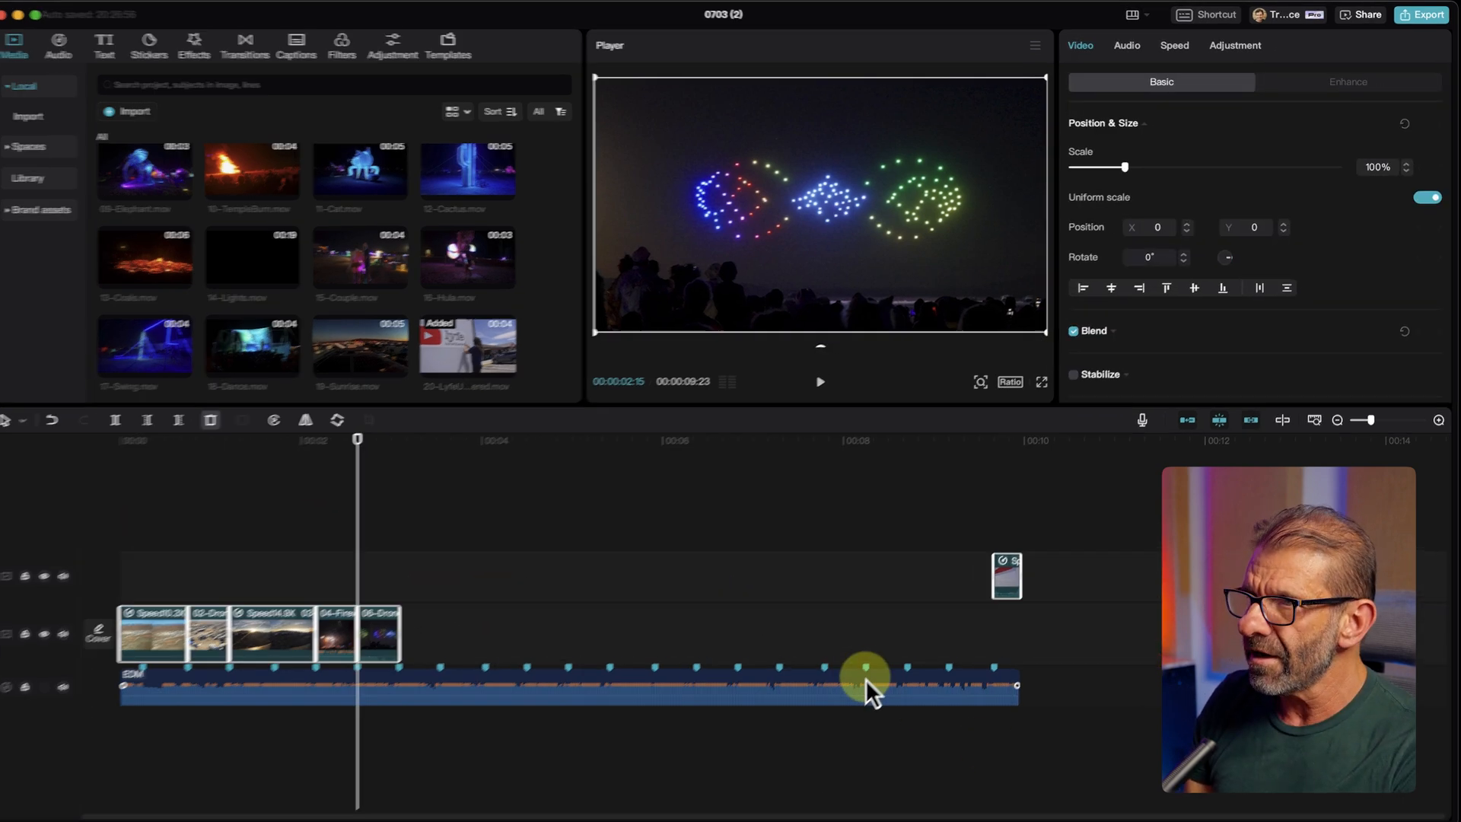
click(1014, 28)
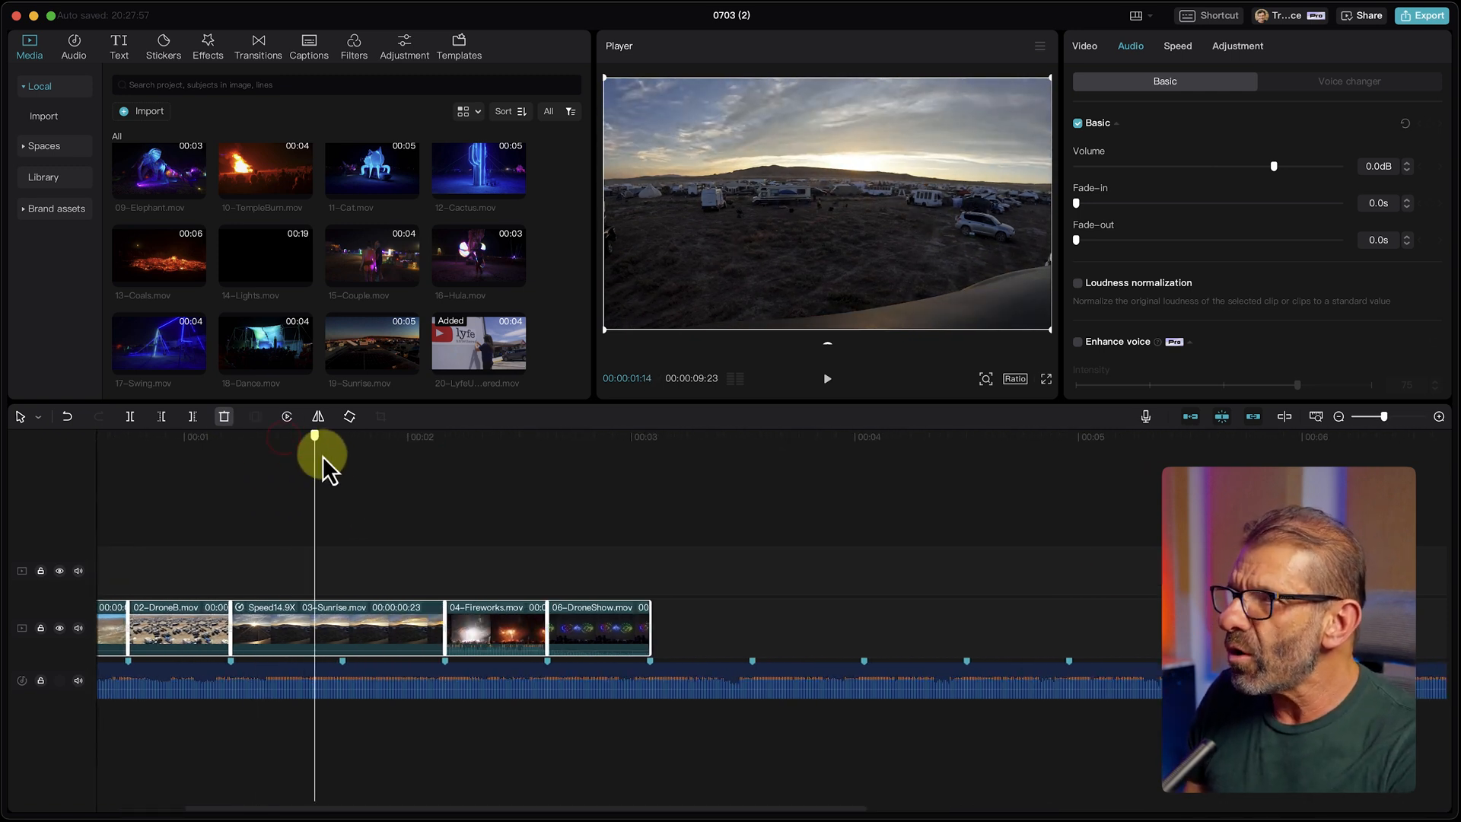
drag(315, 436, 444, 435)
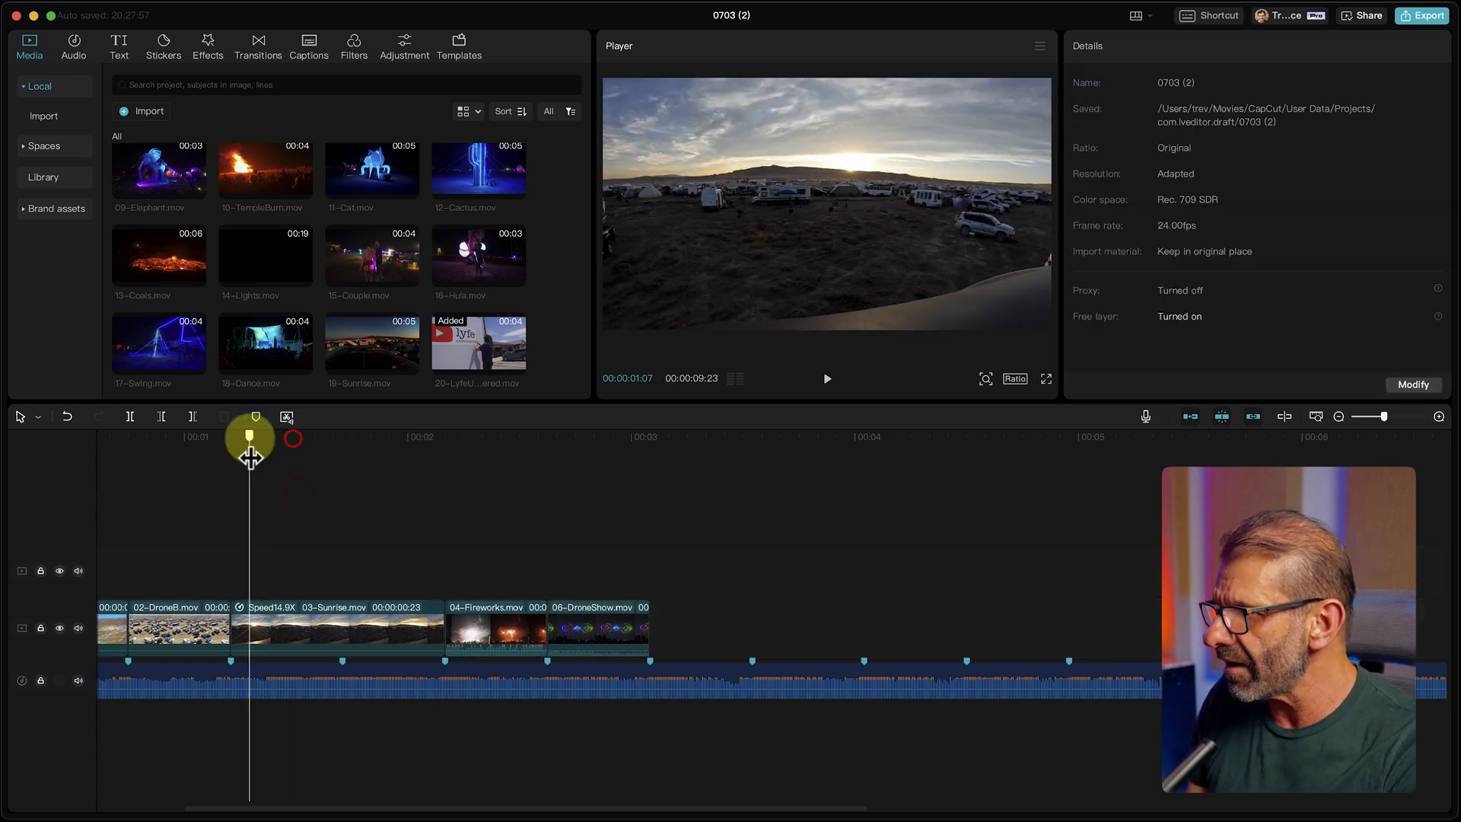
click(337, 627)
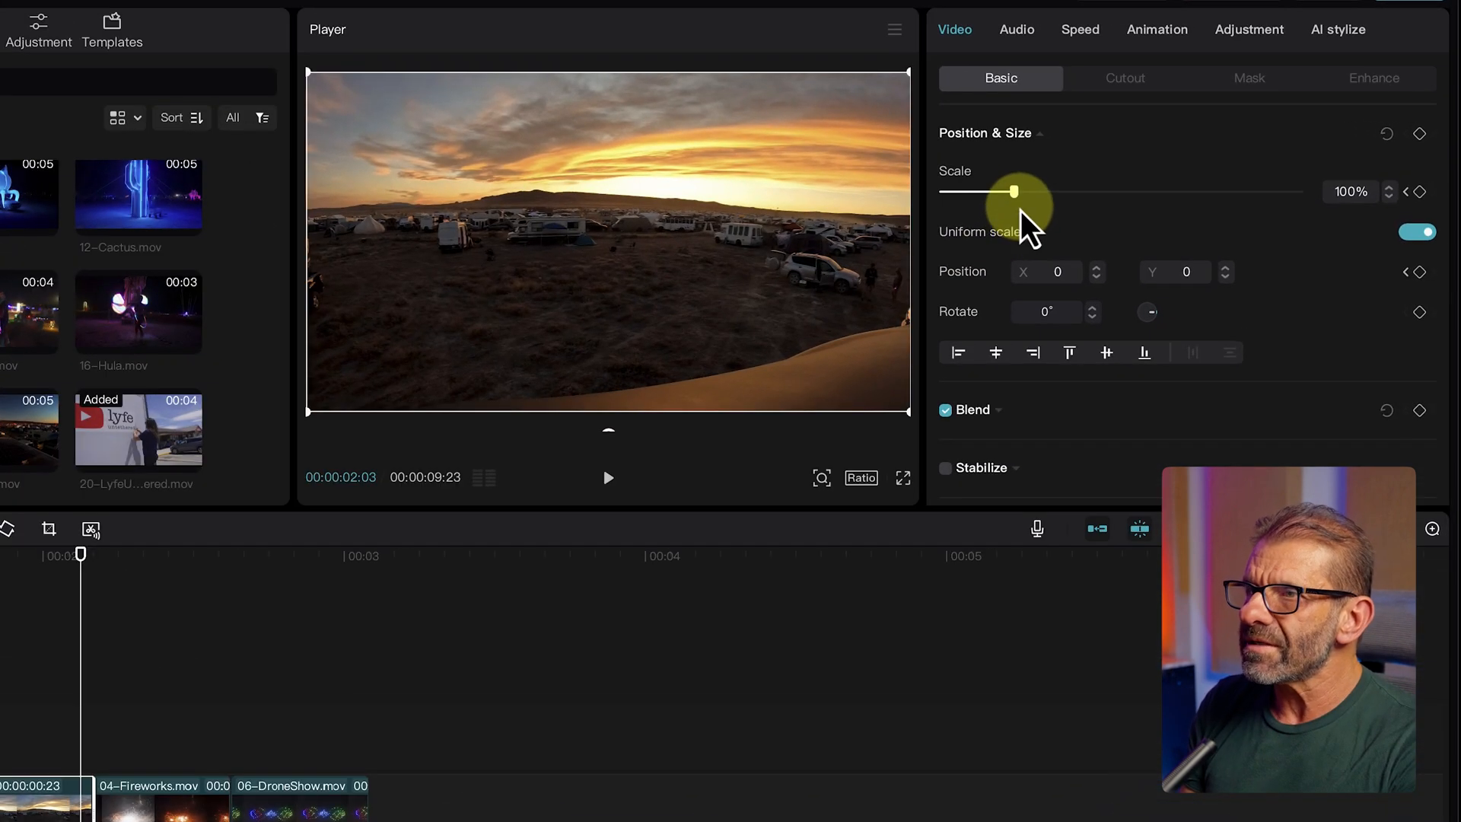
Scale the Sunrise clip up to about 119% in the Basic panel
drag(1000, 191, 1038, 192)
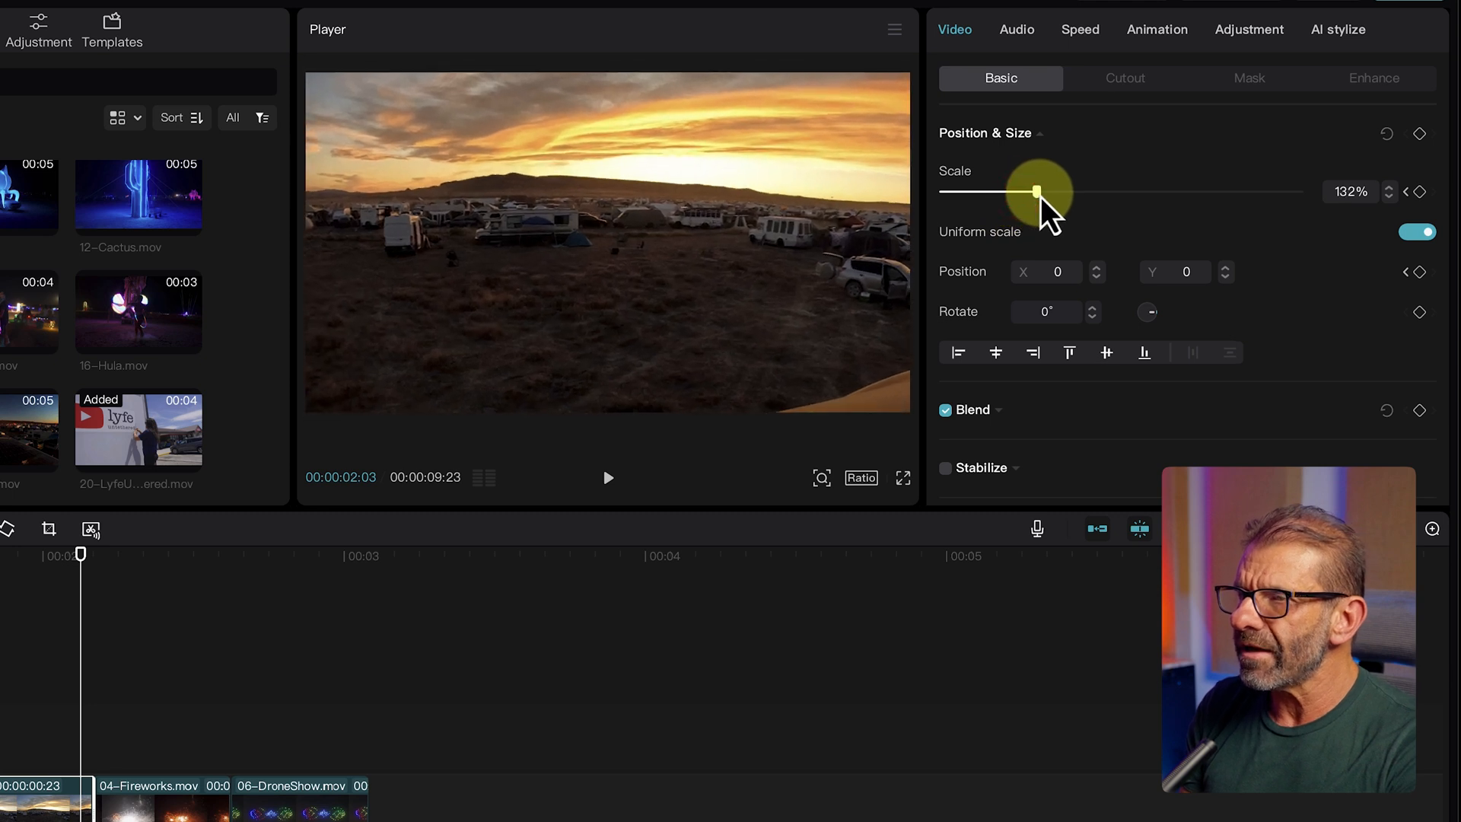
drag(1037, 191, 1025, 192)
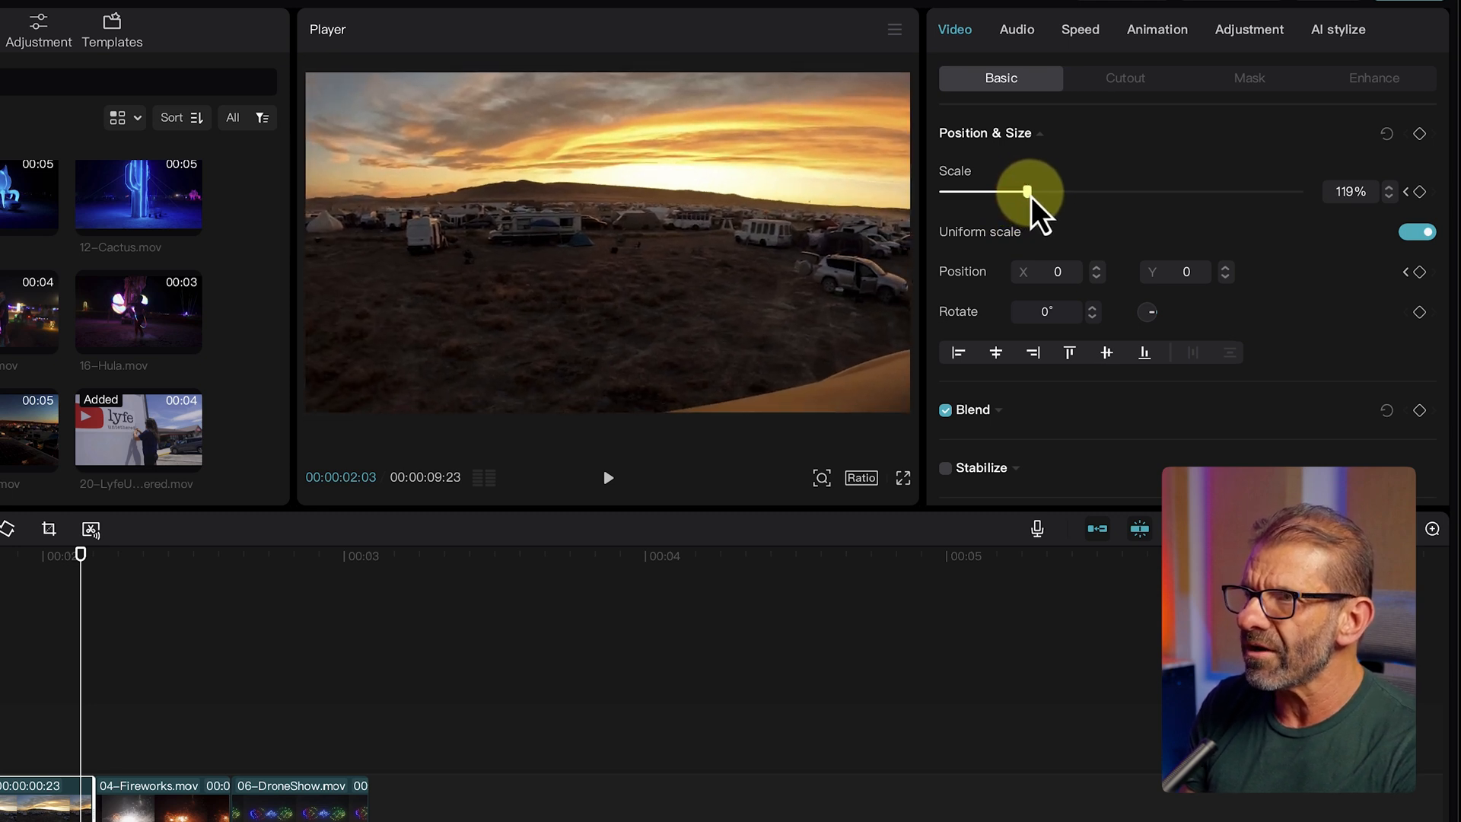